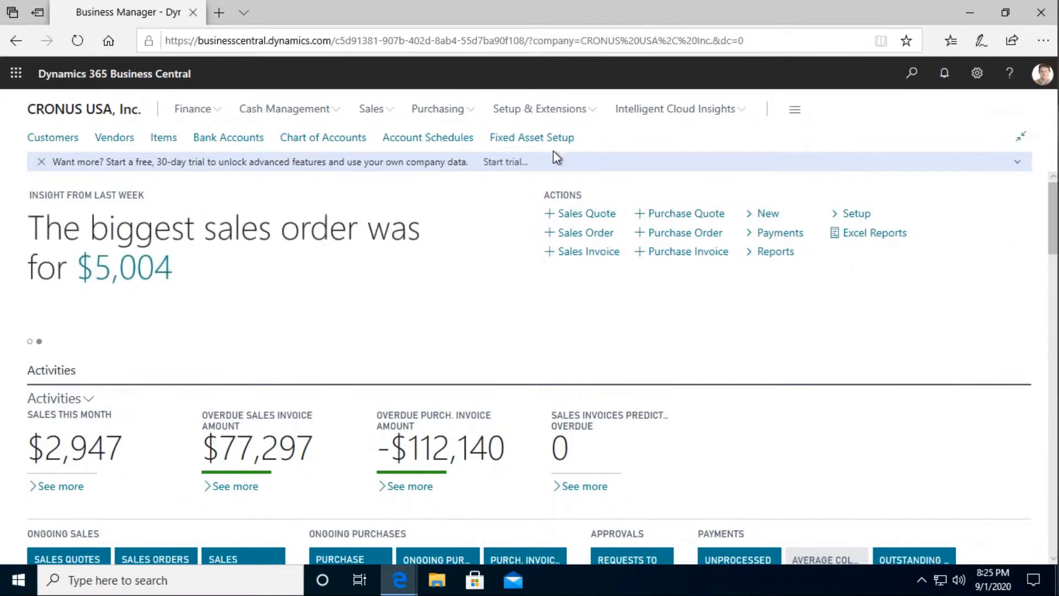
{"action": "mouse_move", "coordinate": [532, 137]}
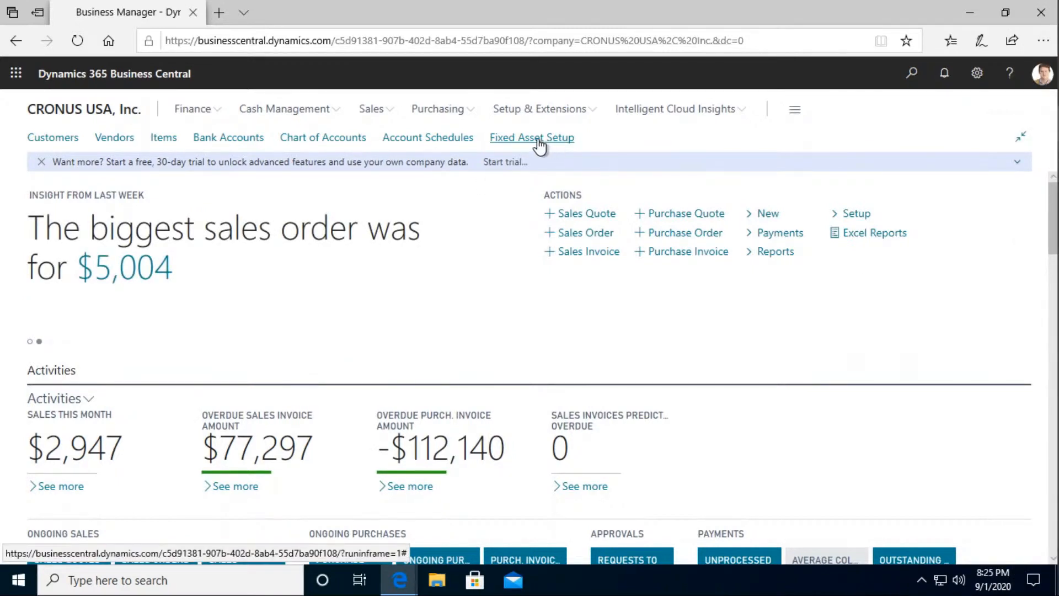
- Open Fixed Asset Setup to view default depreciation book COMPANY and FA numbering
{"action": "left_click", "coordinate": [532, 138]}
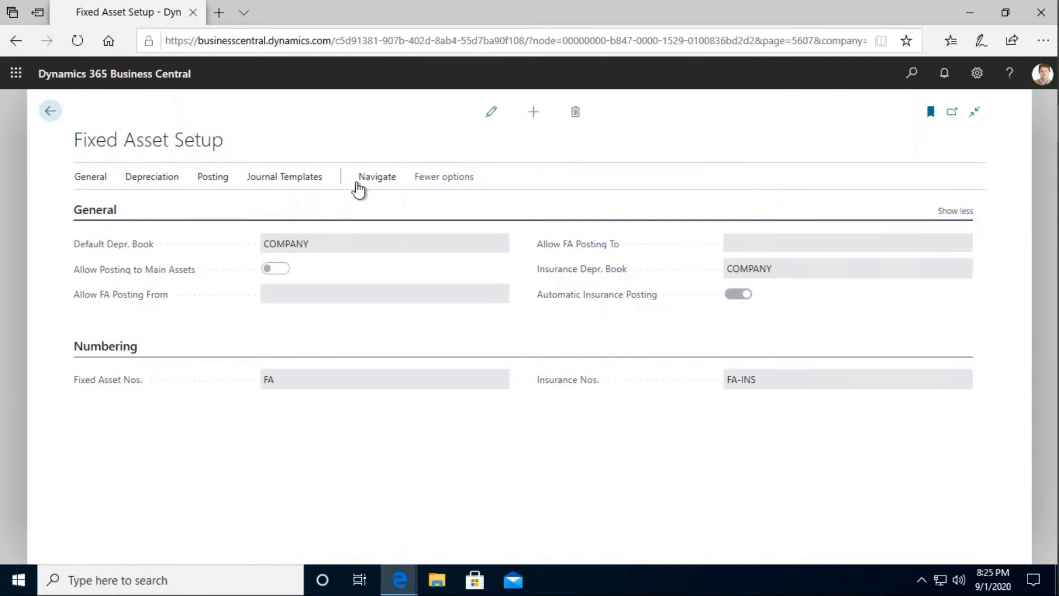
{"action": "mouse_move", "coordinate": [350, 237]}
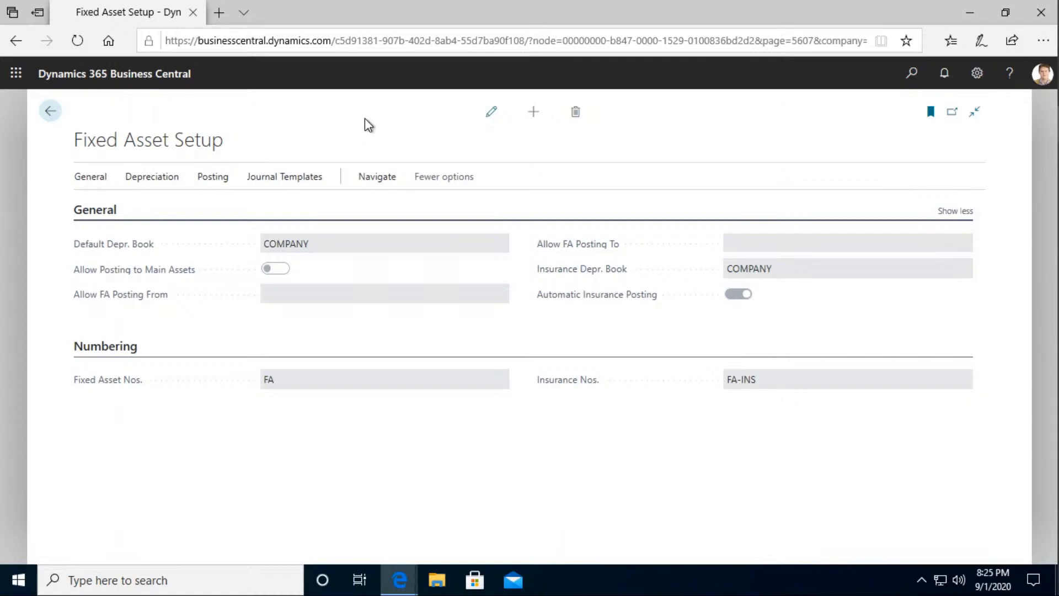
{"action": "mouse_move", "coordinate": [356, 148]}
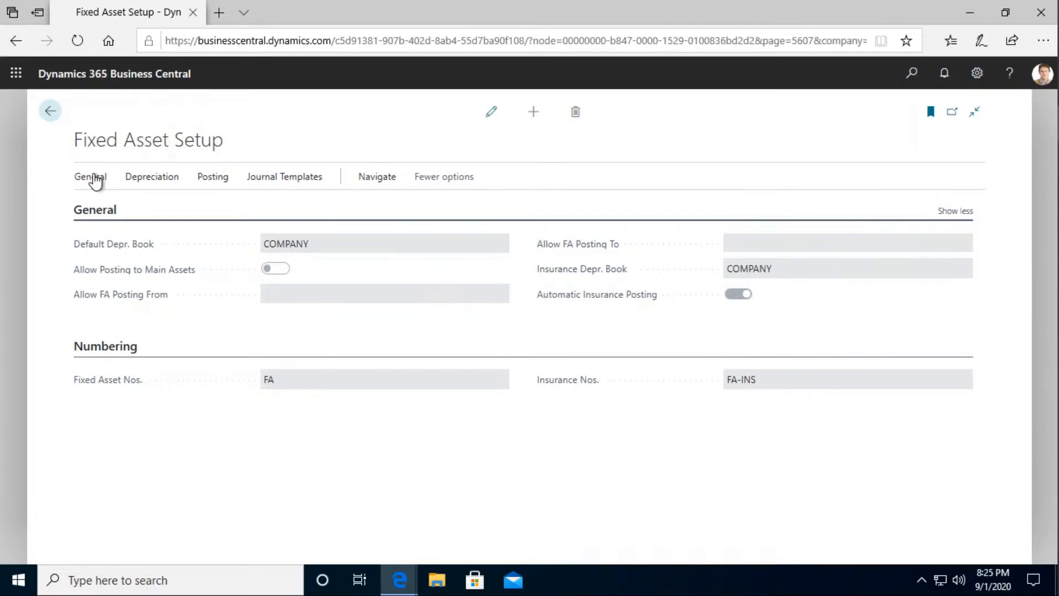
{"action": "left_click", "coordinate": [90, 177]}
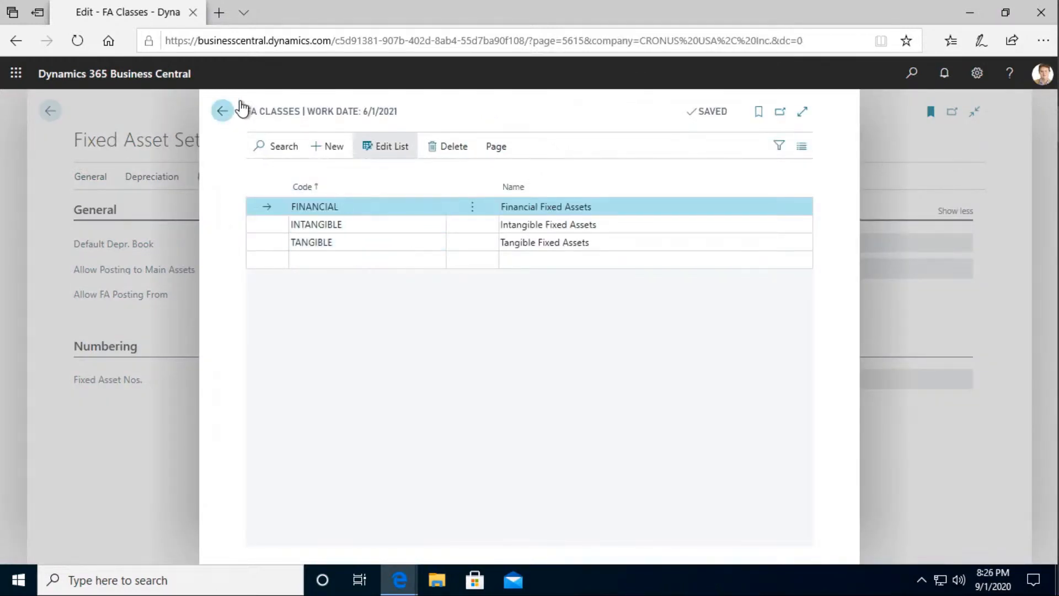
{"action": "left_click", "coordinate": [222, 111]}
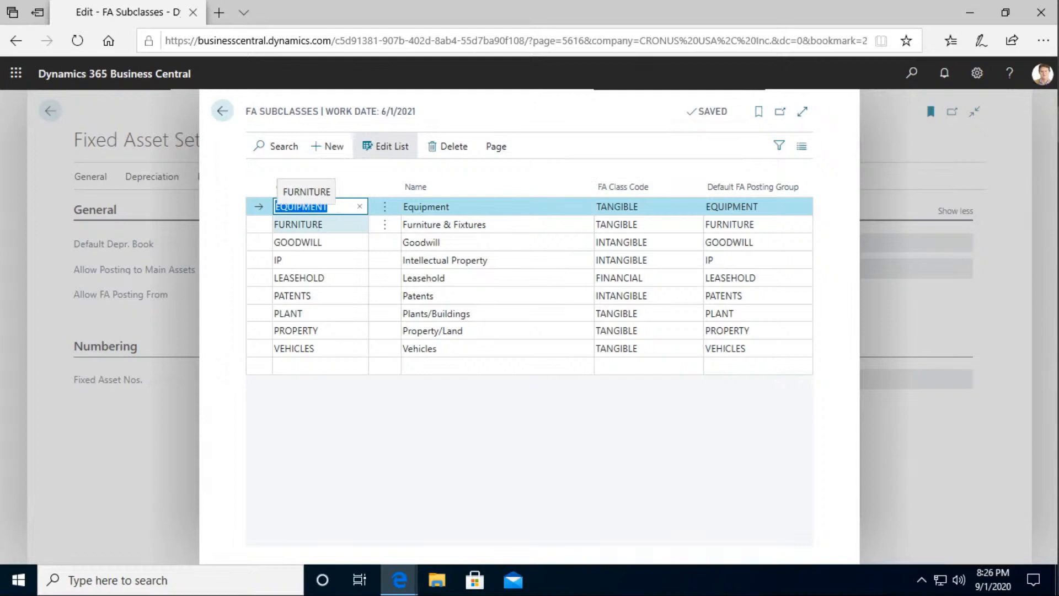
{"action": "left_click", "coordinate": [223, 111]}
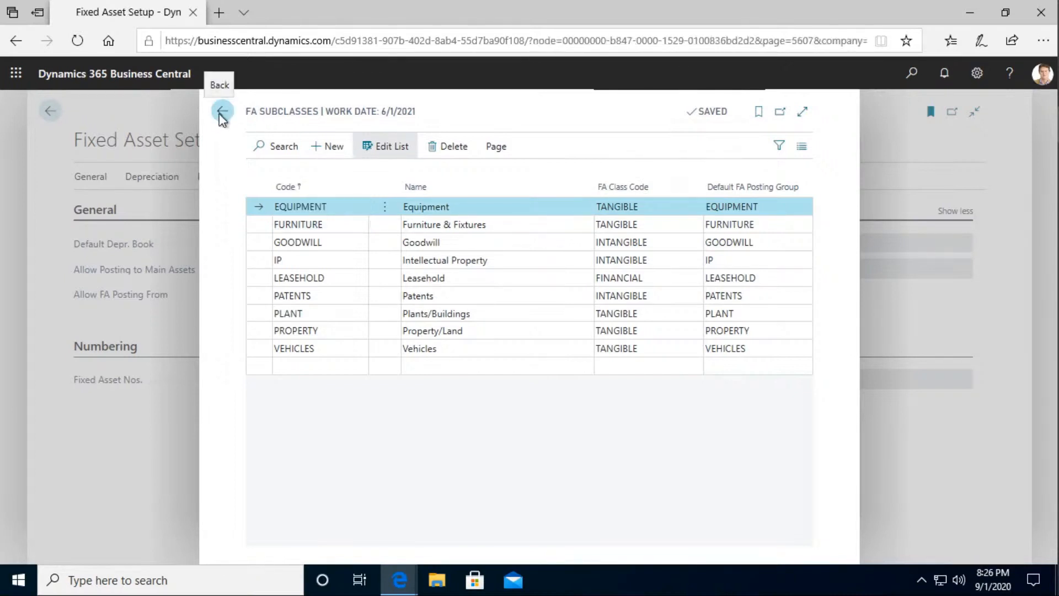
{"action": "left_click", "coordinate": [223, 111]}
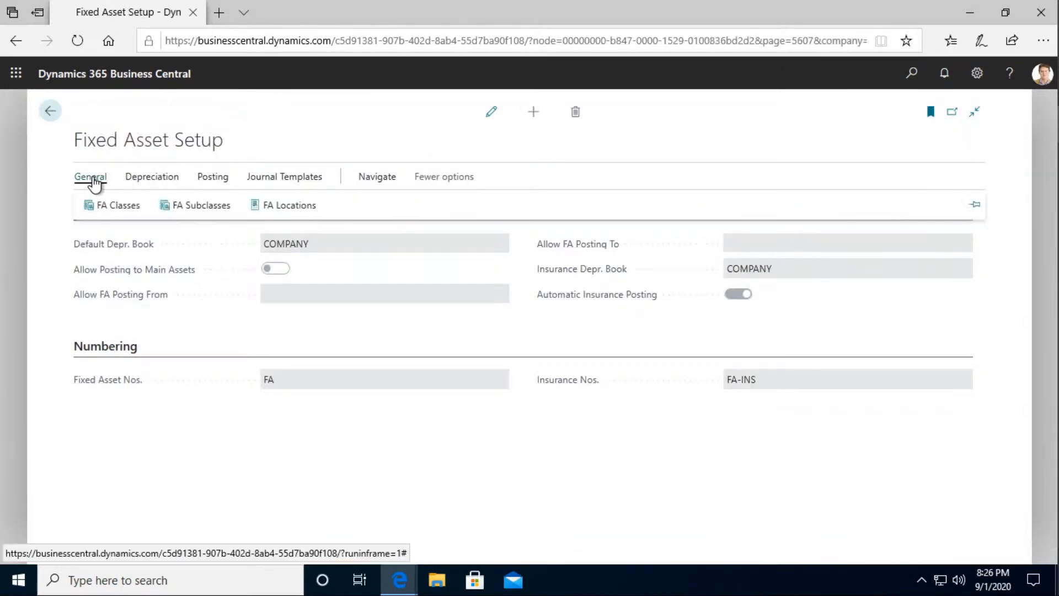
{"action": "mouse_move", "coordinate": [289, 204]}
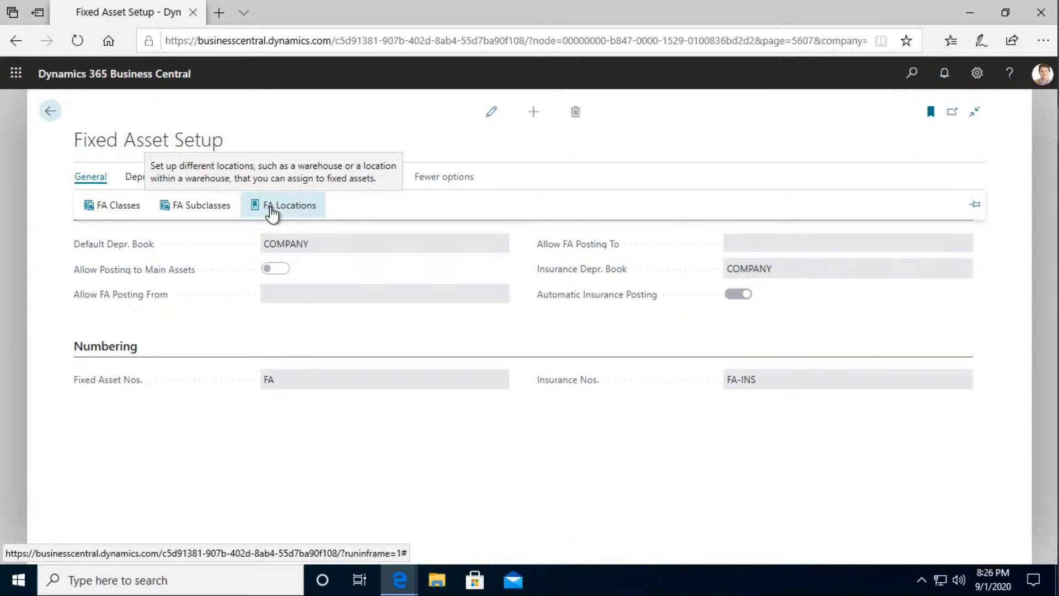
{"action": "mouse_move", "coordinate": [201, 114]}
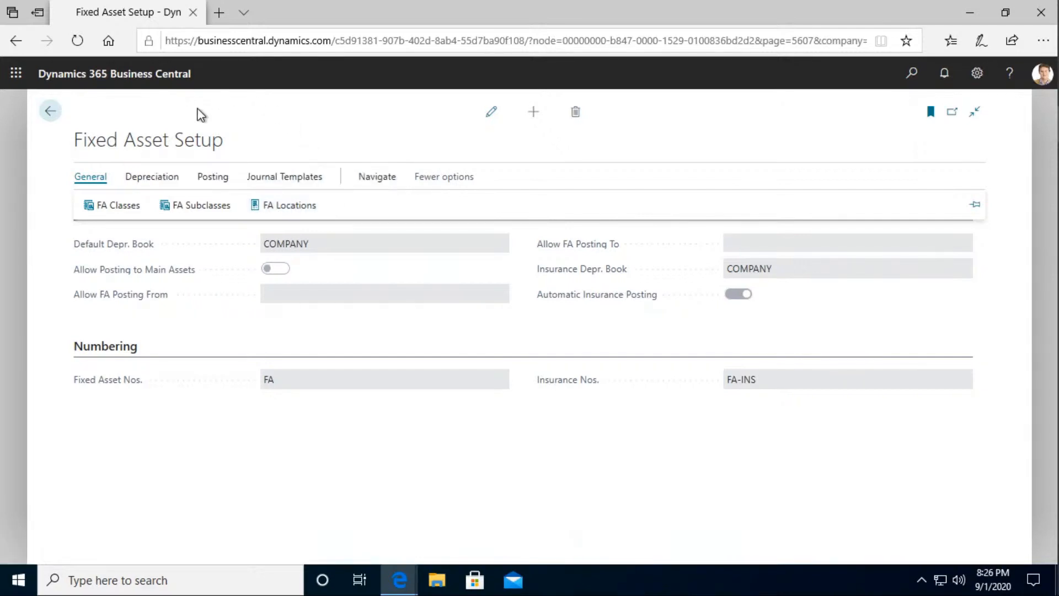
{"action": "left_click", "coordinate": [151, 176]}
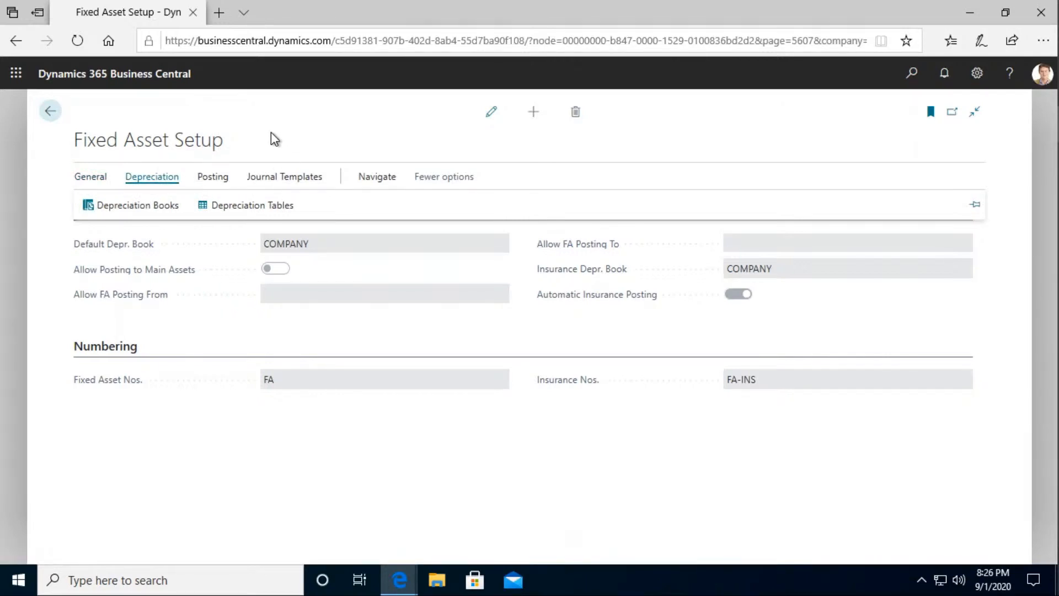
{"action": "left_click", "coordinate": [213, 177]}
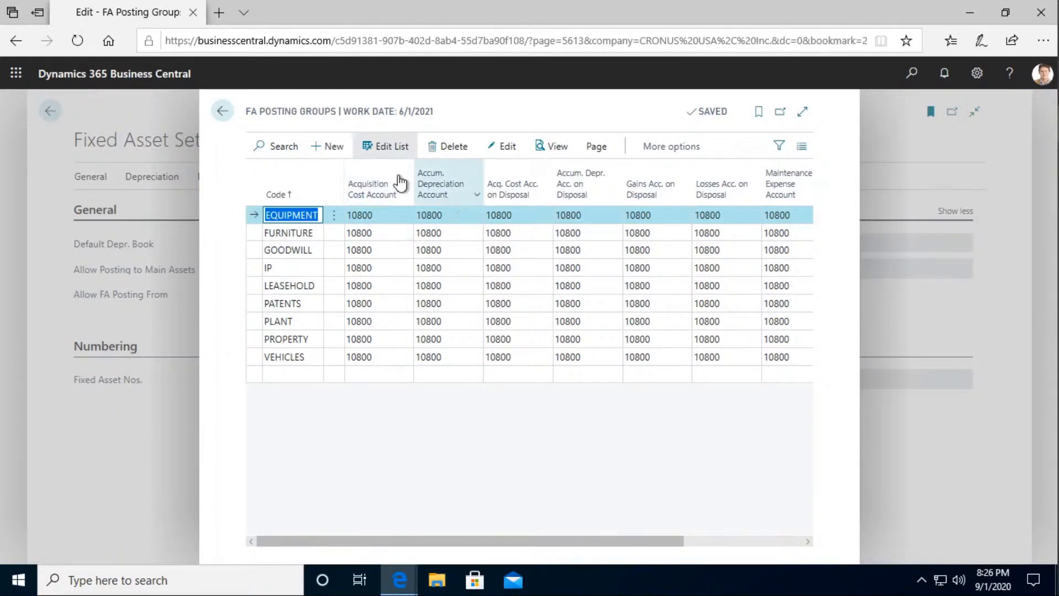
{"action": "mouse_move", "coordinate": [491, 280]}
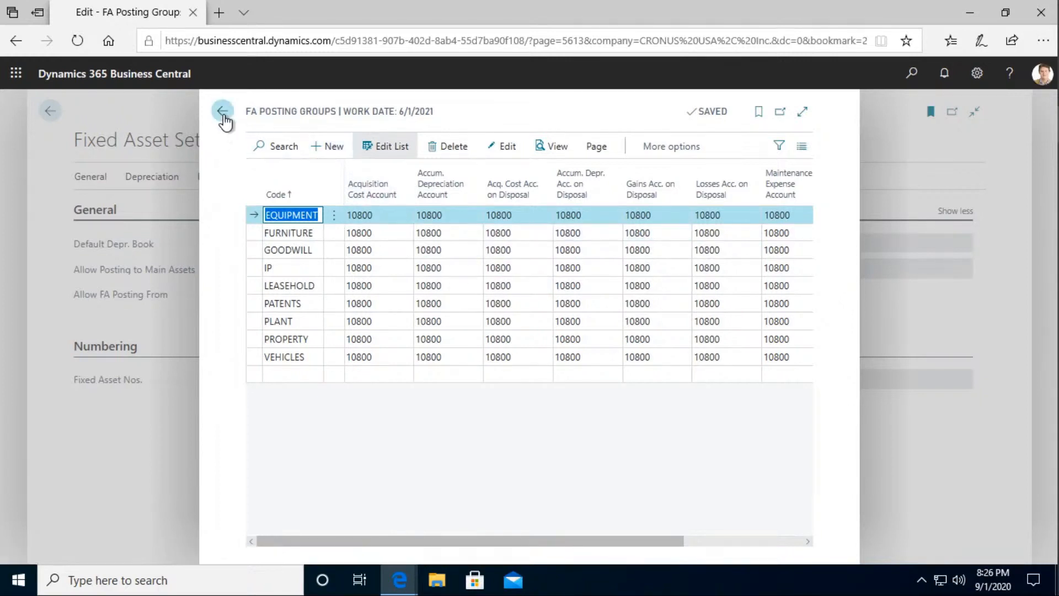
{"action": "mouse_move", "coordinate": [224, 110]}
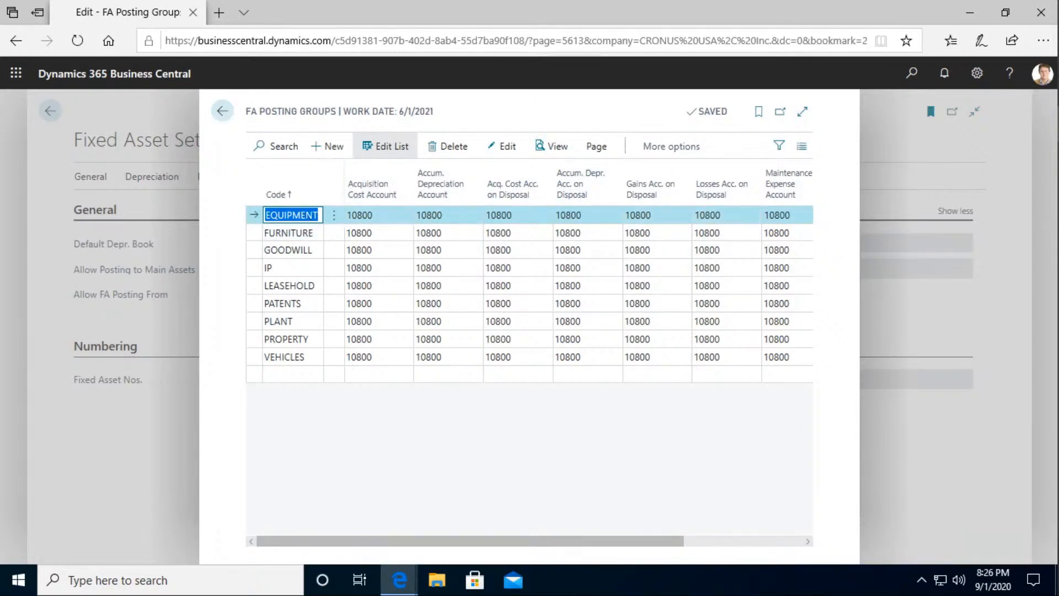
{"action": "mouse_move", "coordinate": [223, 110]}
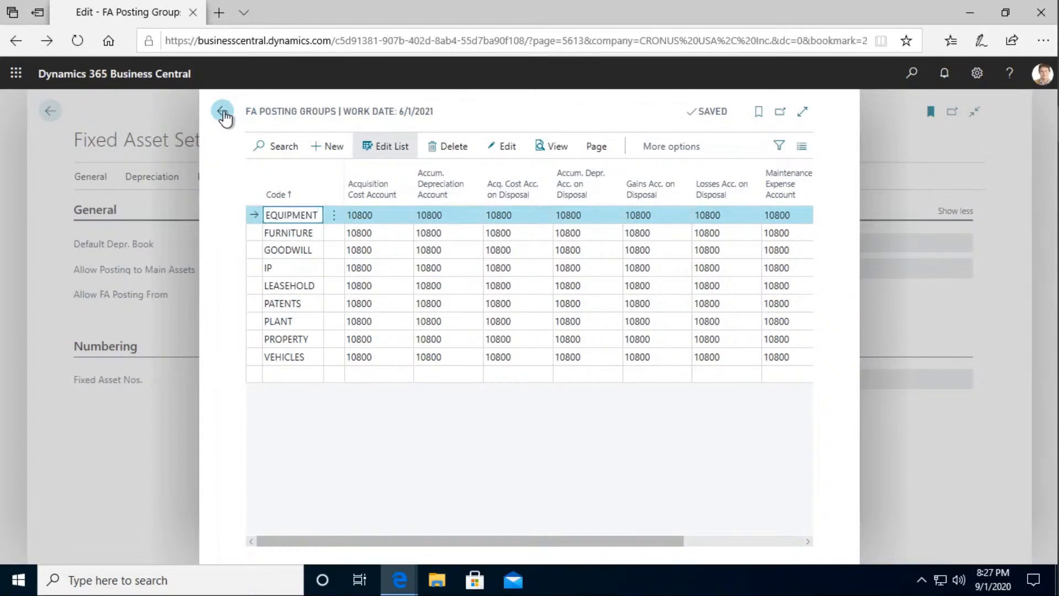
{"action": "left_click", "coordinate": [223, 111]}
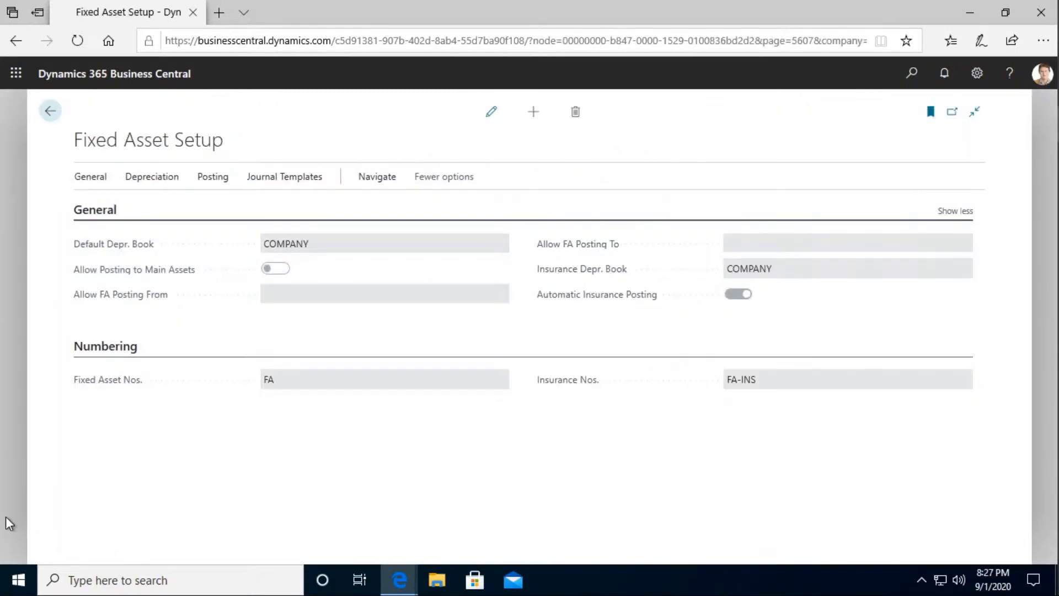
- Open the Fixed Assets list from the Finance menu, showing Building through Blue Truck
{"action": "left_click", "coordinate": [50, 111]}
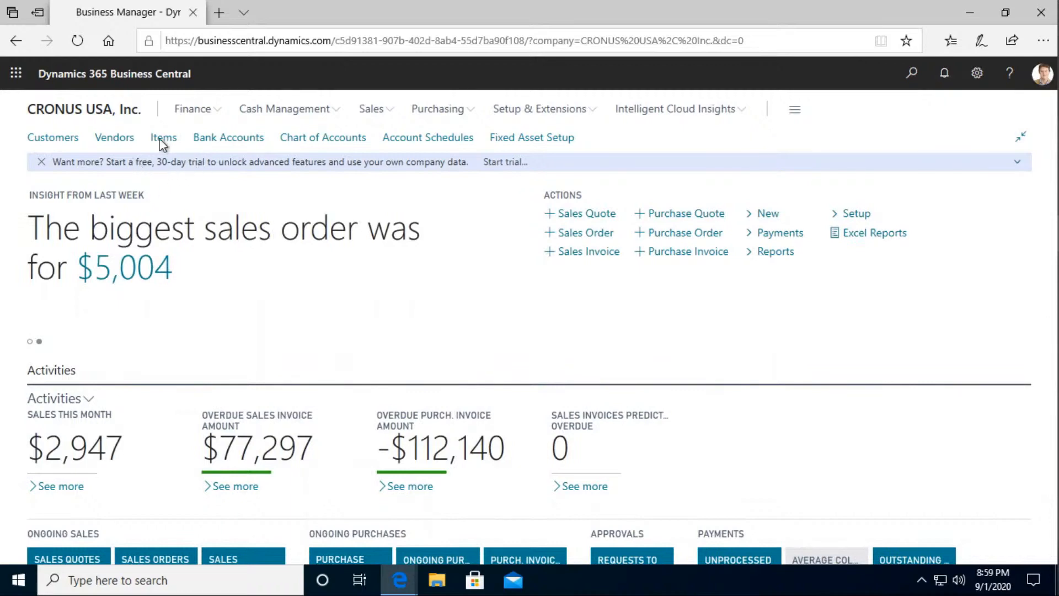
{"action": "left_click", "coordinate": [193, 109]}
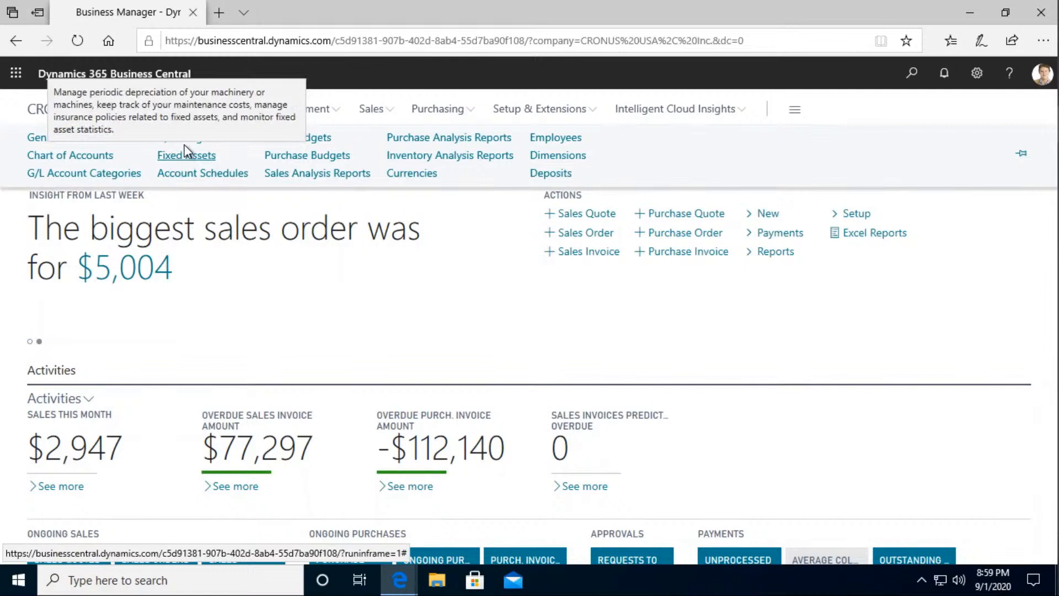
{"action": "left_click", "coordinate": [186, 154]}
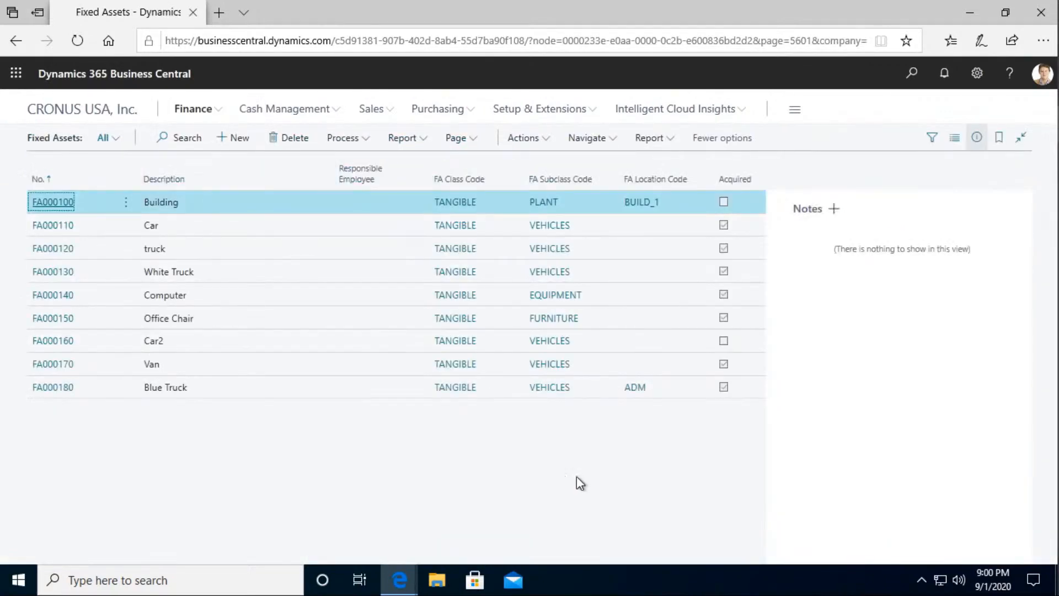
{"action": "mouse_move", "coordinate": [493, 202]}
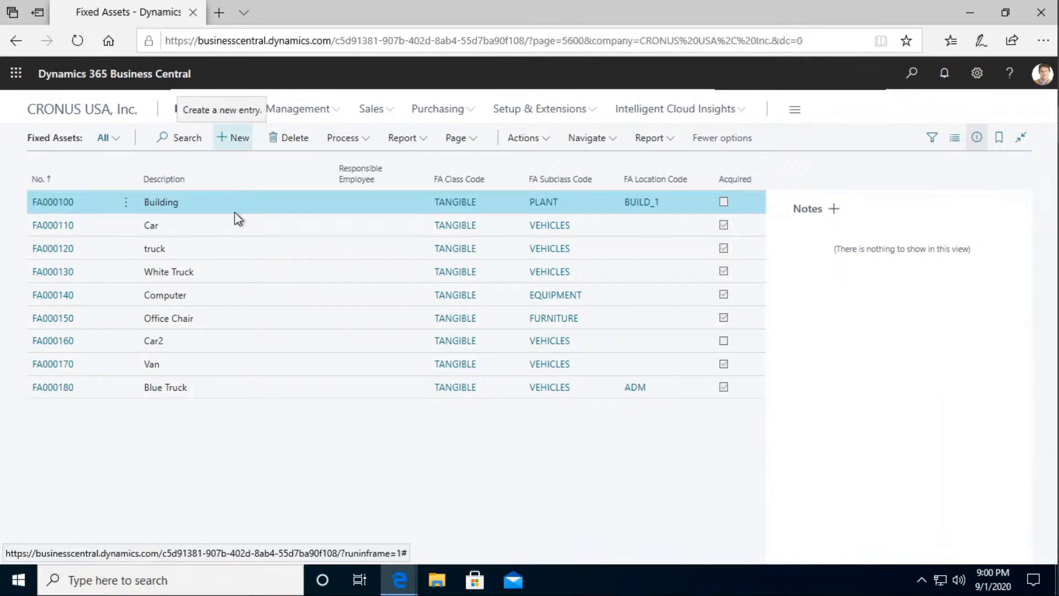
- Create new fixed asset Car3 (FA000210) with class TANGIBLE and subclass VEHICLES
{"action": "left_click", "coordinate": [233, 138]}
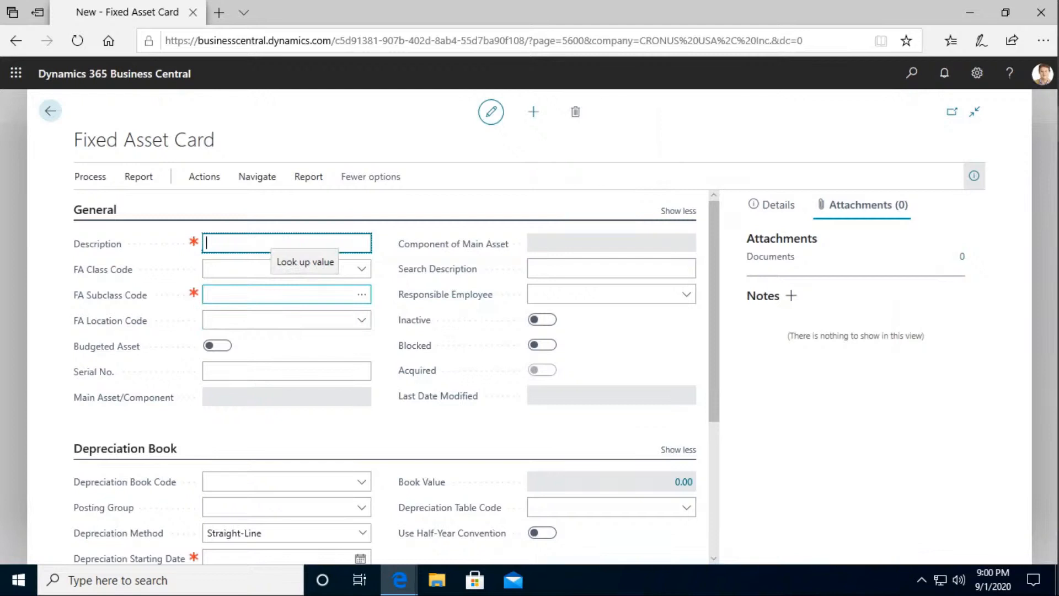
{"action": "type", "text": "Car3"}
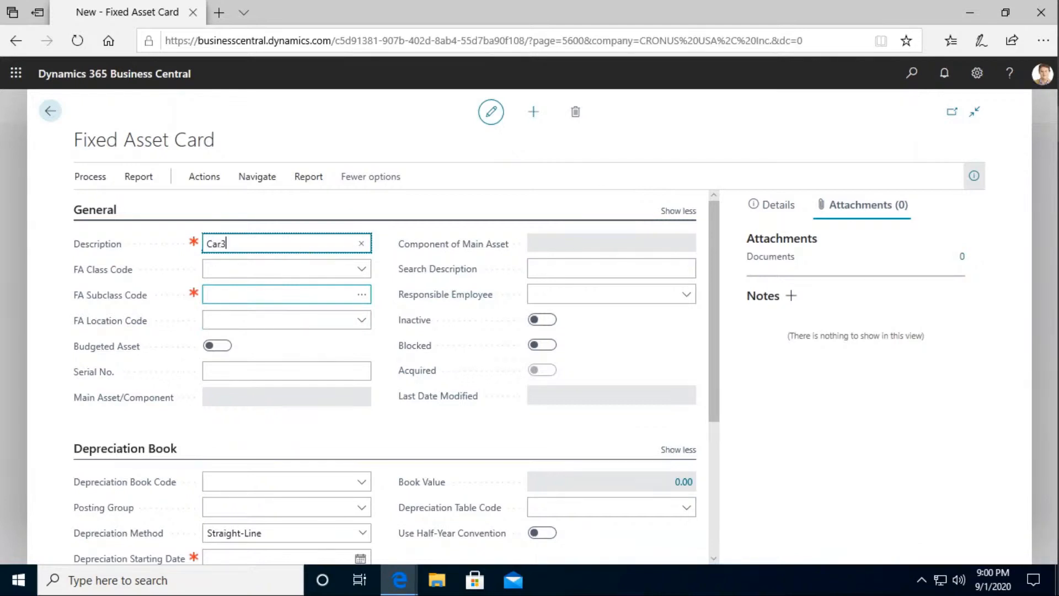
{"action": "left_click", "coordinate": [286, 268]}
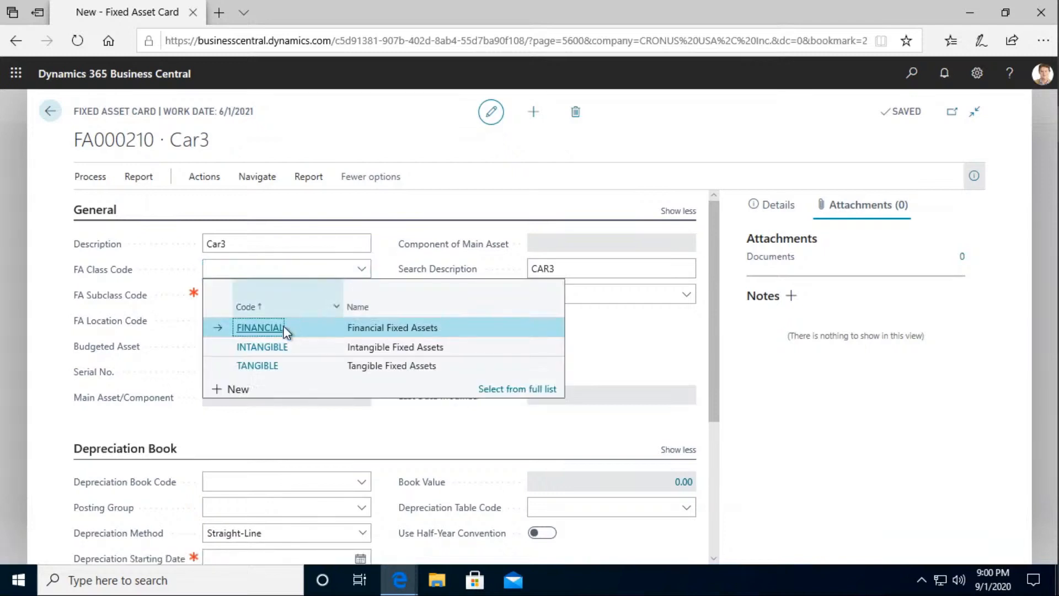
{"action": "left_click", "coordinate": [256, 365]}
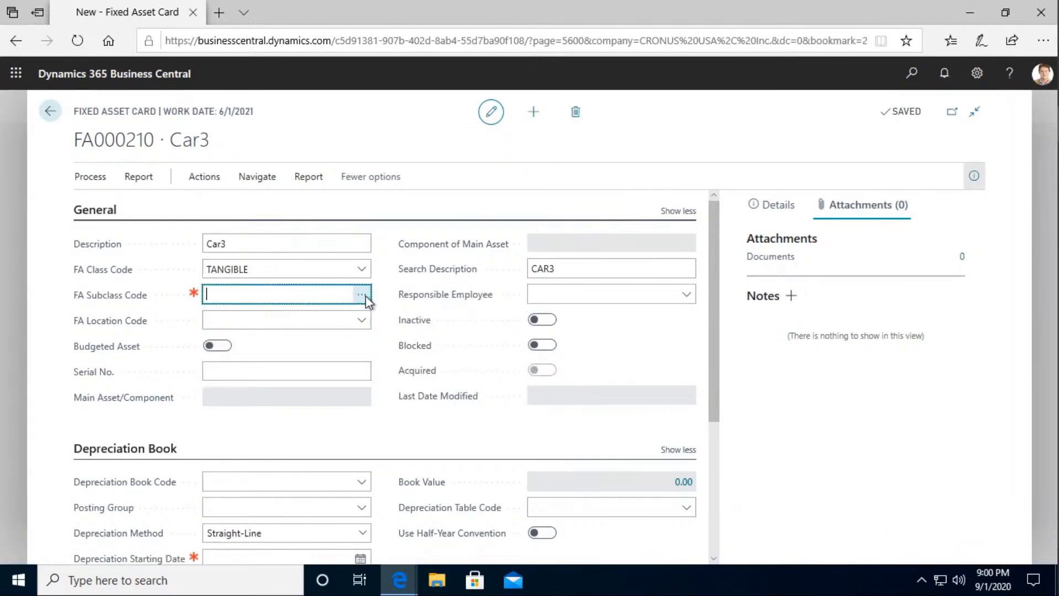
{"action": "left_click", "coordinate": [360, 295]}
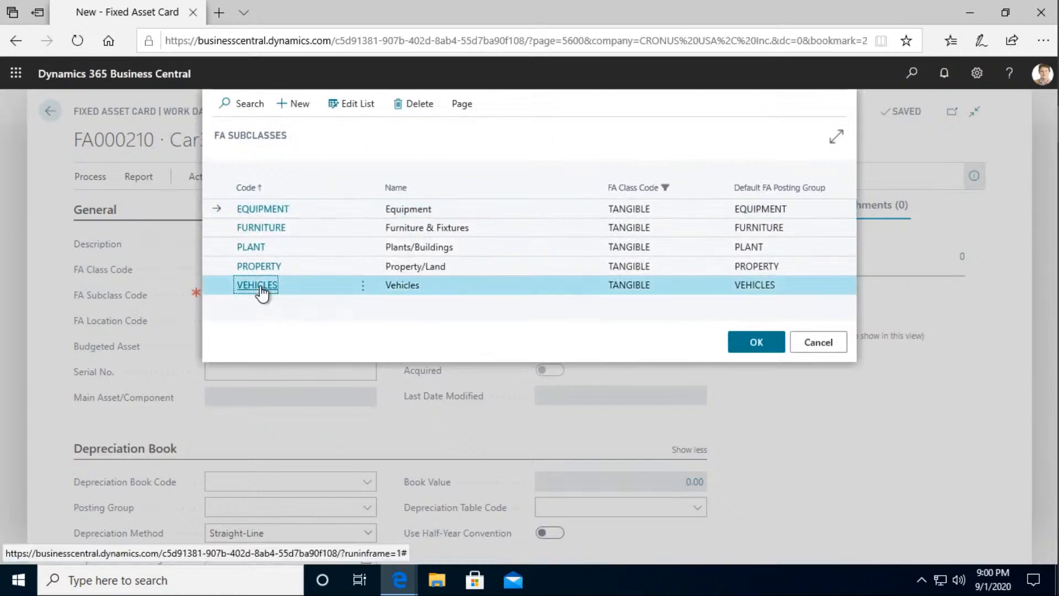
{"action": "left_click", "coordinate": [756, 342]}
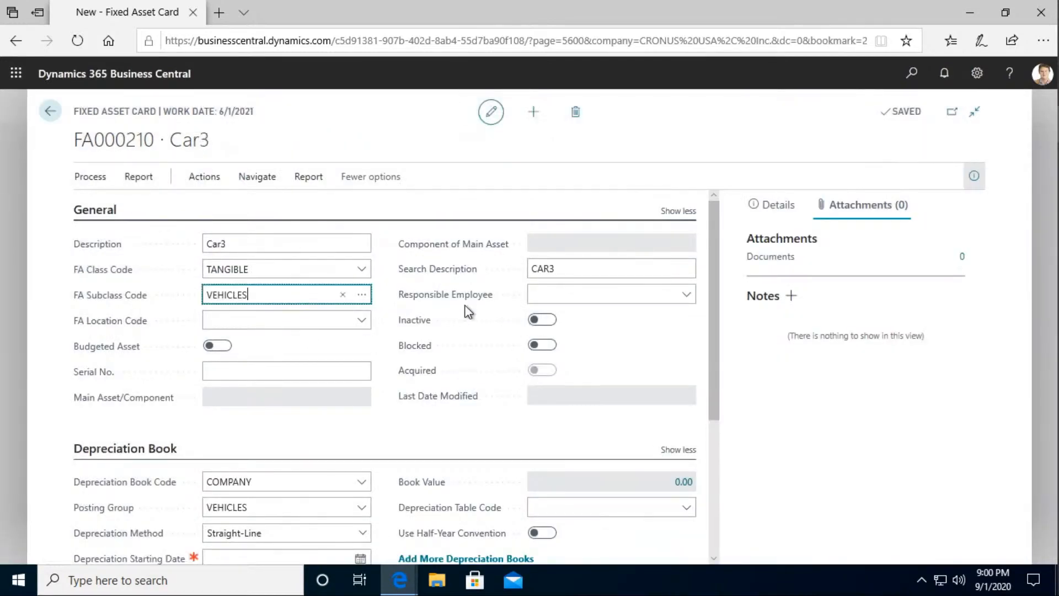
- Give Car3's depreciation book a 6/1/2021 starting date and 3 depreciation years
{"action": "scroll", "scroll_direction": "down", "scroll_amount": 3}
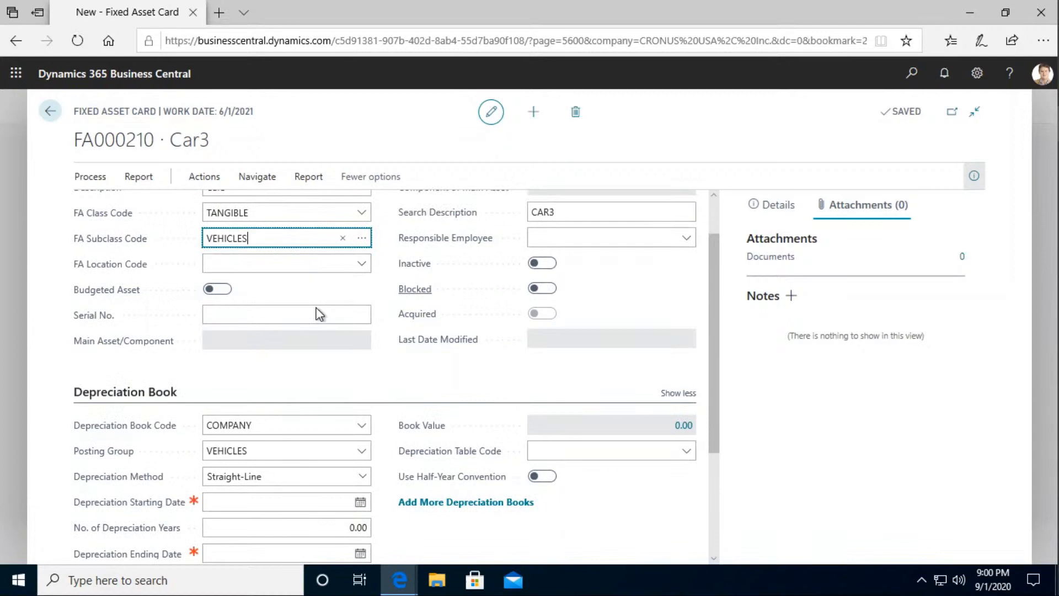
{"action": "scroll", "scroll_direction": "down", "scroll_amount": 3}
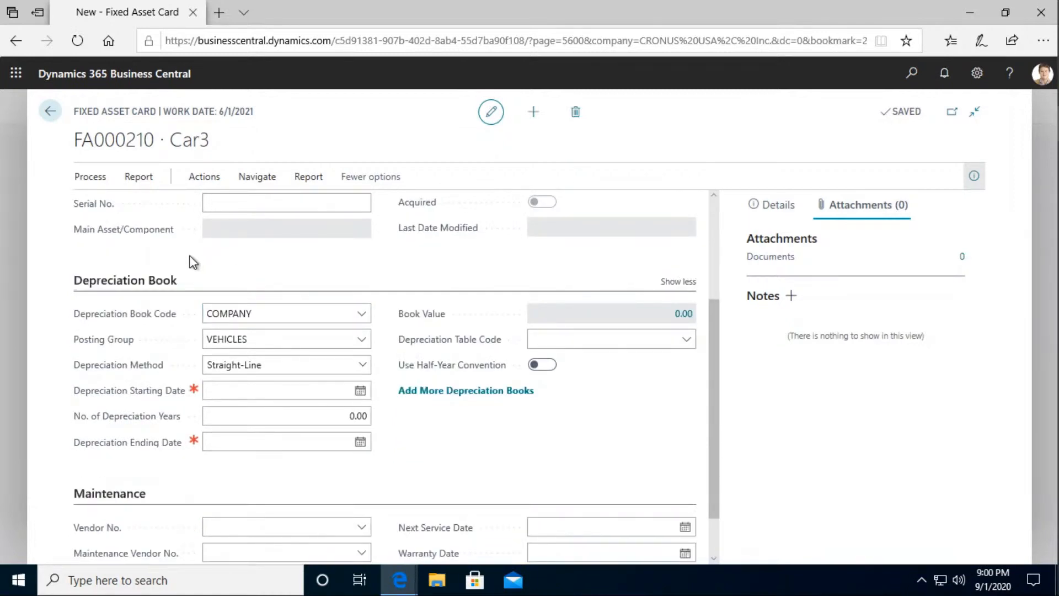
{"action": "left_click", "coordinate": [280, 390]}
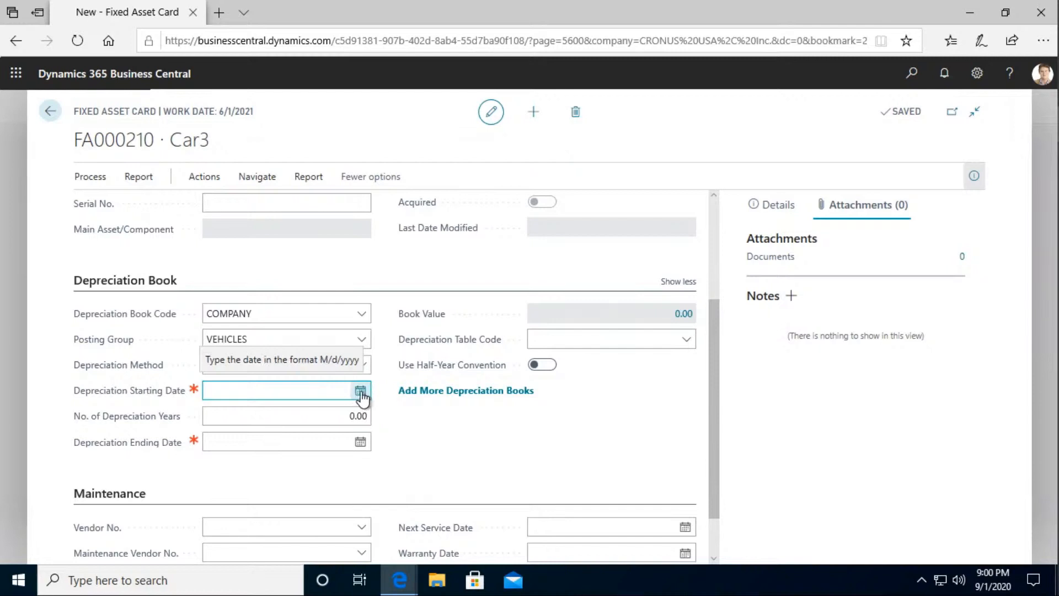
{"action": "left_click", "coordinate": [361, 391]}
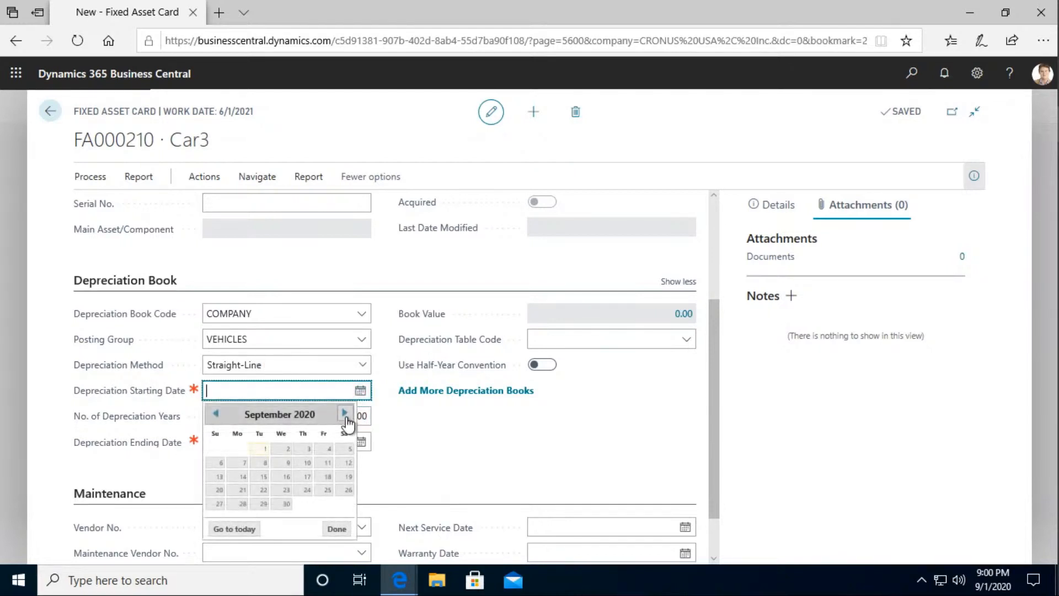
{"action": "left_click", "coordinate": [344, 414]}
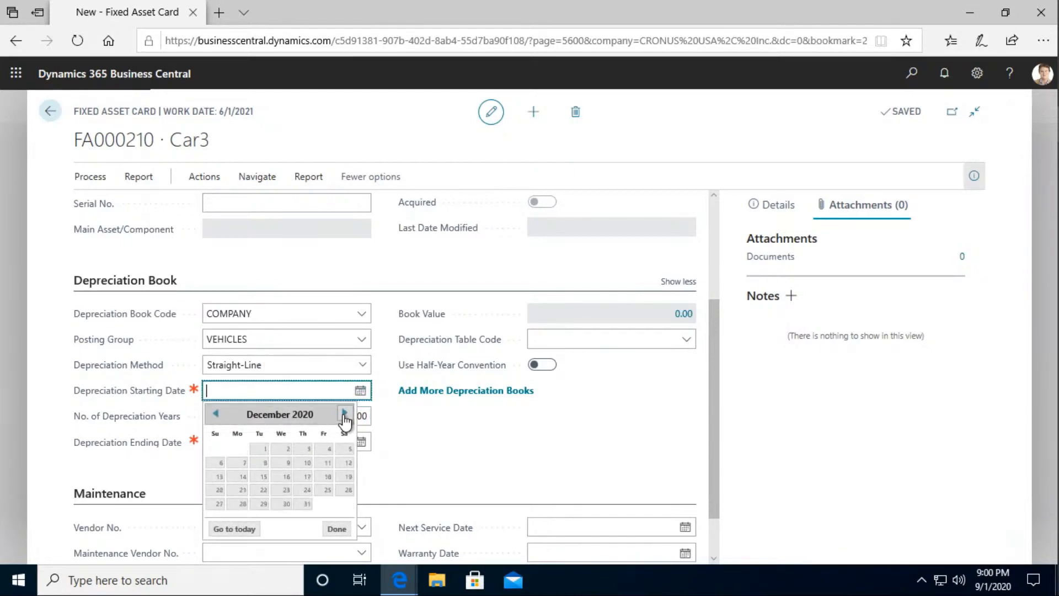
{"action": "left_click", "coordinate": [344, 414]}
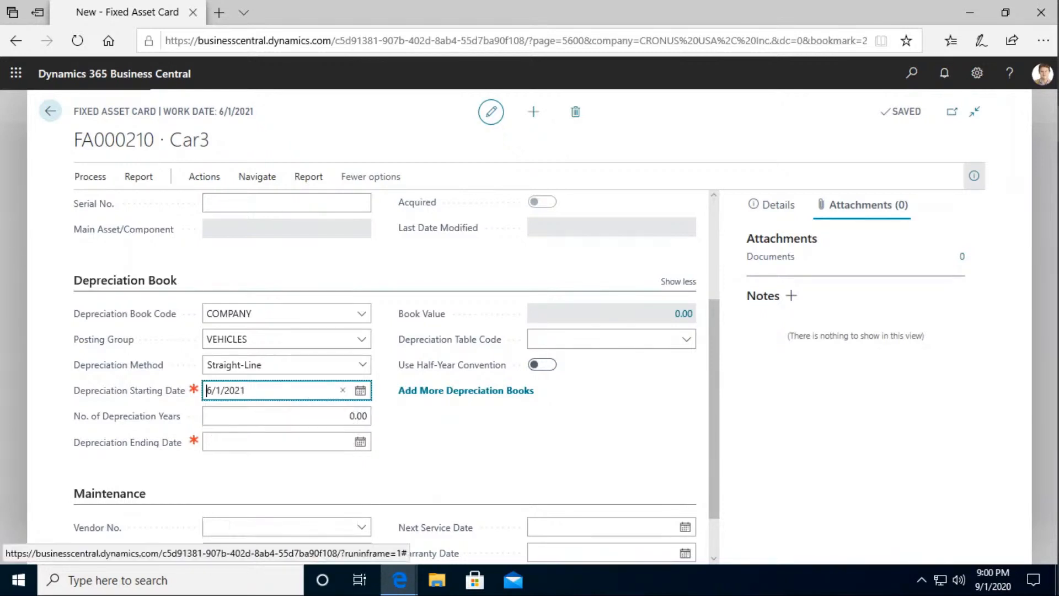
{"action": "left_click", "coordinate": [283, 416]}
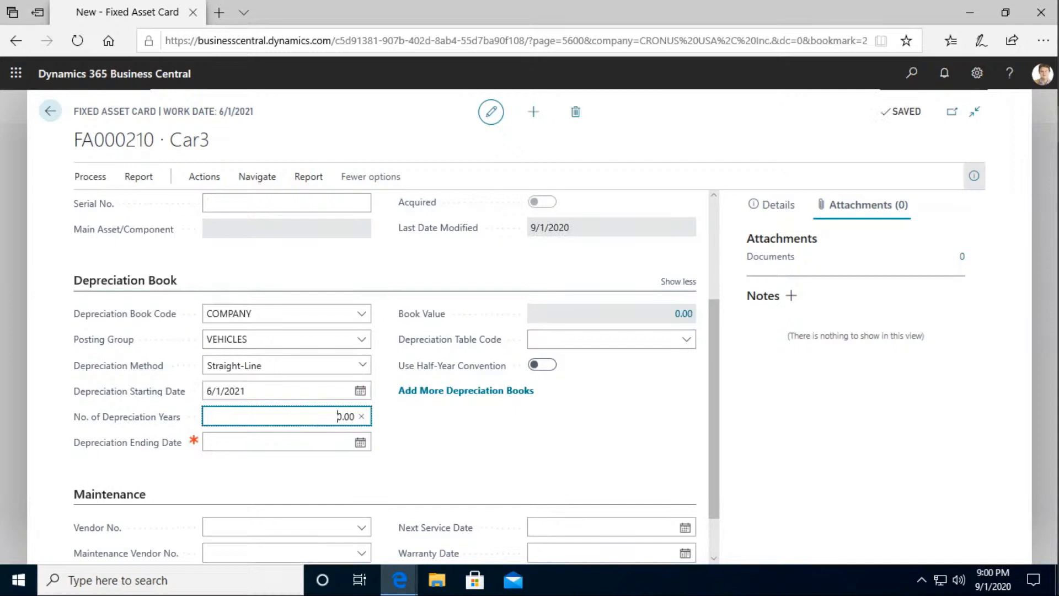
{"action": "type", "text": "30"}
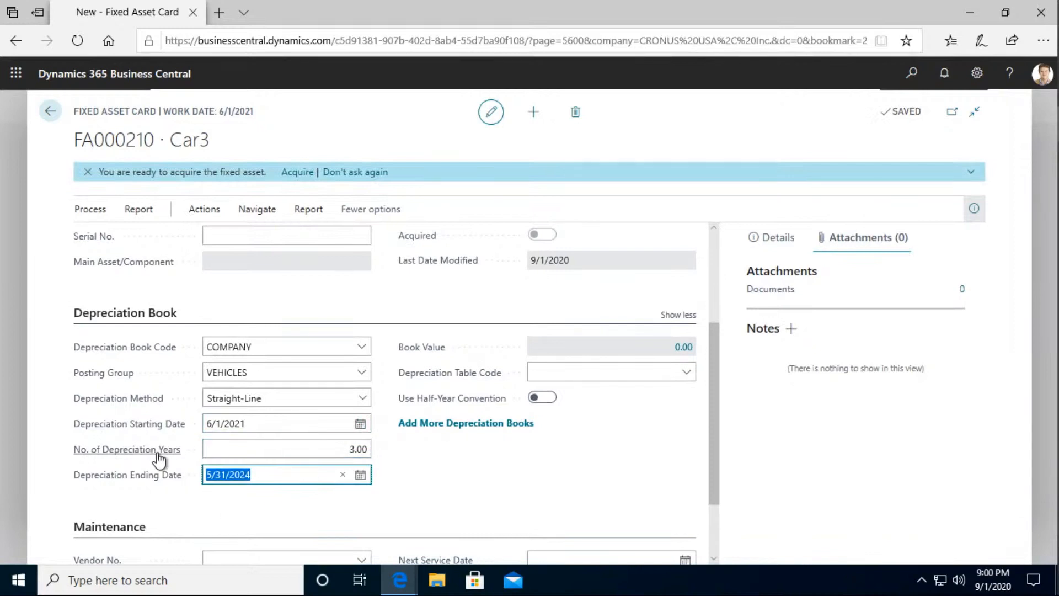
{"action": "mouse_move", "coordinate": [438, 420]}
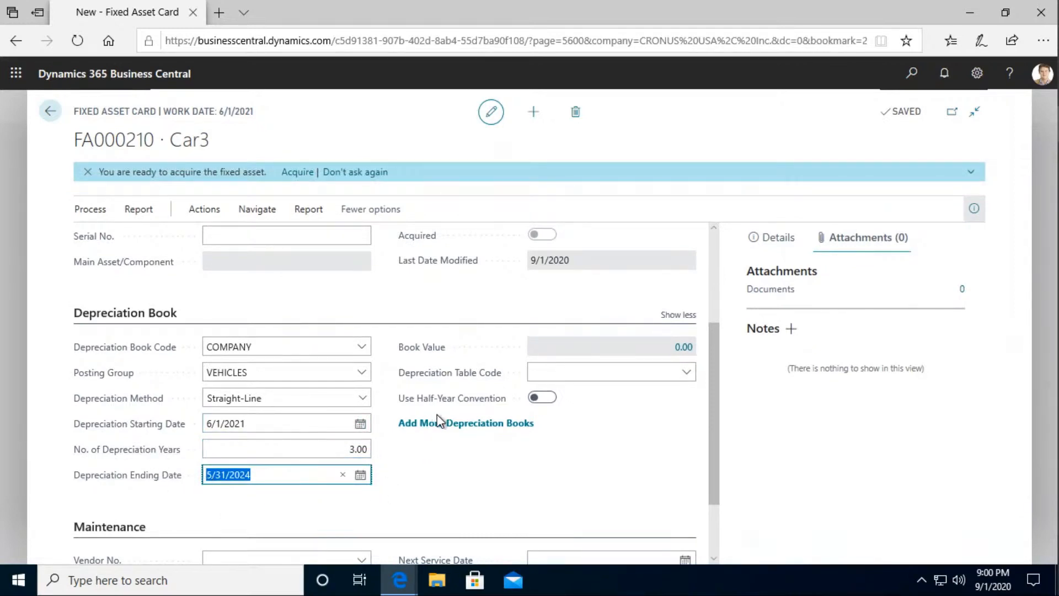
{"action": "scroll", "scroll_direction": "down", "scroll_amount": 3}
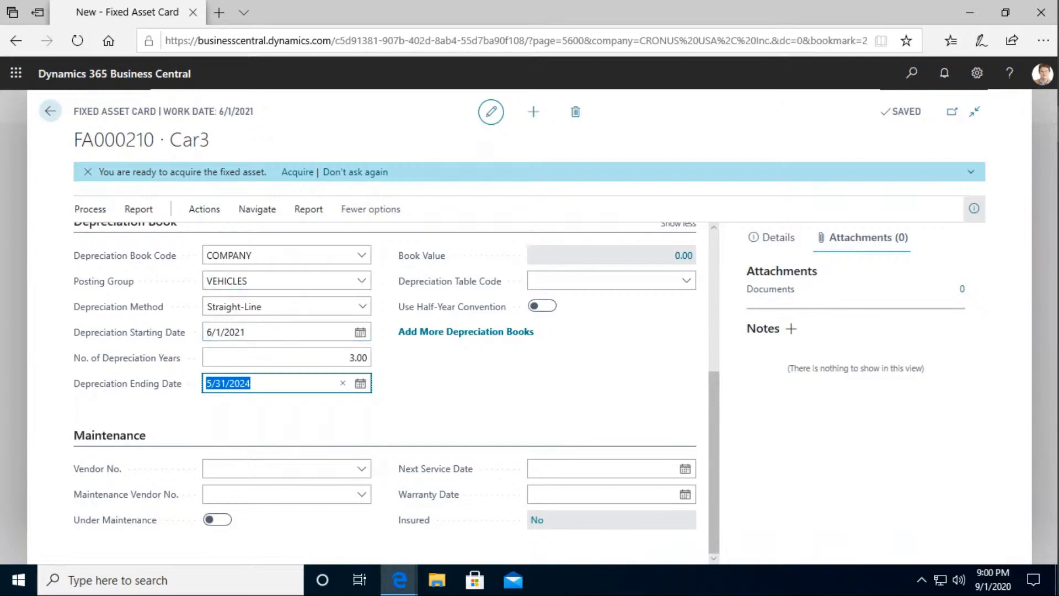
{"action": "mouse_move", "coordinate": [264, 123]}
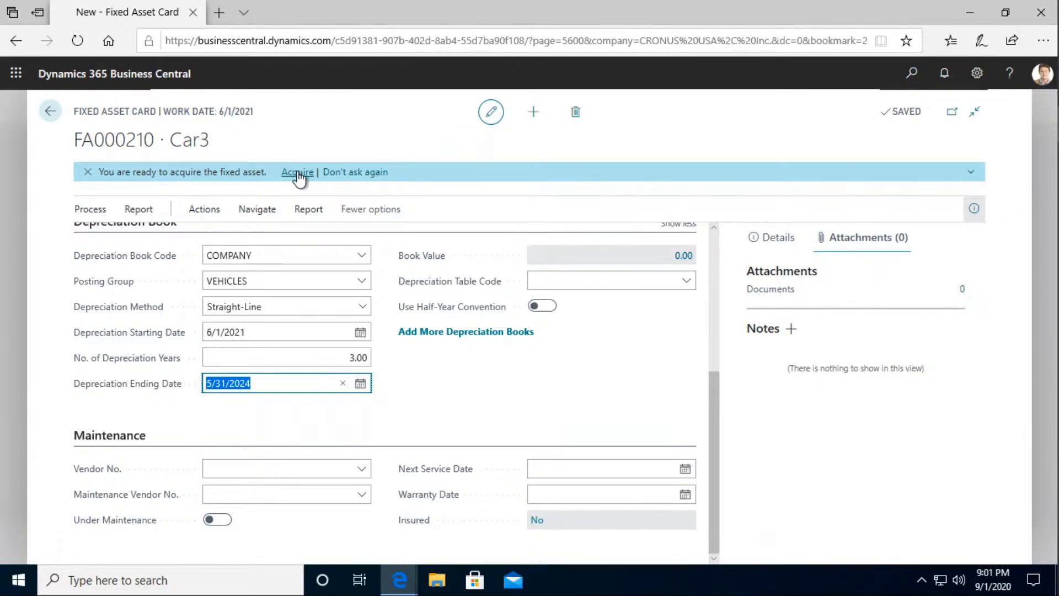
- Start Car3's acquisition and enter an acquisition cost of 20,000
{"action": "left_click", "coordinate": [296, 172]}
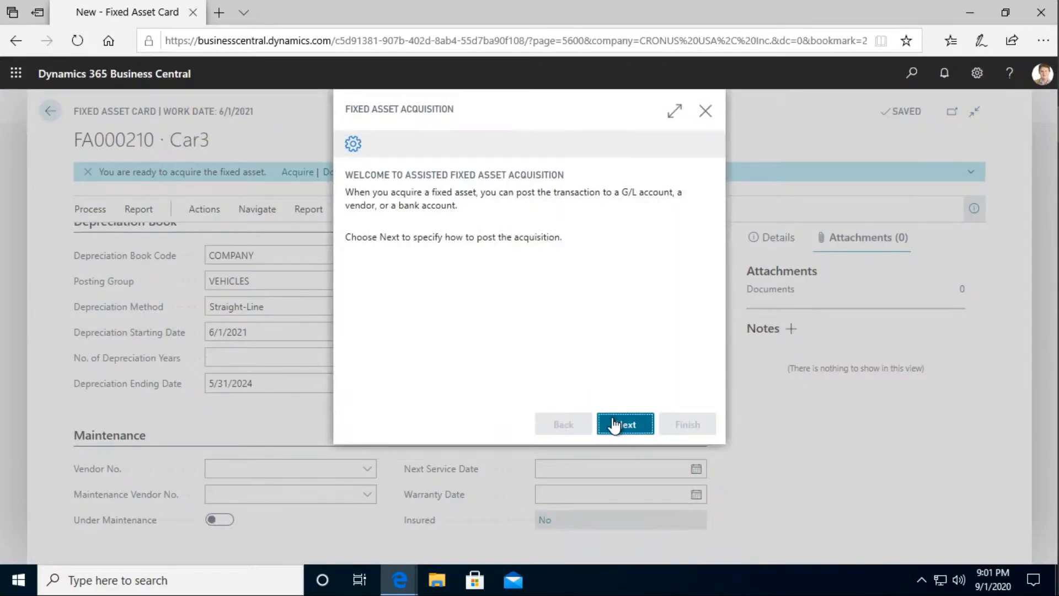
{"action": "left_click", "coordinate": [624, 424]}
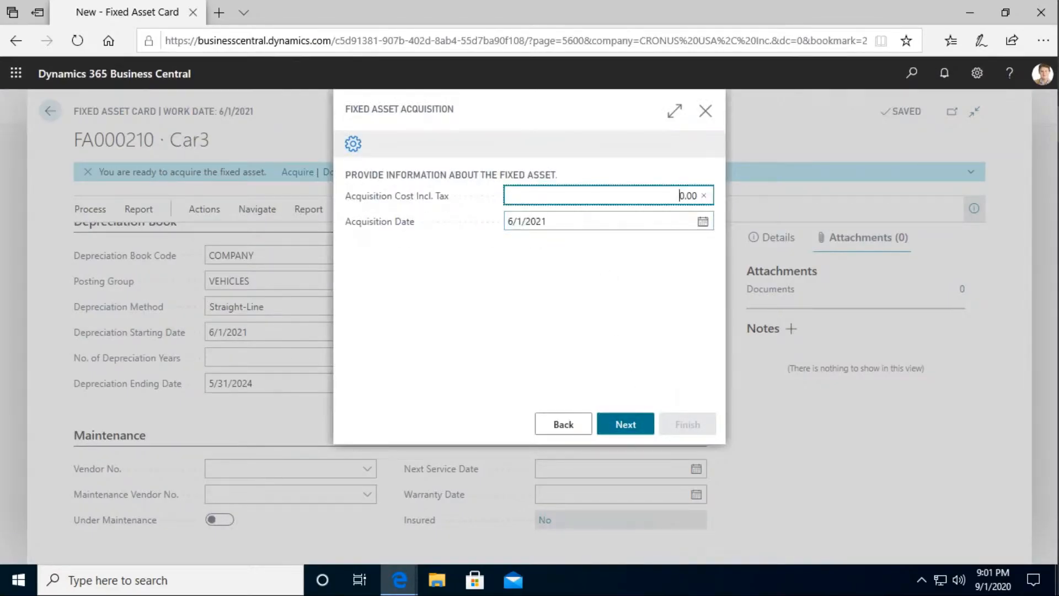
{"action": "type", "text": "2000"}
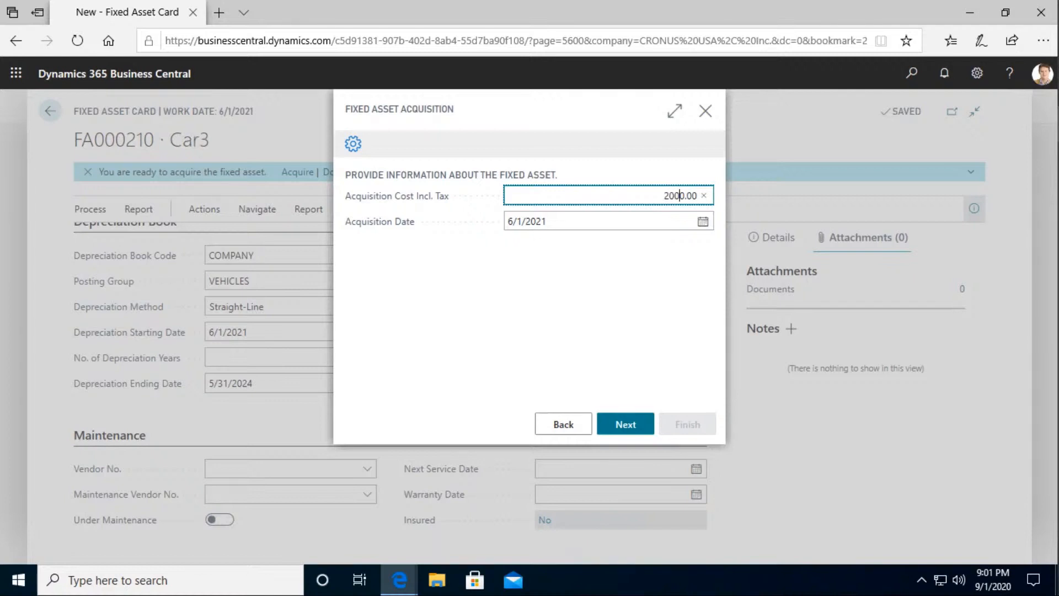
{"action": "left_click", "coordinate": [595, 221]}
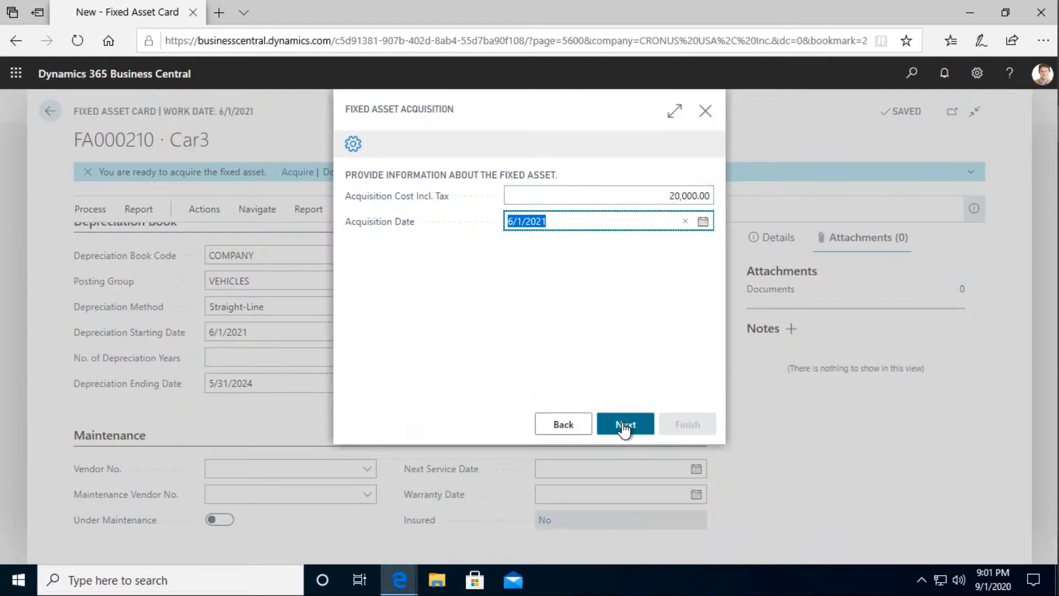
- Post the acquisition to vendor 40000 with external document 23456789 and finish
{"action": "left_click", "coordinate": [625, 425]}
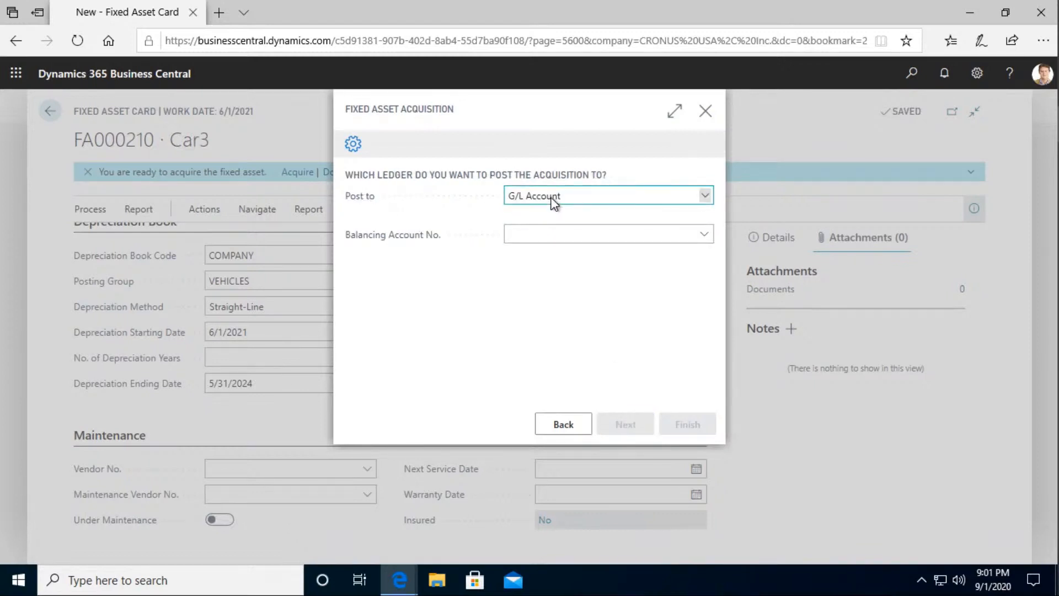
{"action": "left_click", "coordinate": [605, 195]}
{"action": "type", "text": "40000"}
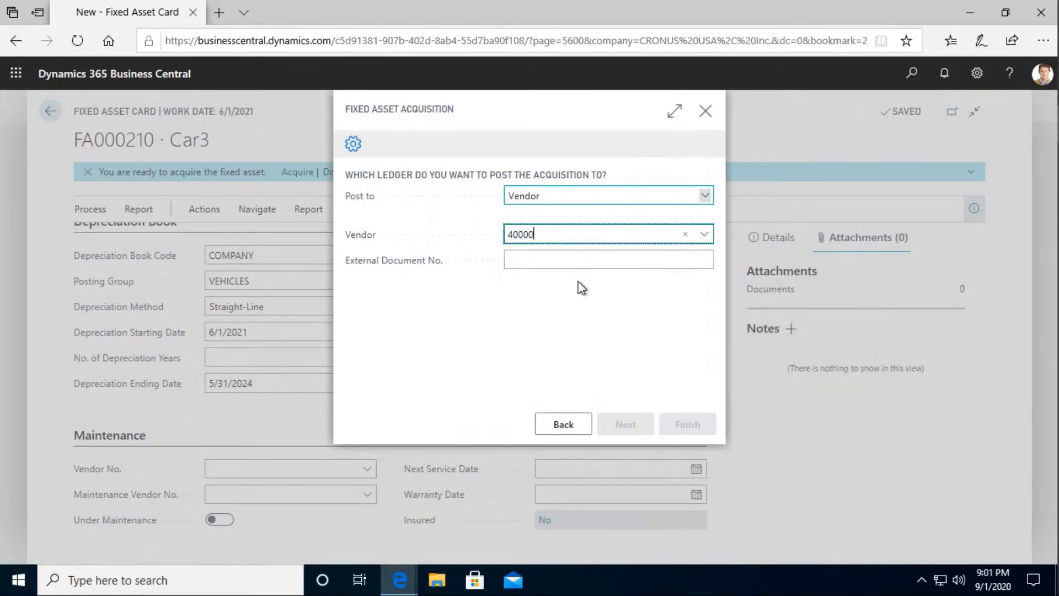
{"action": "left_click", "coordinate": [607, 259]}
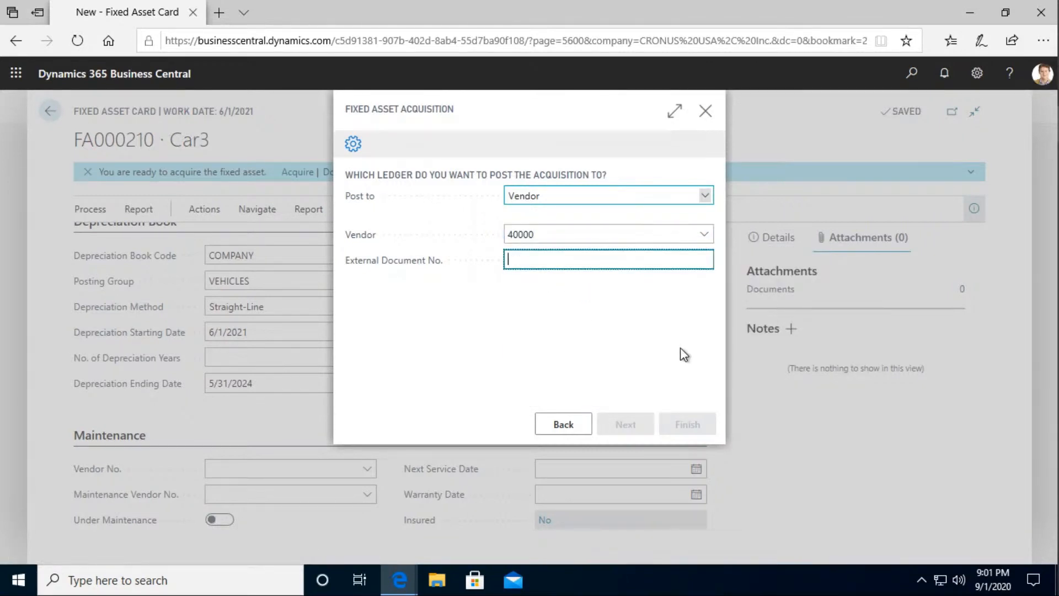
{"action": "type", "text": "23456789"}
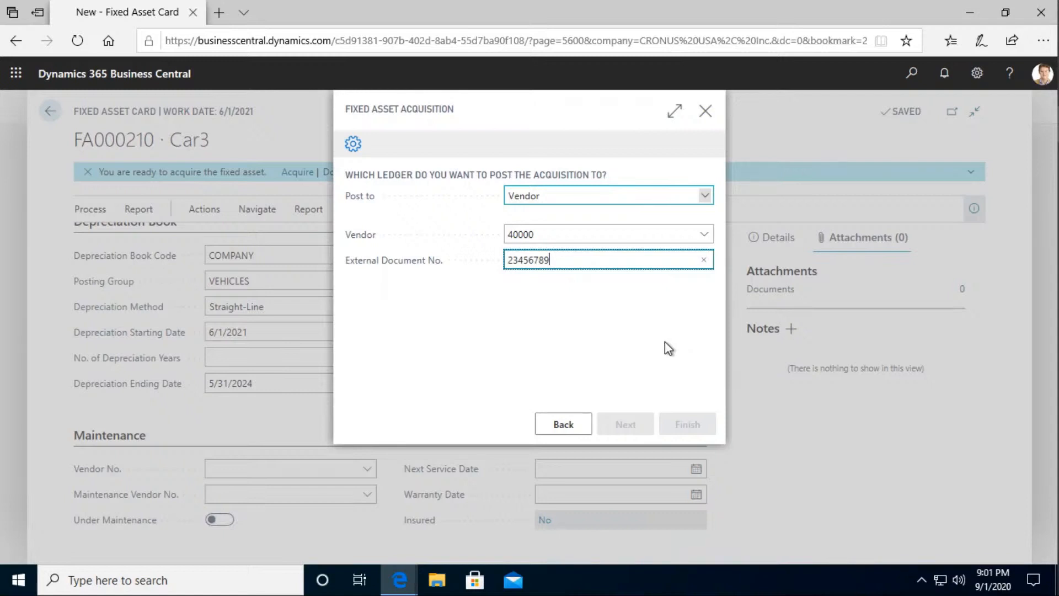
{"action": "left_click", "coordinate": [624, 424]}
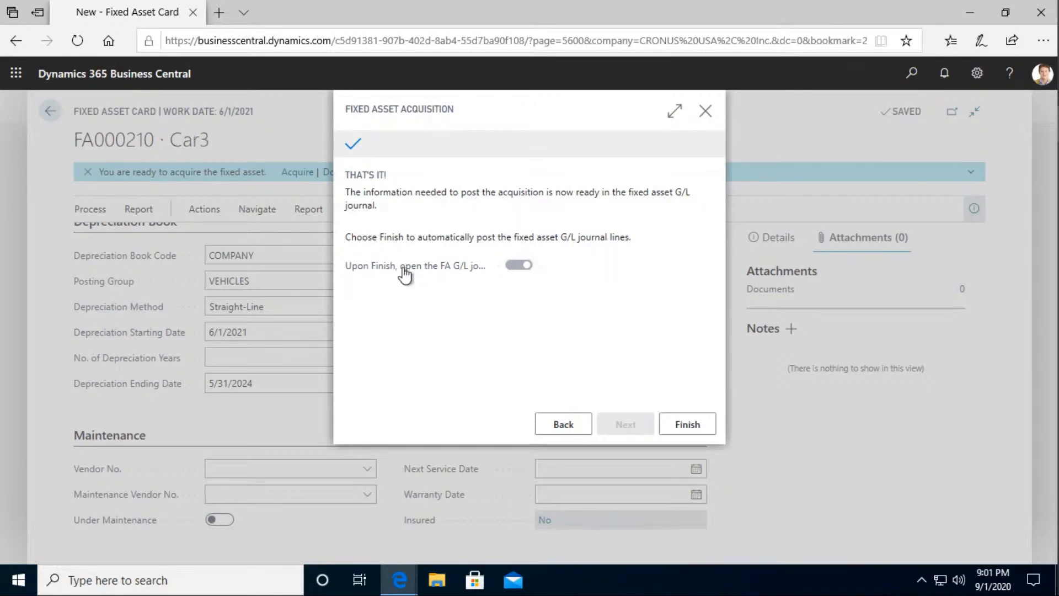
{"action": "mouse_move", "coordinate": [667, 271]}
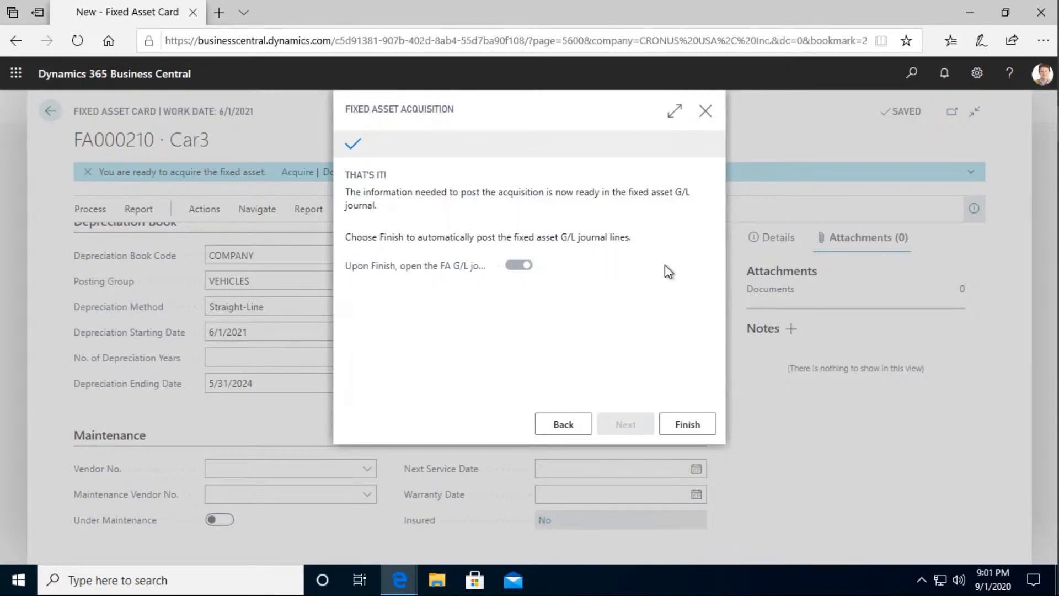
{"action": "mouse_move", "coordinate": [686, 421]}
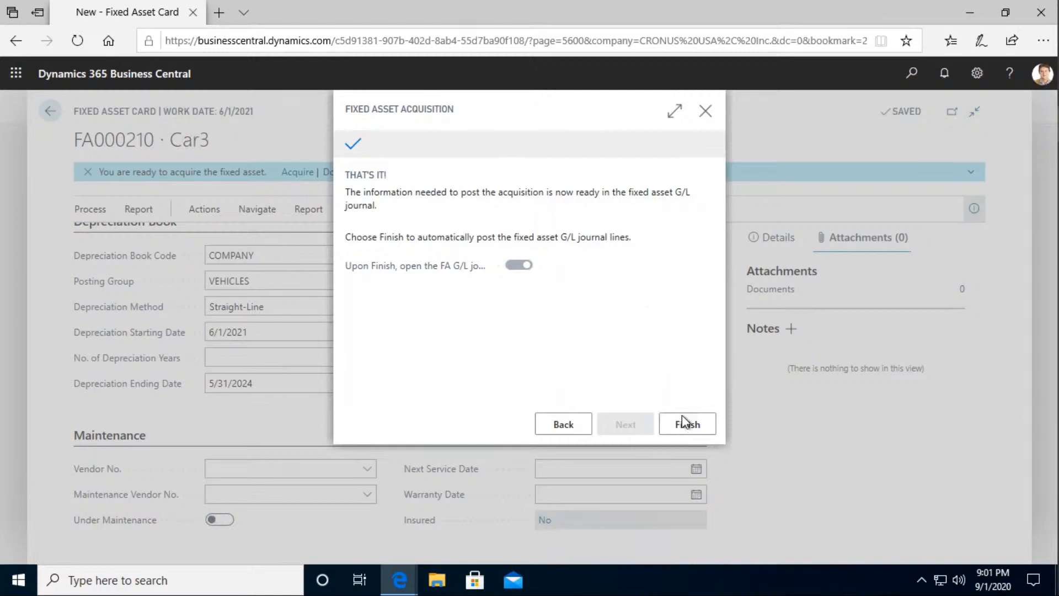
{"action": "left_click", "coordinate": [687, 424]}
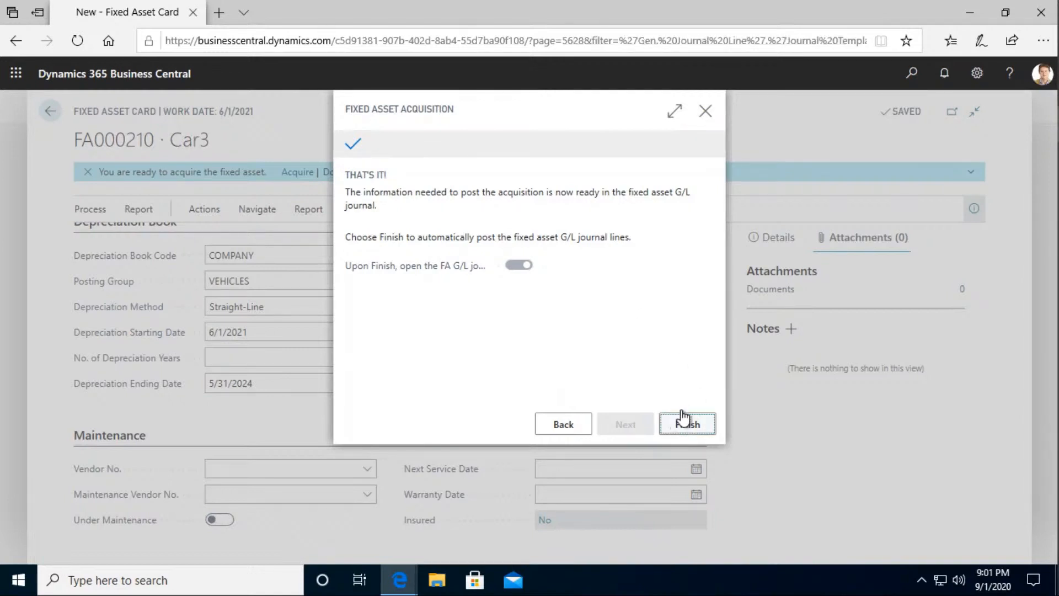
- Delete the two FA000200 journal lines, keeping Car3's FA000210 lines for 20,000.00
{"action": "left_click", "coordinate": [686, 425]}
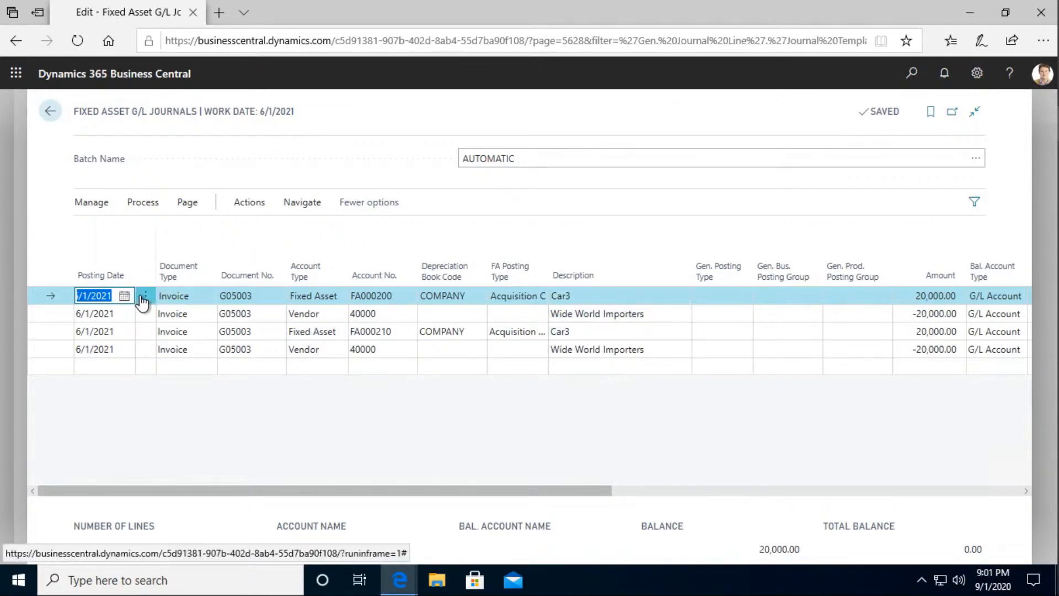
{"action": "left_click", "coordinate": [144, 295]}
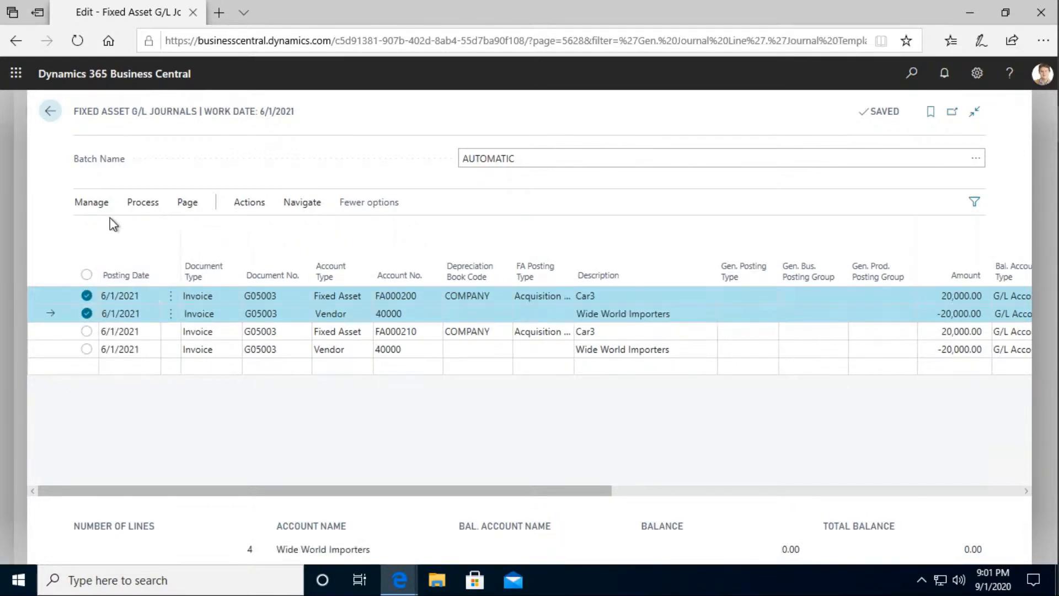
{"action": "left_click", "coordinate": [91, 202]}
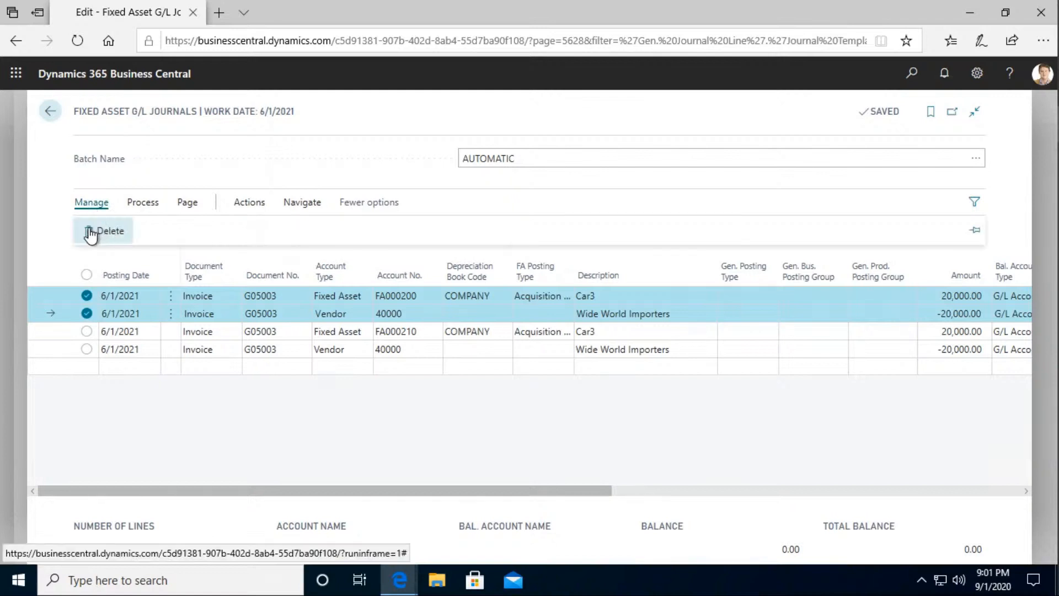
{"action": "left_click", "coordinate": [104, 230]}
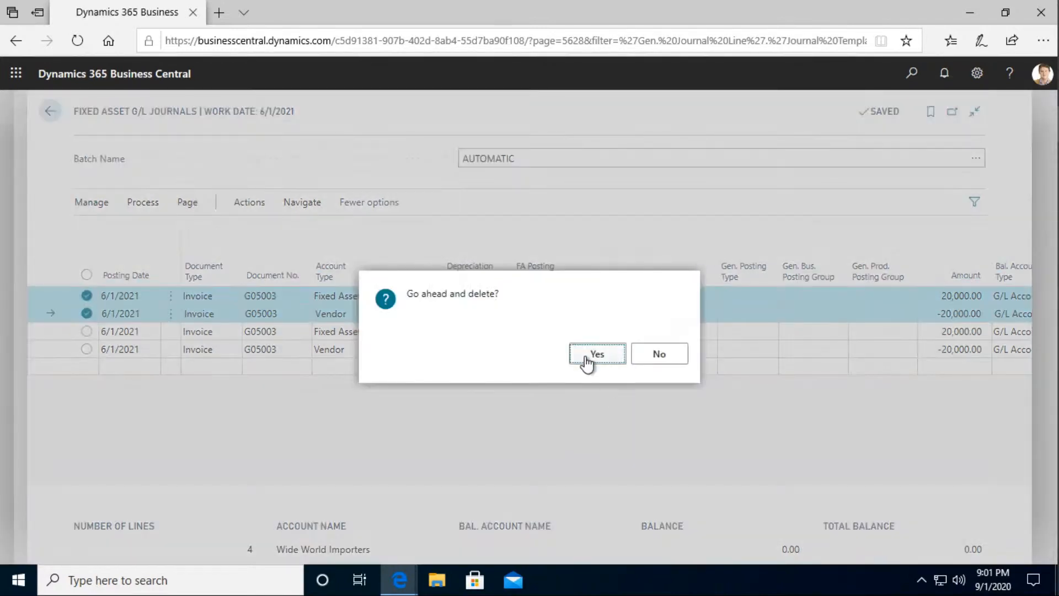
{"action": "left_click", "coordinate": [596, 353]}
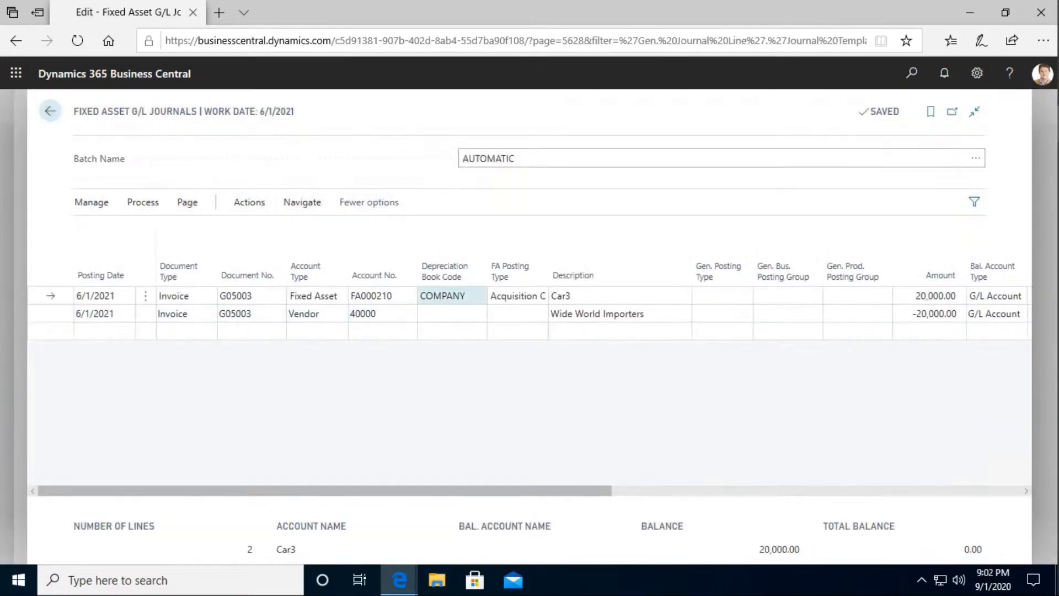
{"action": "left_click", "coordinate": [597, 314]}
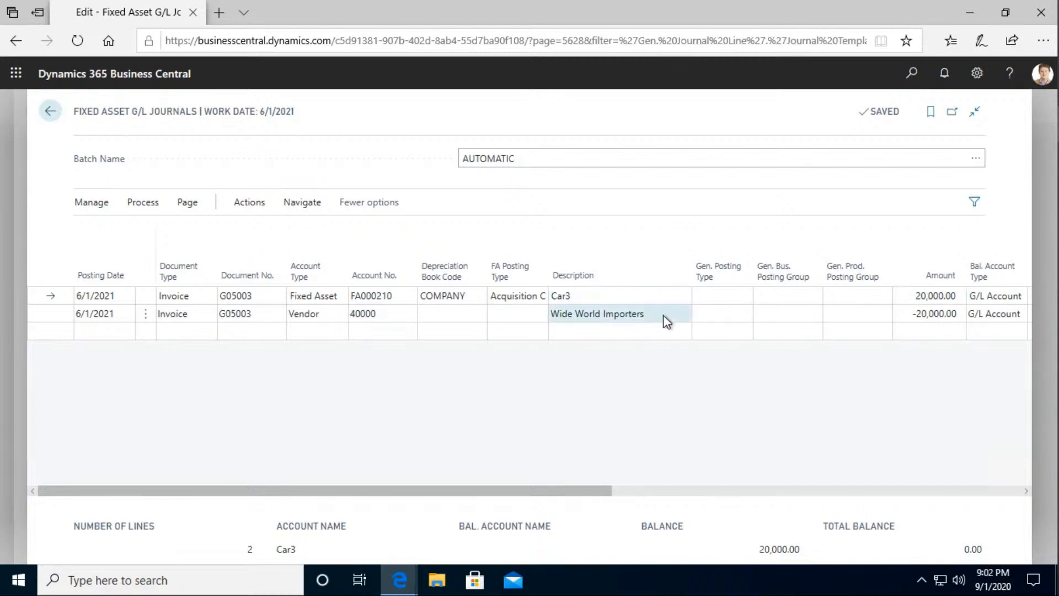
{"action": "left_click", "coordinate": [370, 295]}
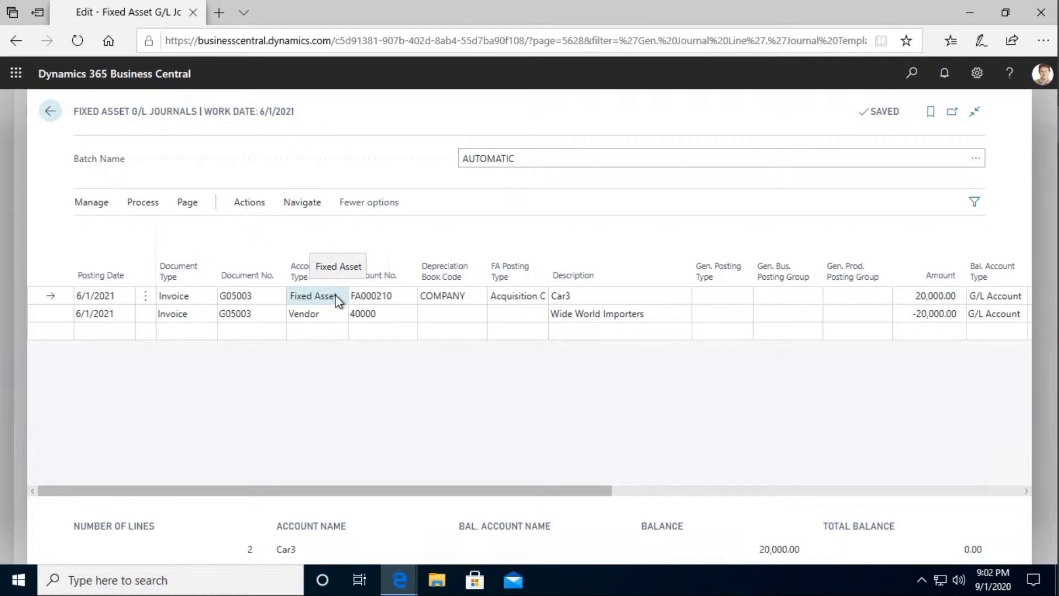
{"action": "left_click", "coordinate": [382, 313]}
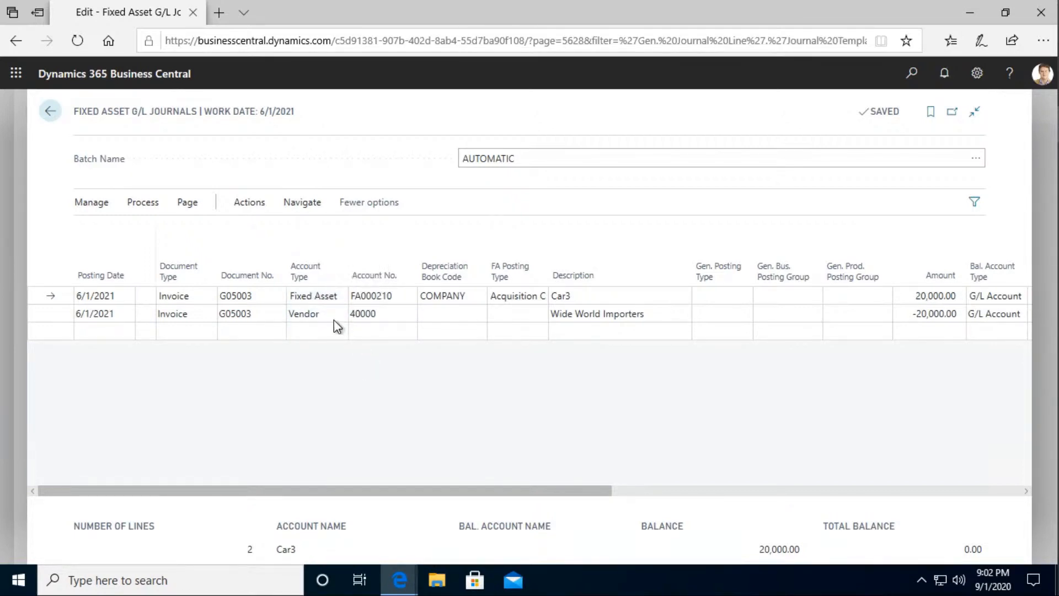
{"action": "left_click", "coordinate": [312, 295]}
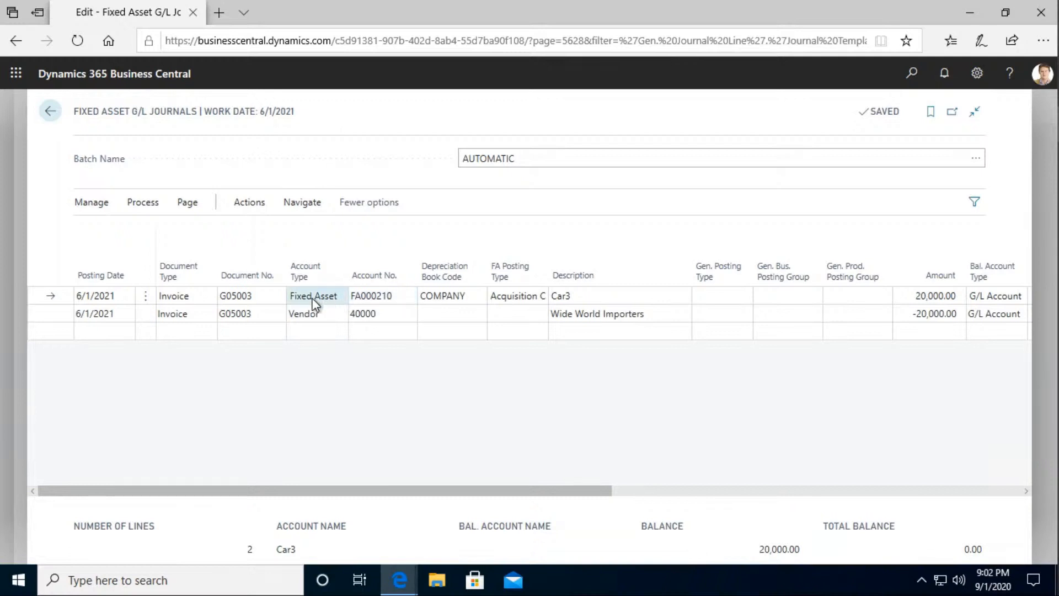
{"action": "left_click", "coordinate": [363, 313]}
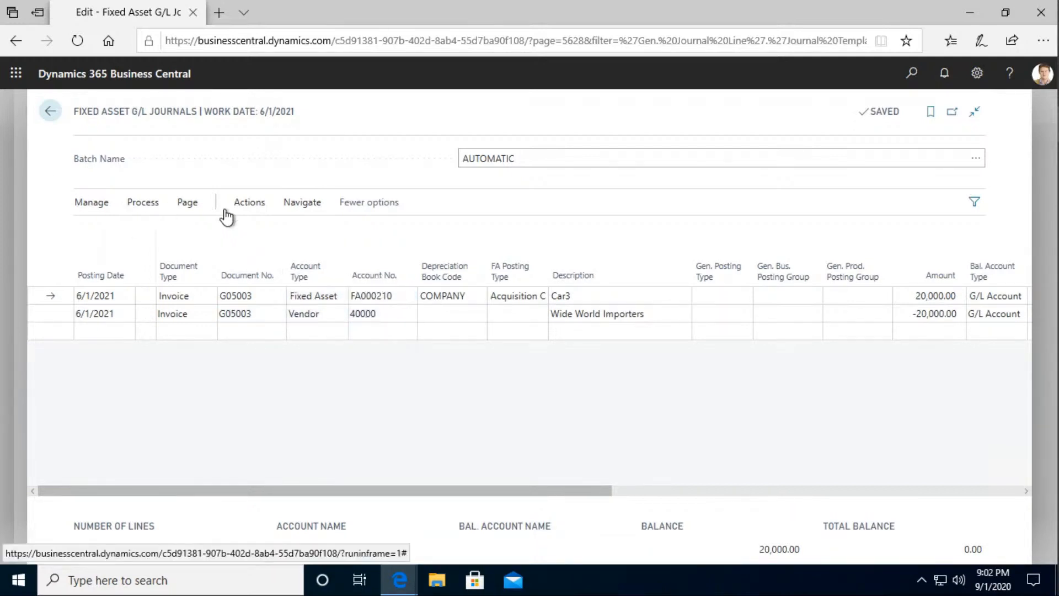
{"action": "left_click", "coordinate": [142, 202]}
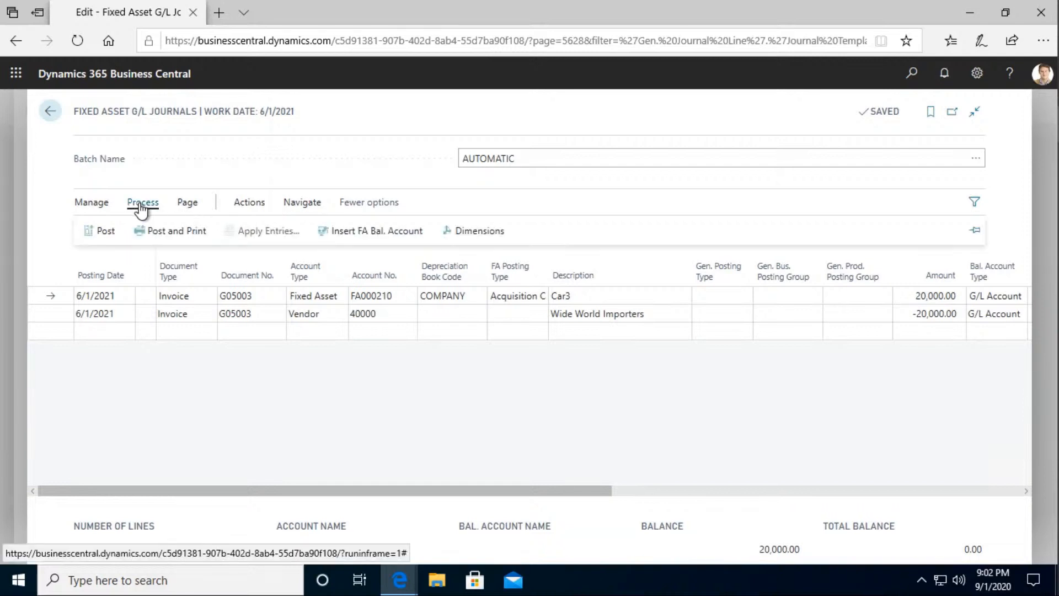
{"action": "mouse_move", "coordinate": [268, 231]}
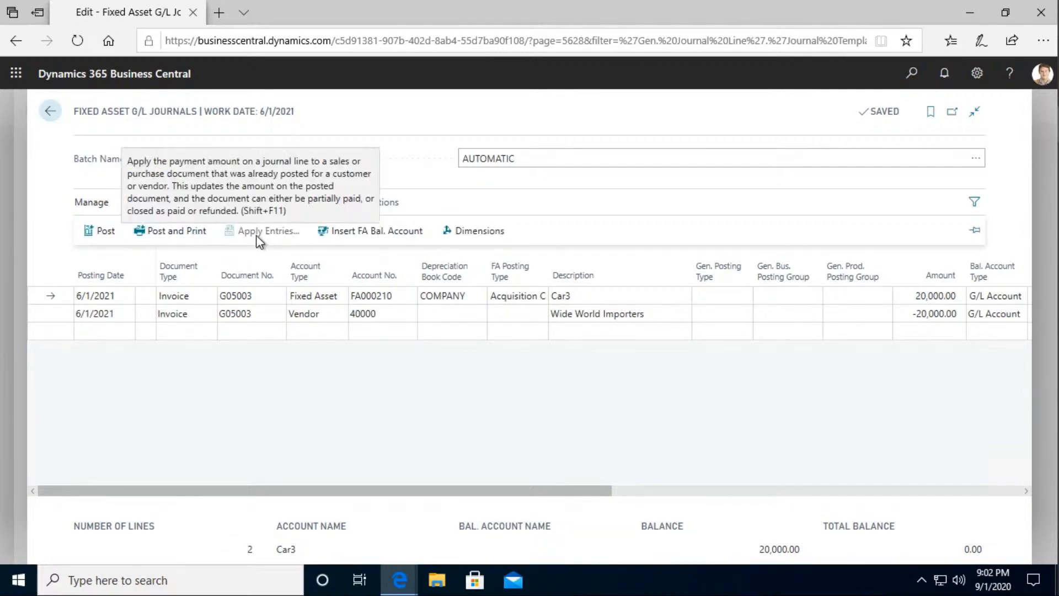
{"action": "left_click", "coordinate": [248, 202]}
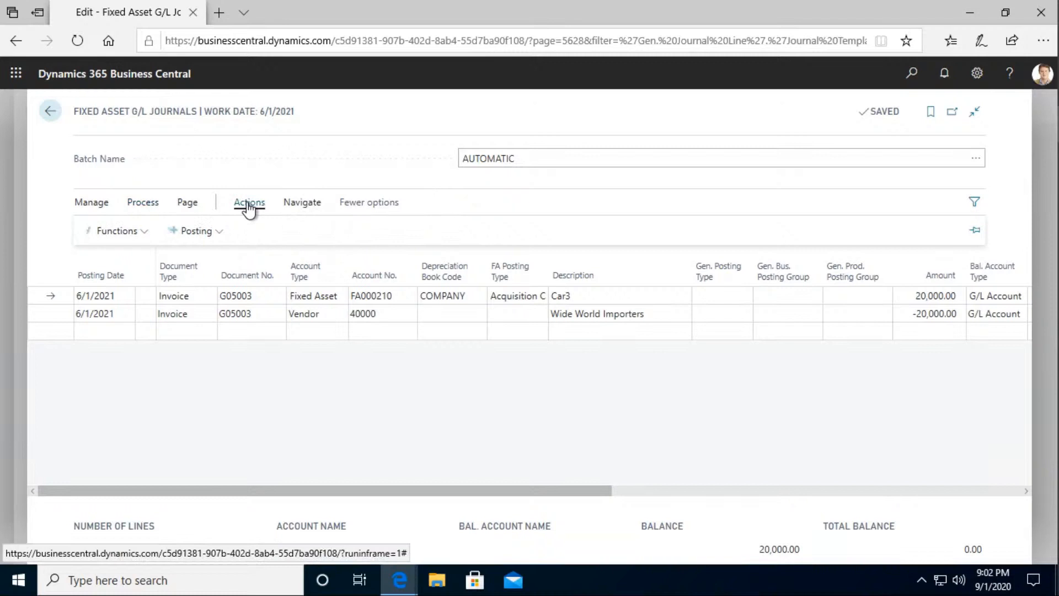
{"action": "left_click", "coordinate": [196, 231]}
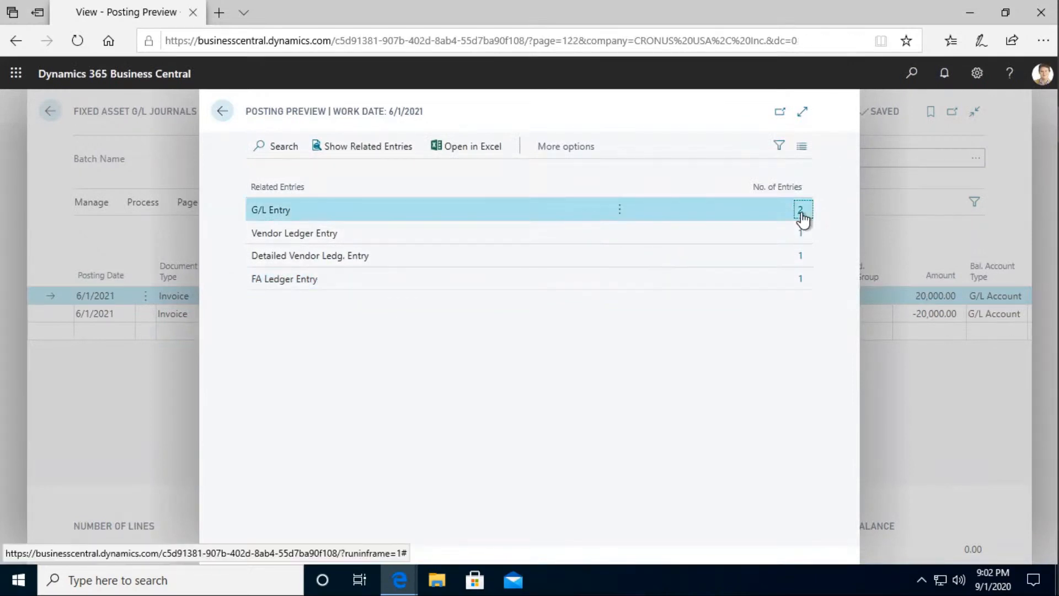
{"action": "left_click", "coordinate": [801, 210]}
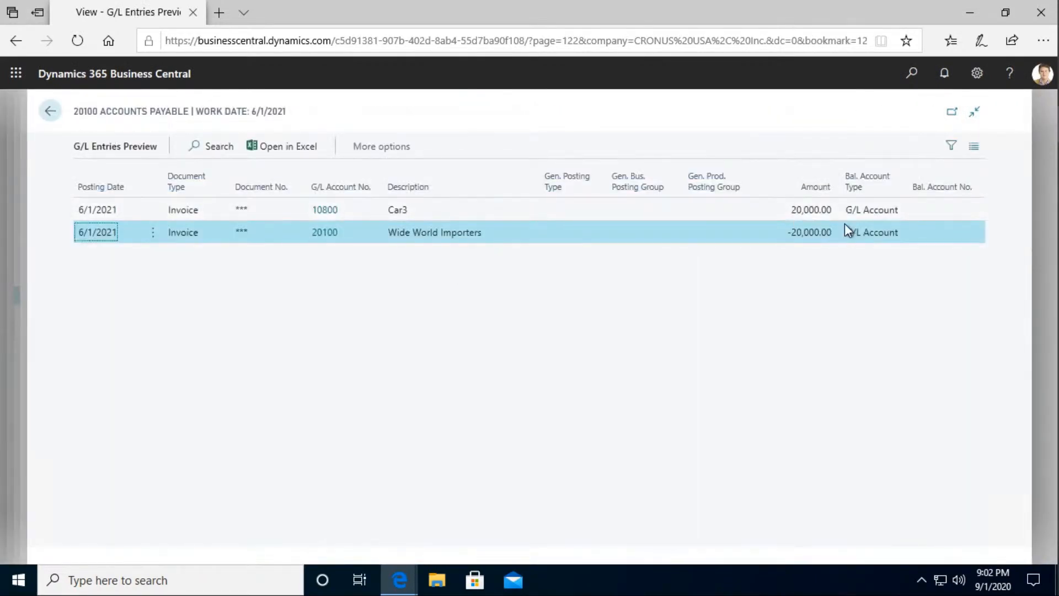
{"action": "mouse_move", "coordinate": [355, 222]}
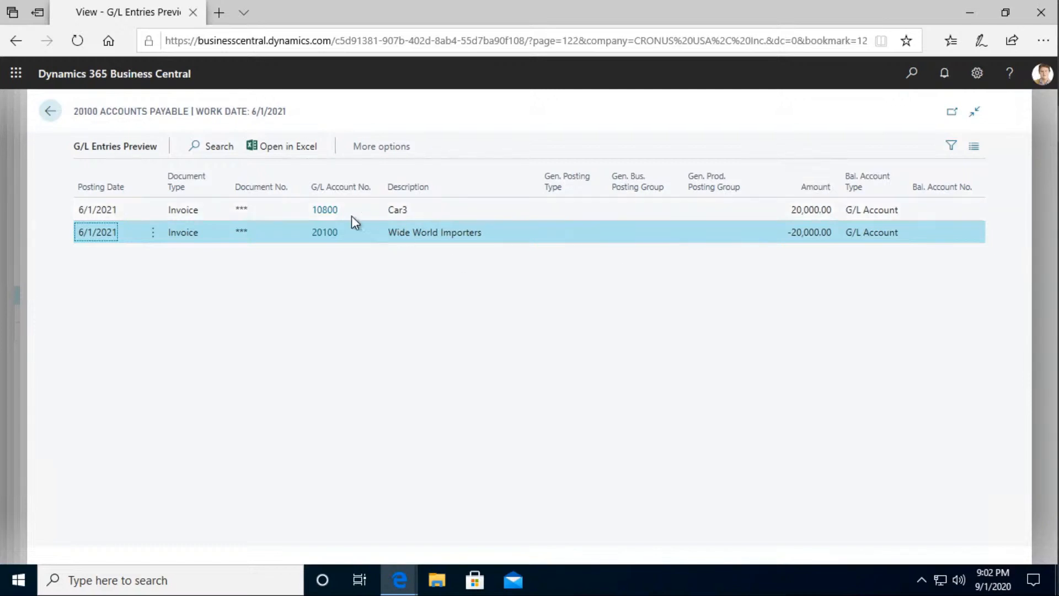
{"action": "mouse_move", "coordinate": [358, 255]}
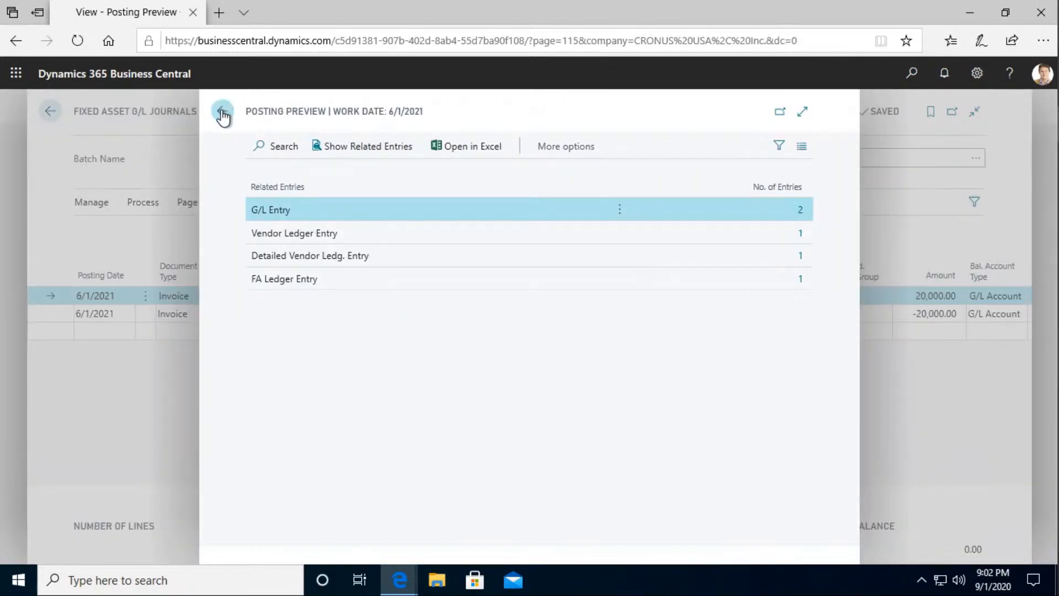
{"action": "left_click", "coordinate": [223, 111]}
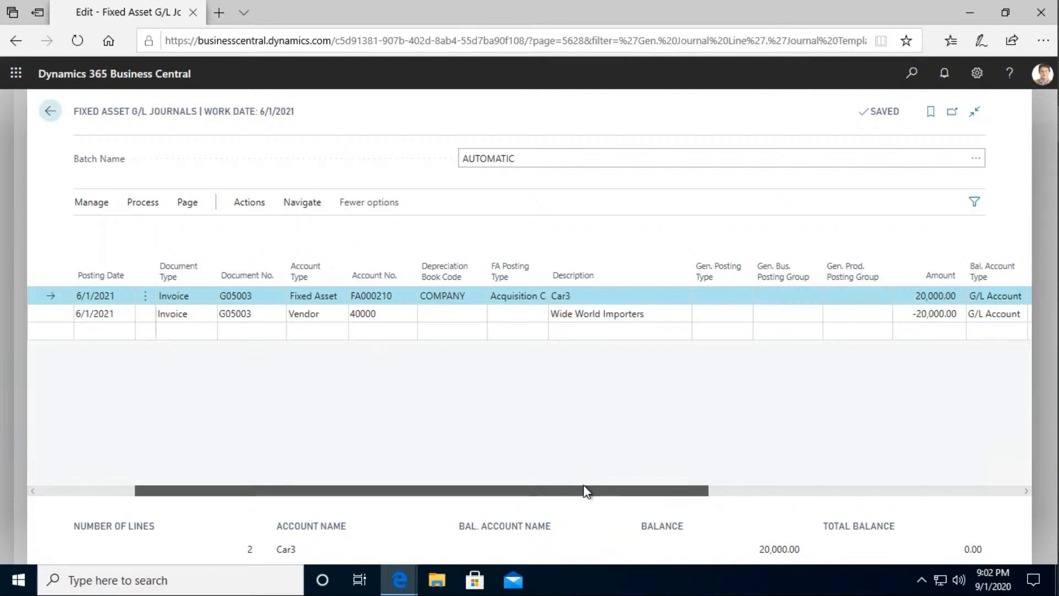
{"action": "scroll", "scroll_direction": "right", "scroll_amount": 3}
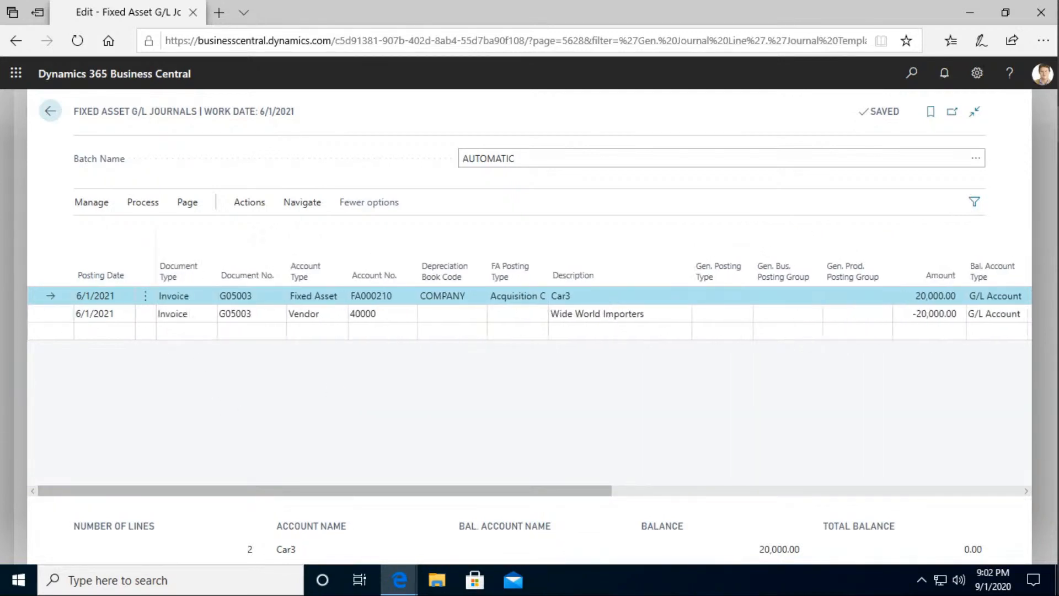
{"action": "left_click", "coordinate": [51, 111]}
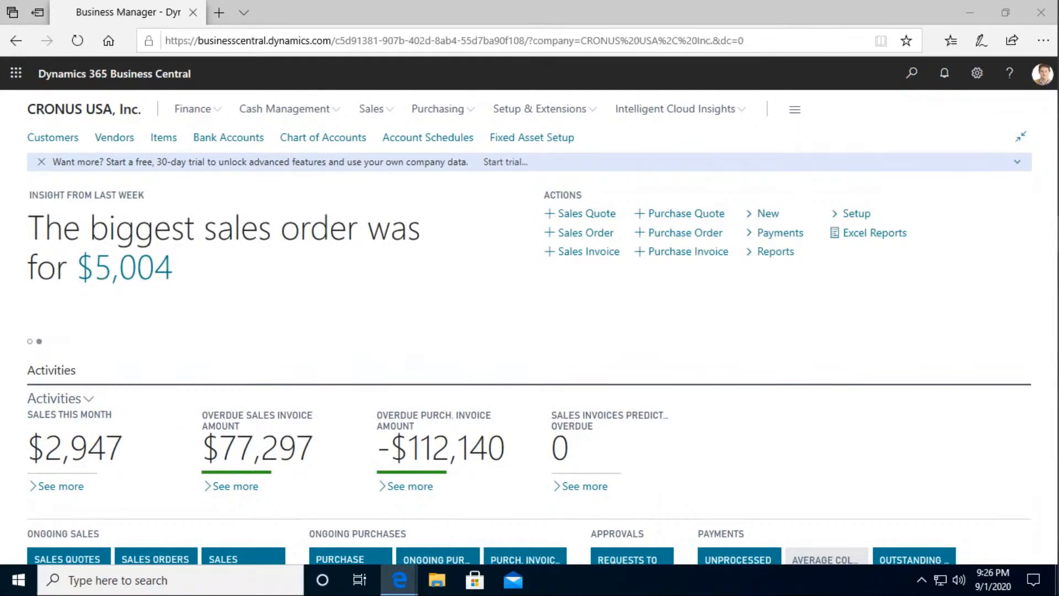
{"action": "mouse_move", "coordinate": [266, 274]}
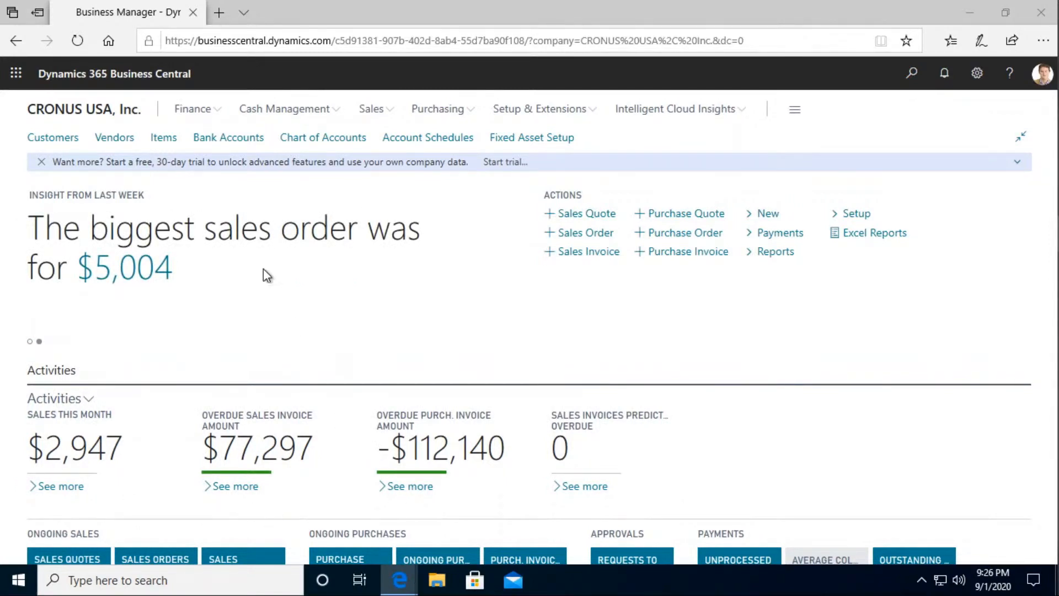
- Reopen the empty Fixed Asset G/L Journal via Finance > Fixed Assets
{"action": "left_click", "coordinate": [193, 108]}
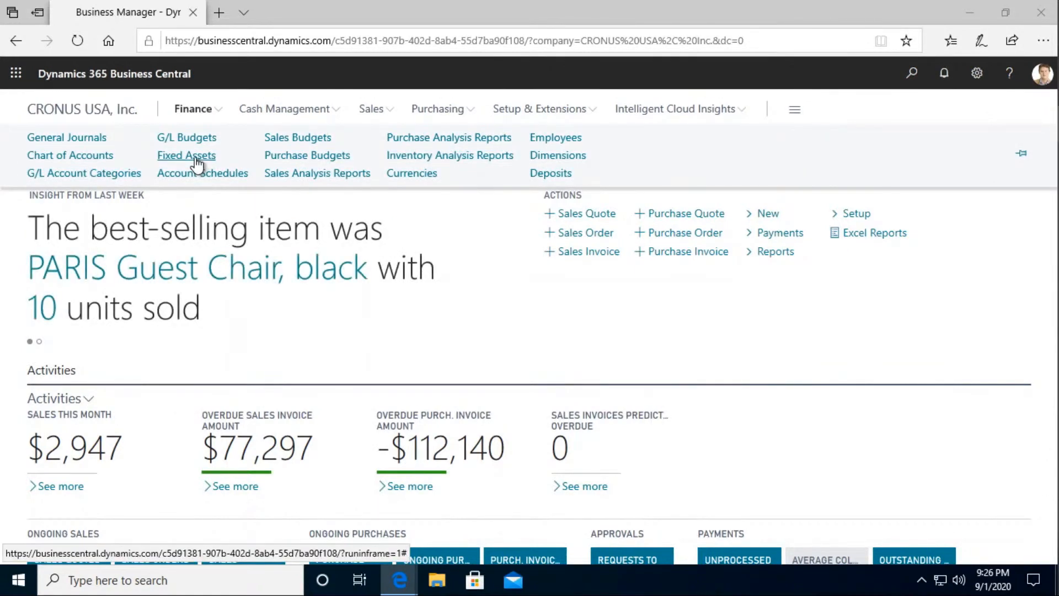
{"action": "left_click", "coordinate": [186, 154]}
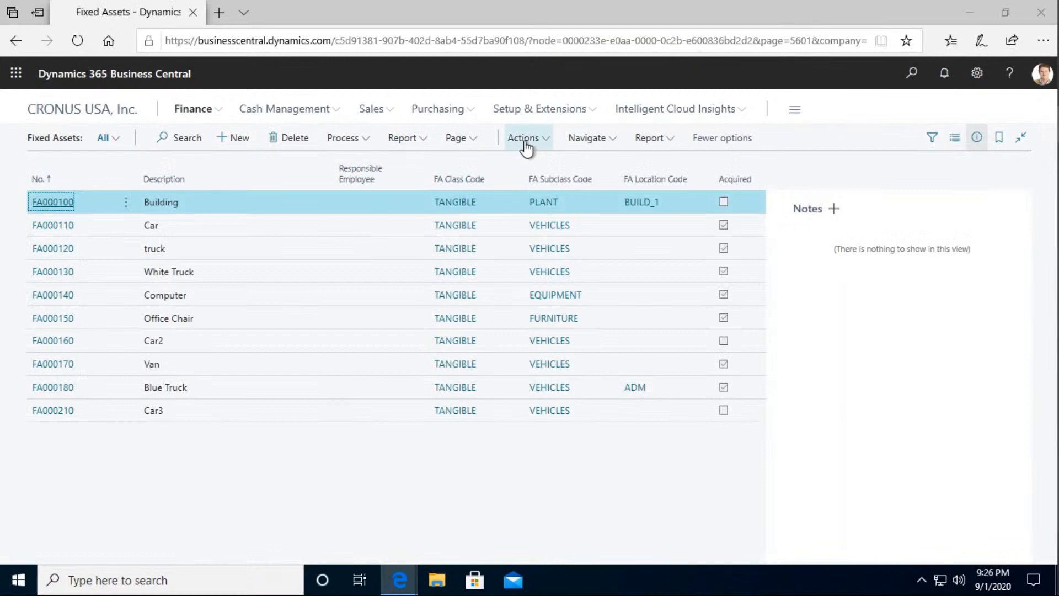
{"action": "left_click", "coordinate": [524, 138]}
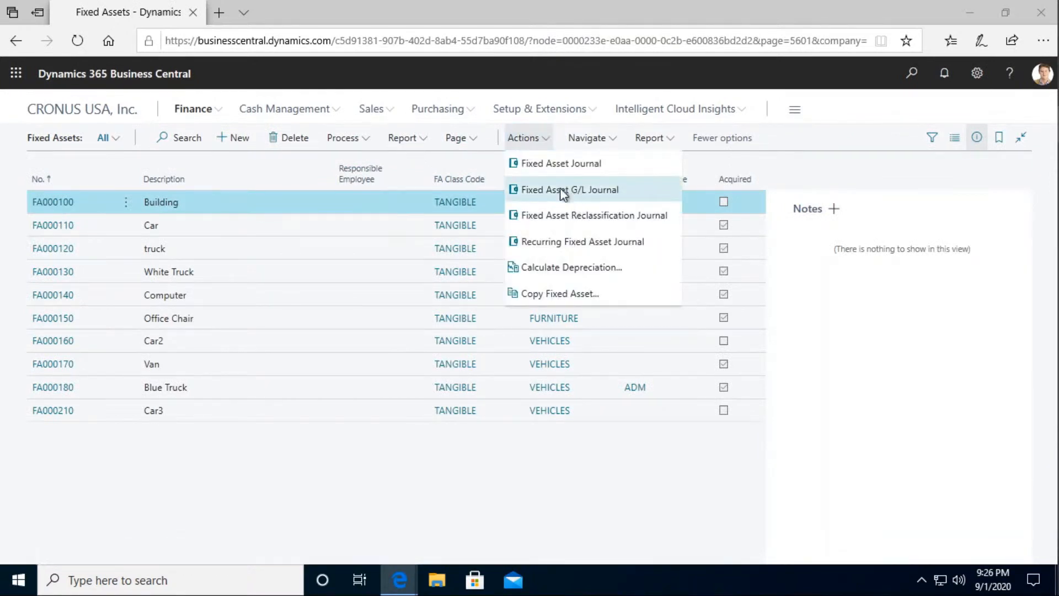
{"action": "left_click", "coordinate": [569, 190]}
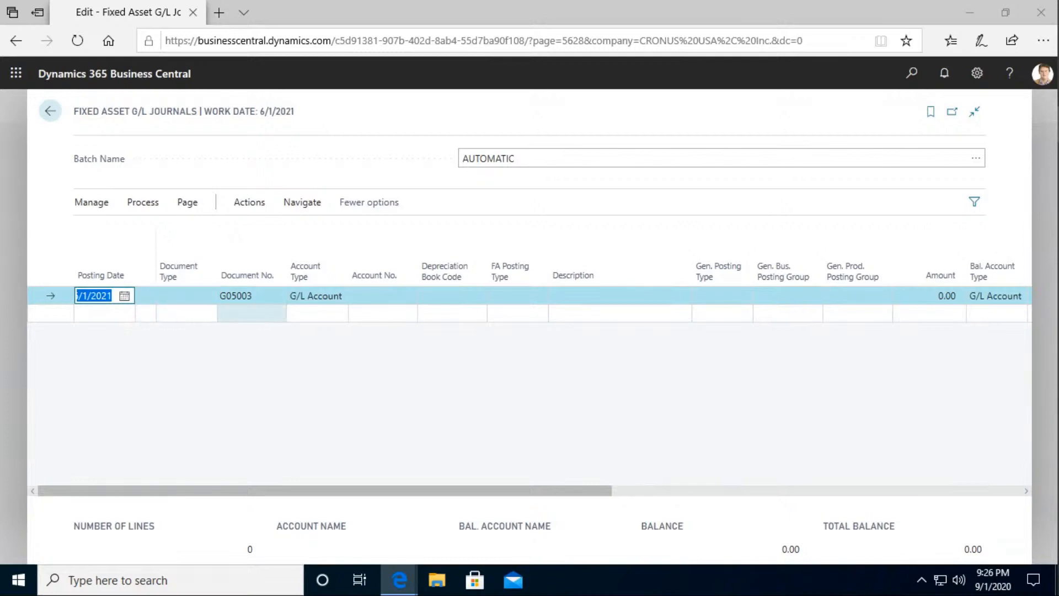
- Add a Disposal journal line for fixed asset FA000110 Car with amount -50,000.00
{"action": "left_click", "coordinate": [243, 296]}
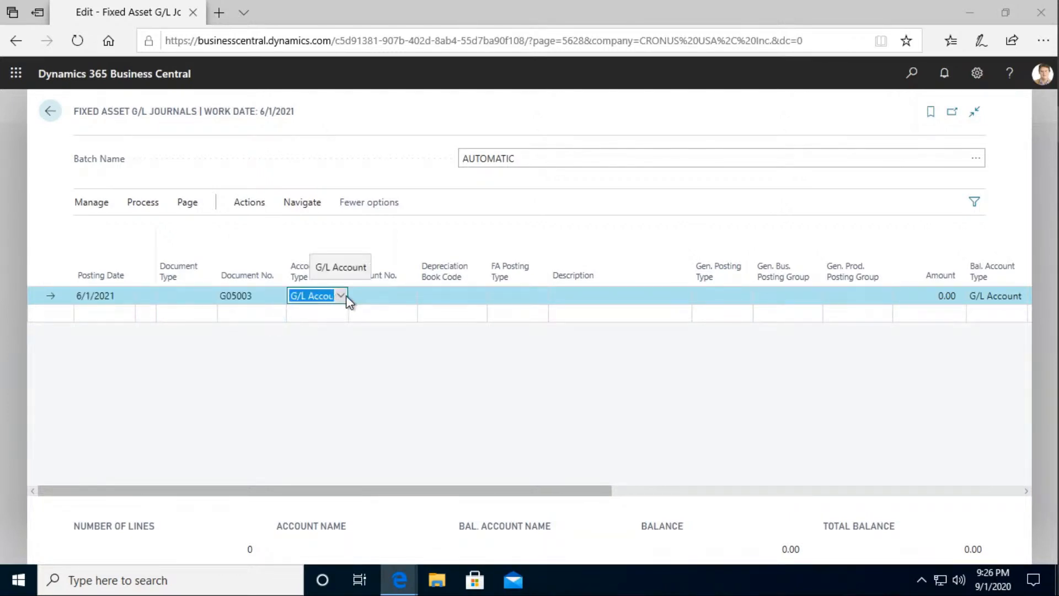
{"action": "left_click", "coordinate": [341, 296]}
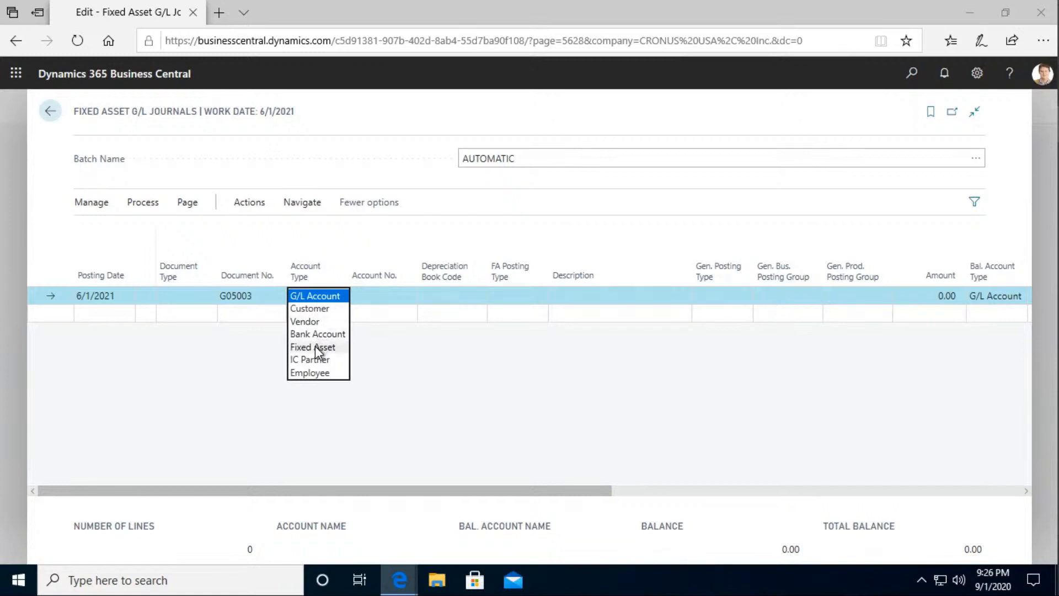
{"action": "left_click", "coordinate": [313, 347]}
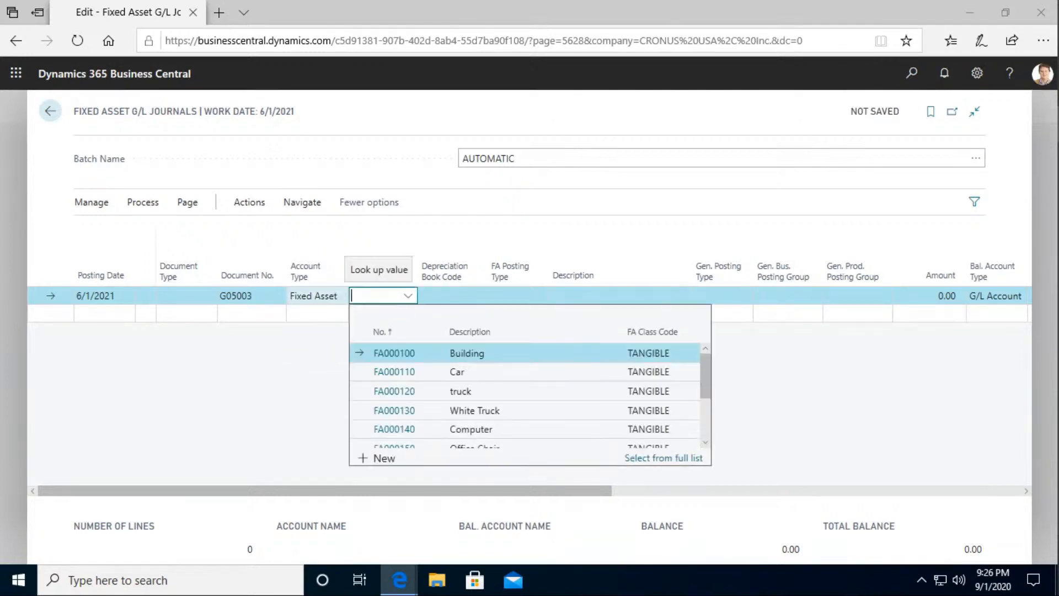
{"action": "left_click", "coordinate": [394, 371]}
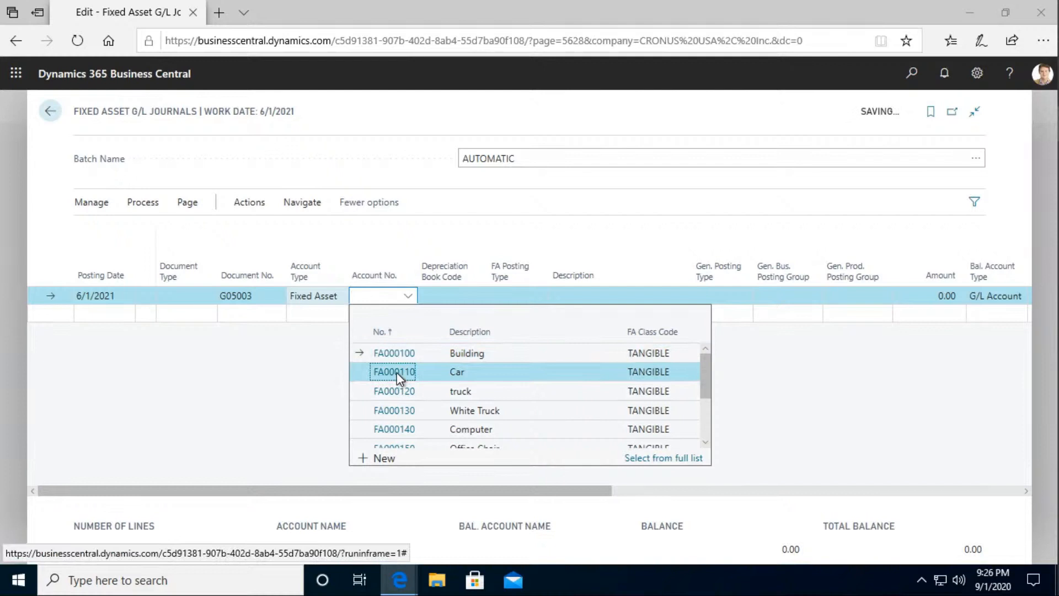
{"action": "left_click", "coordinate": [394, 372]}
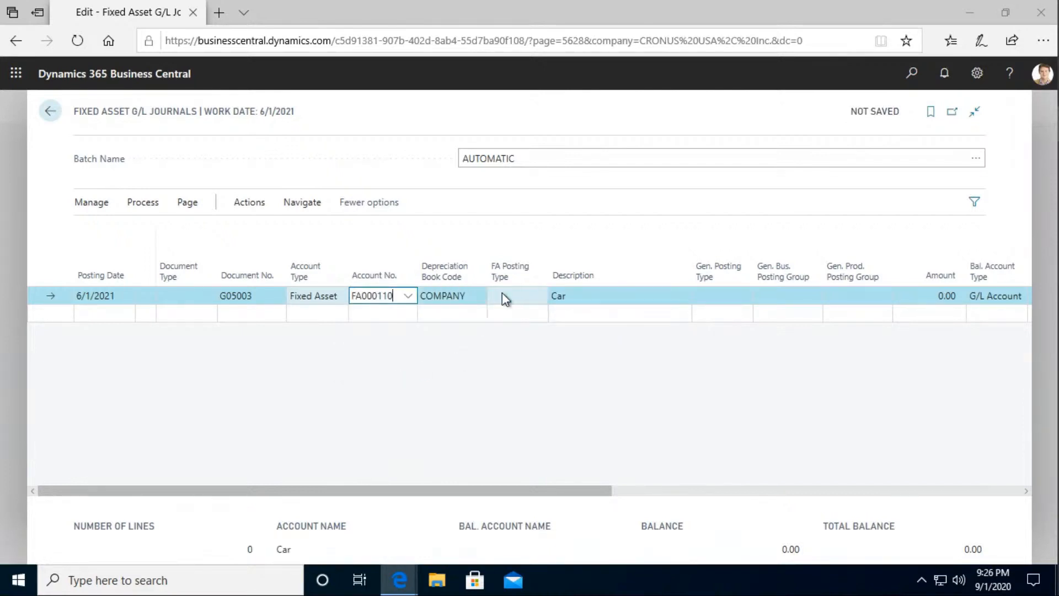
{"action": "left_click", "coordinate": [542, 295]}
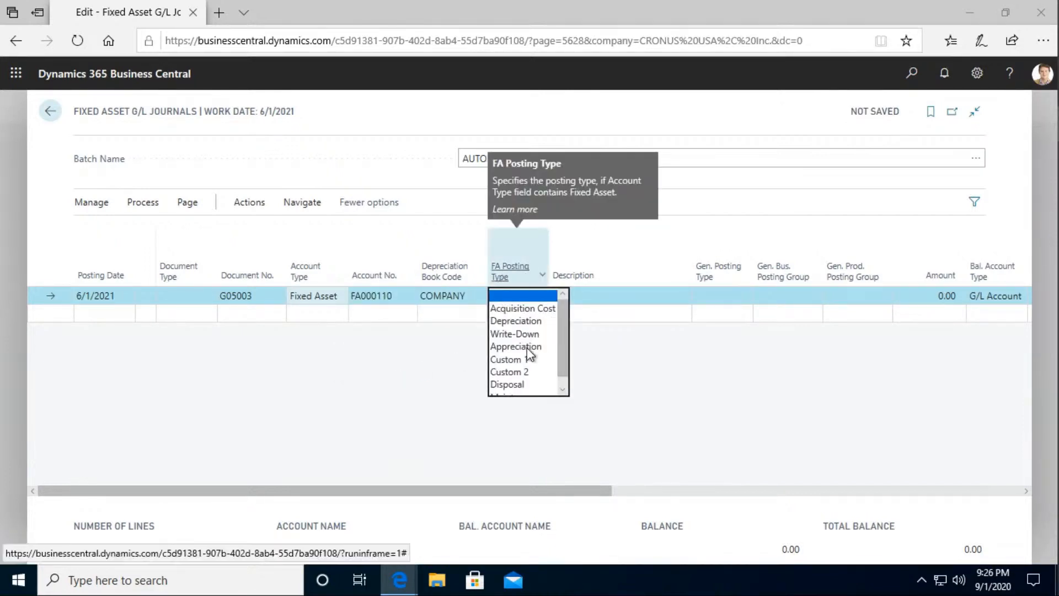
{"action": "left_click", "coordinate": [506, 384]}
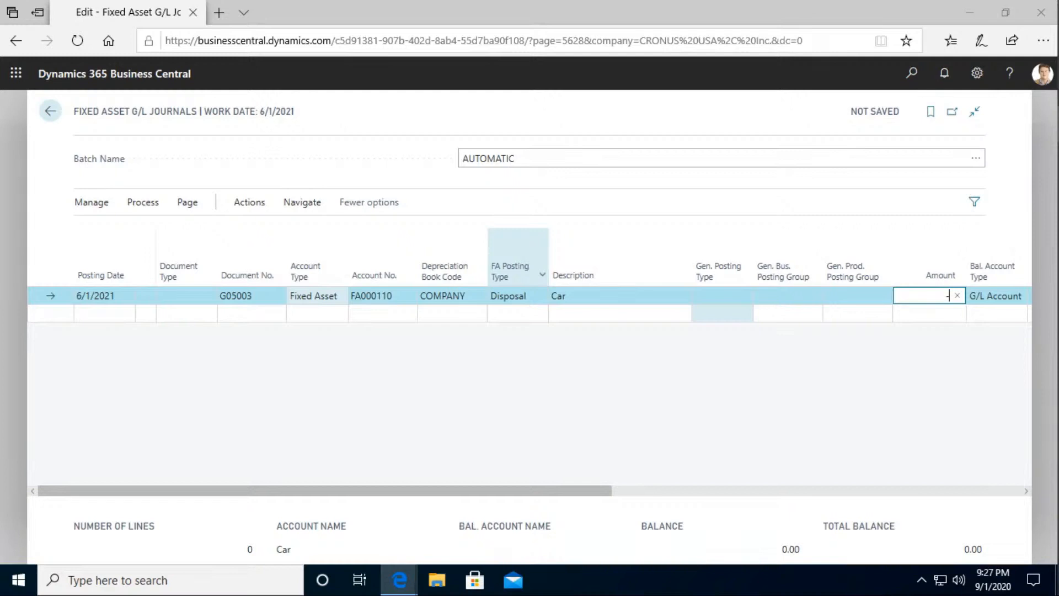
{"action": "type", "text": "-500000.00"}
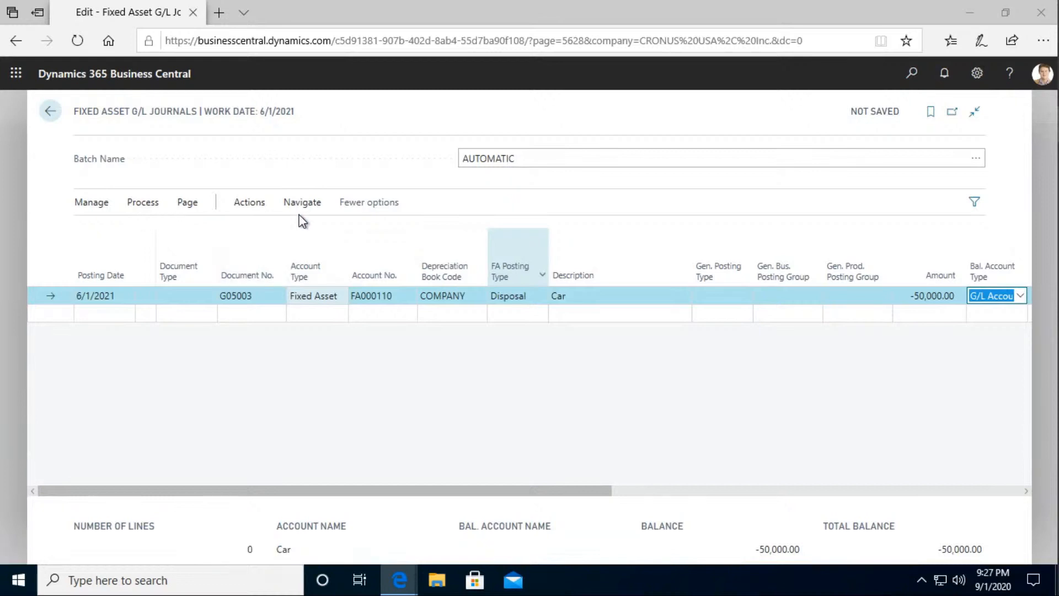
- Insert the 50,000.00 balancing line to account 10800 and preview posting
{"action": "left_click", "coordinate": [249, 202]}
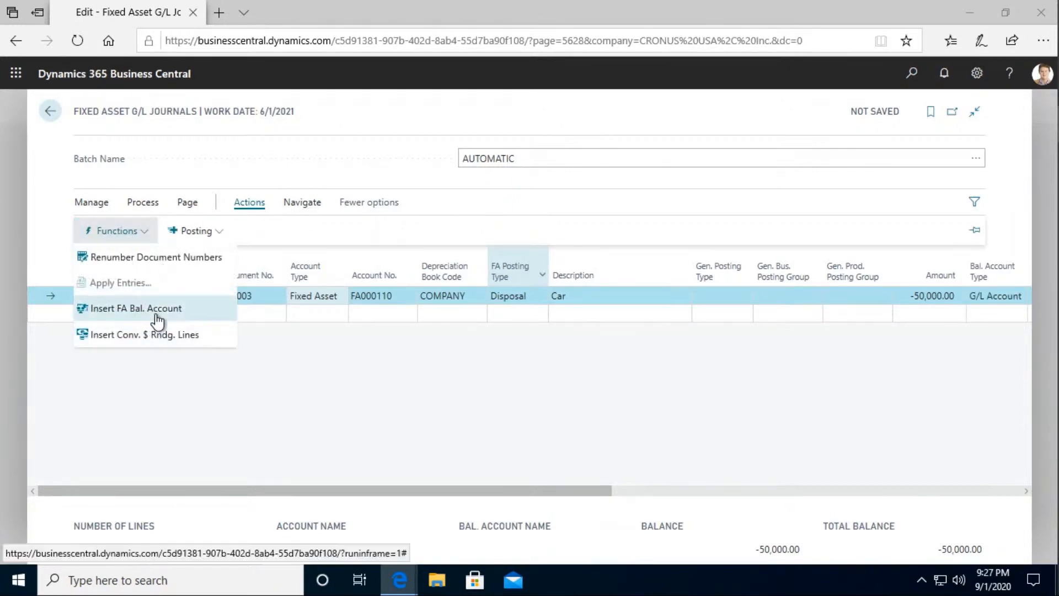
{"action": "left_click", "coordinate": [135, 308]}
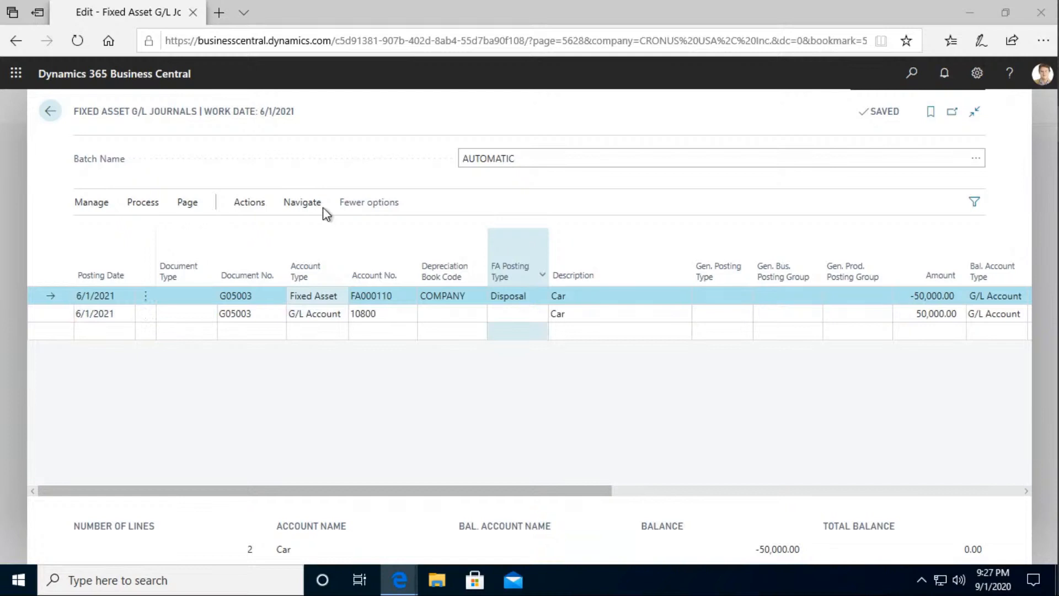
{"action": "mouse_move", "coordinate": [302, 202]}
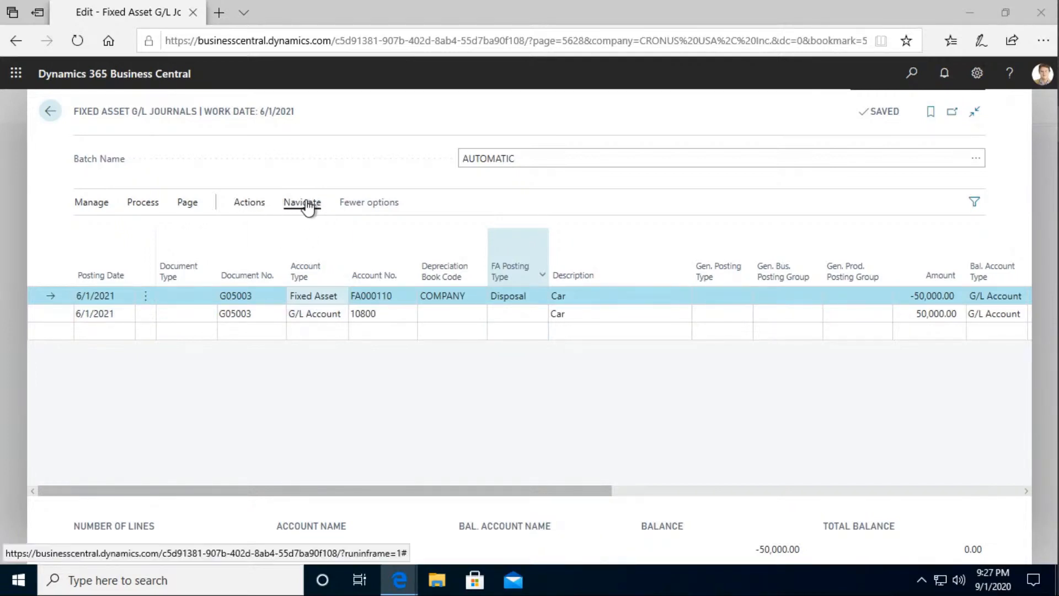
{"action": "left_click", "coordinate": [249, 202]}
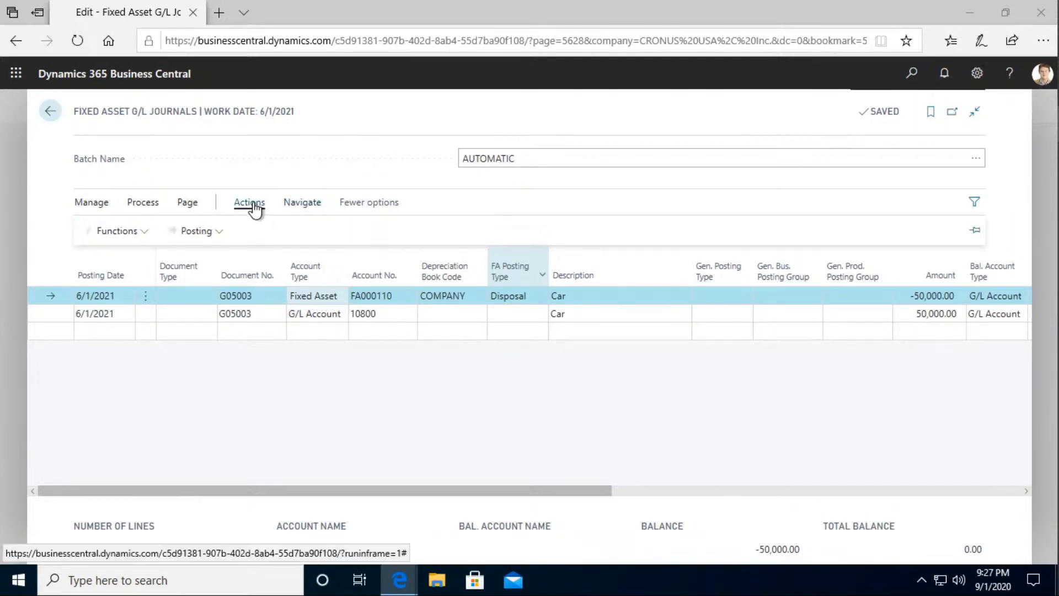
{"action": "left_click", "coordinate": [196, 231]}
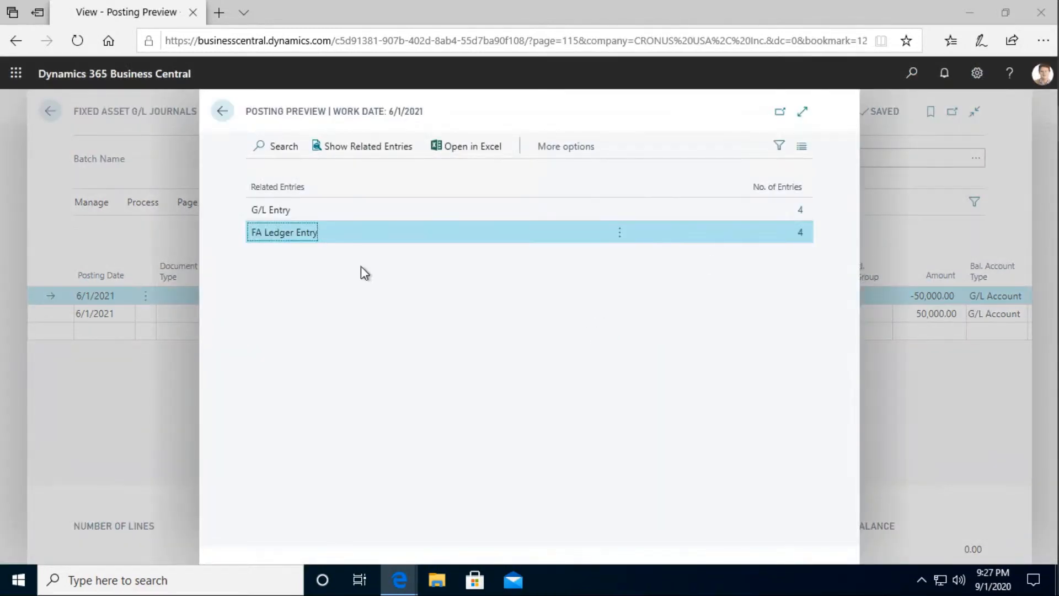
{"action": "mouse_move", "coordinate": [804, 237]}
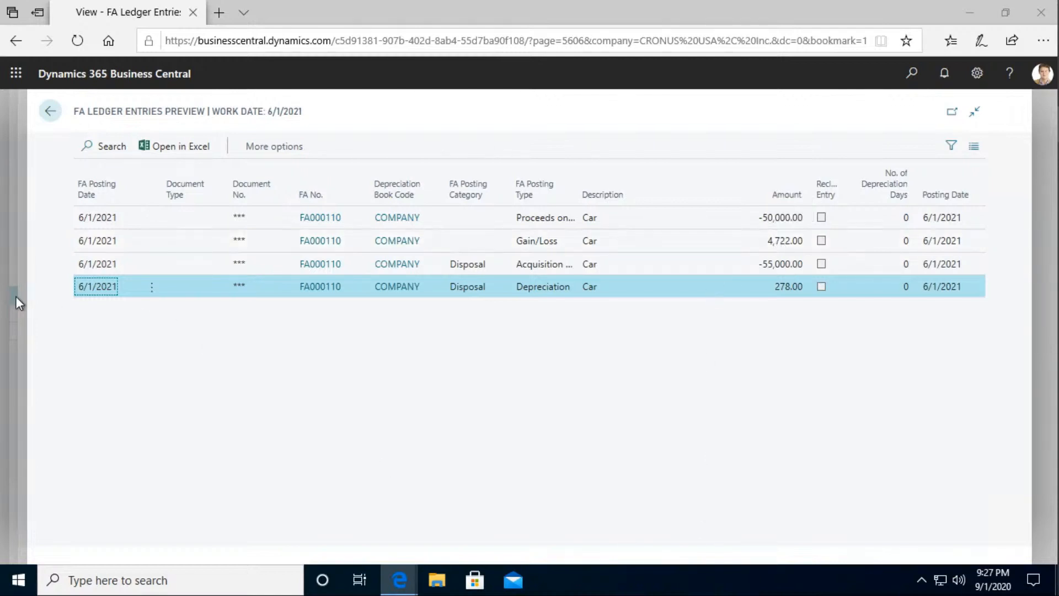
- Return to the Fixed Assets list after reviewing the previewed disposal FA ledger entries
{"action": "left_click", "coordinate": [49, 111]}
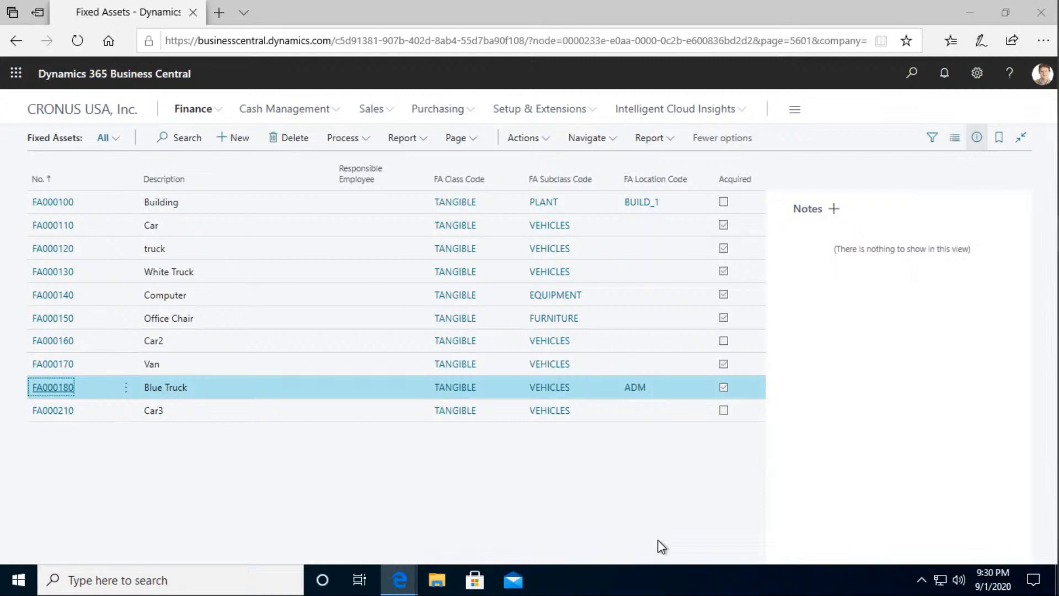
{"action": "mouse_move", "coordinate": [184, 445]}
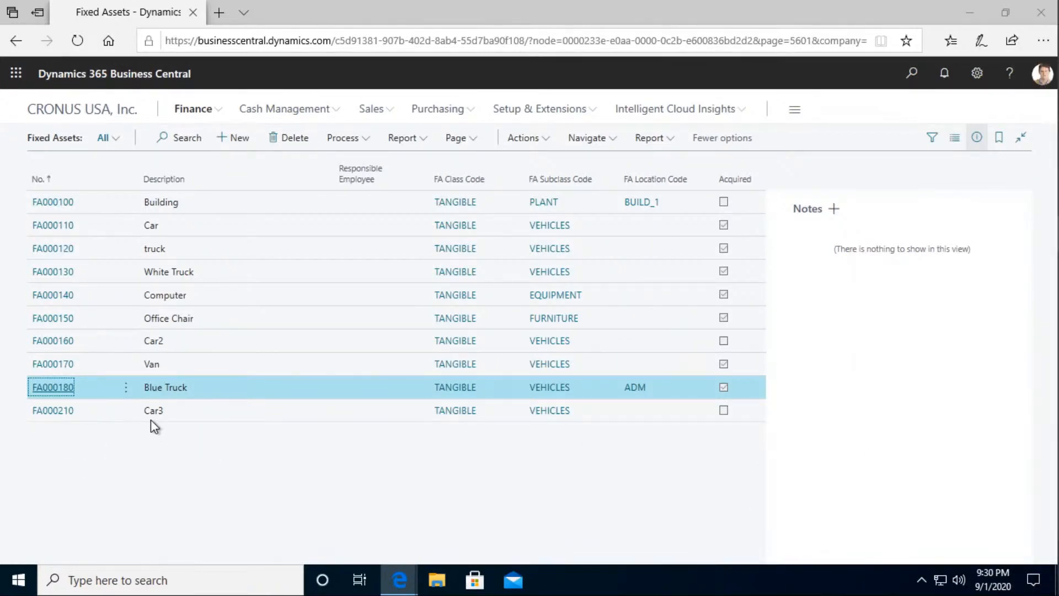
{"action": "mouse_move", "coordinate": [79, 397]}
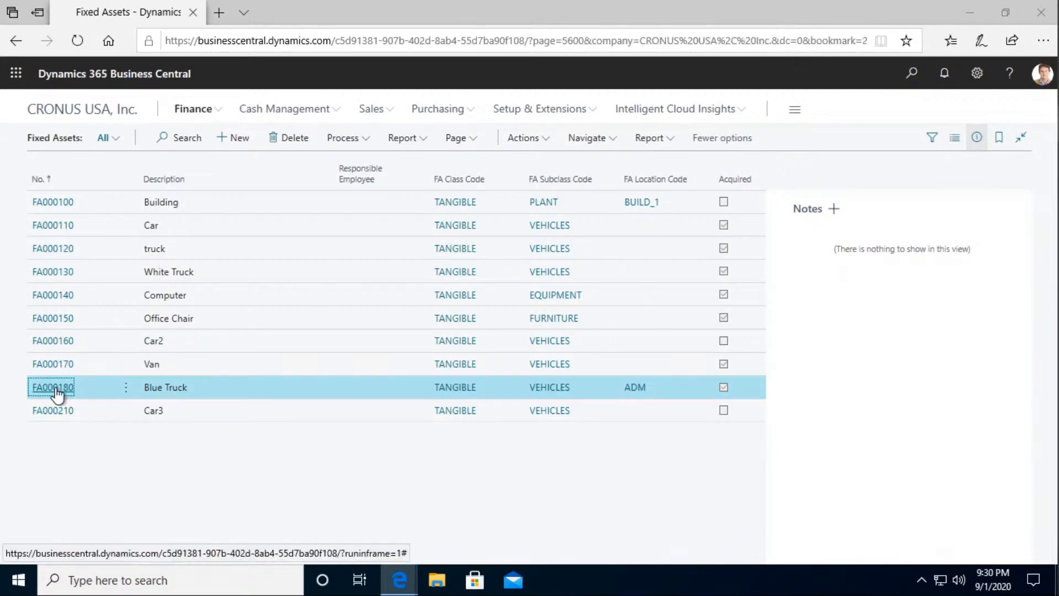
- Open Blue Truck FA000180 and review the 68,000.00 acquisition entry behind its book value
{"action": "left_click", "coordinate": [53, 387]}
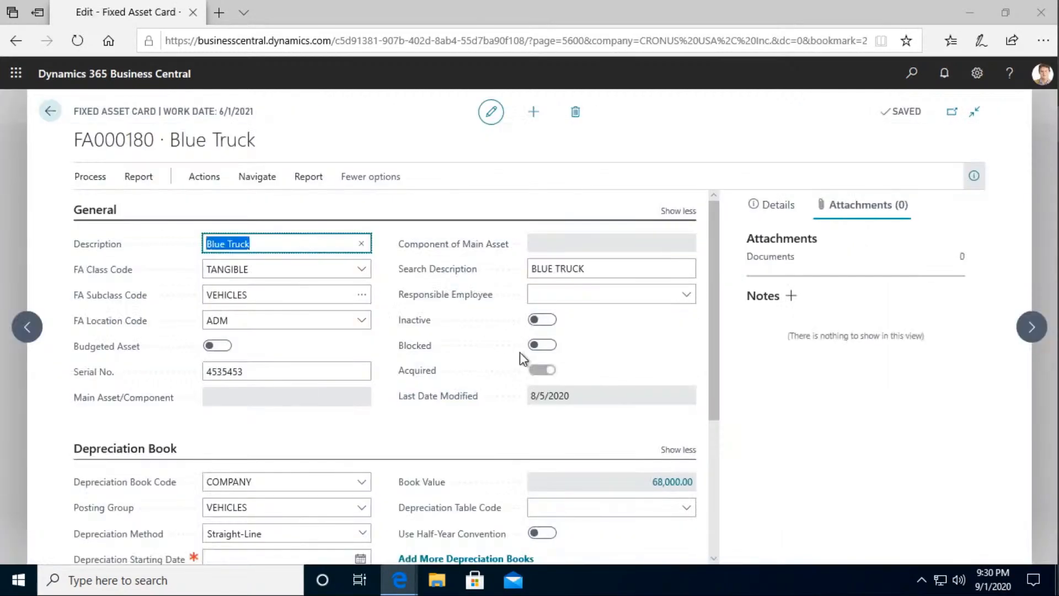
{"action": "scroll", "scroll_direction": "down", "scroll_amount": 3}
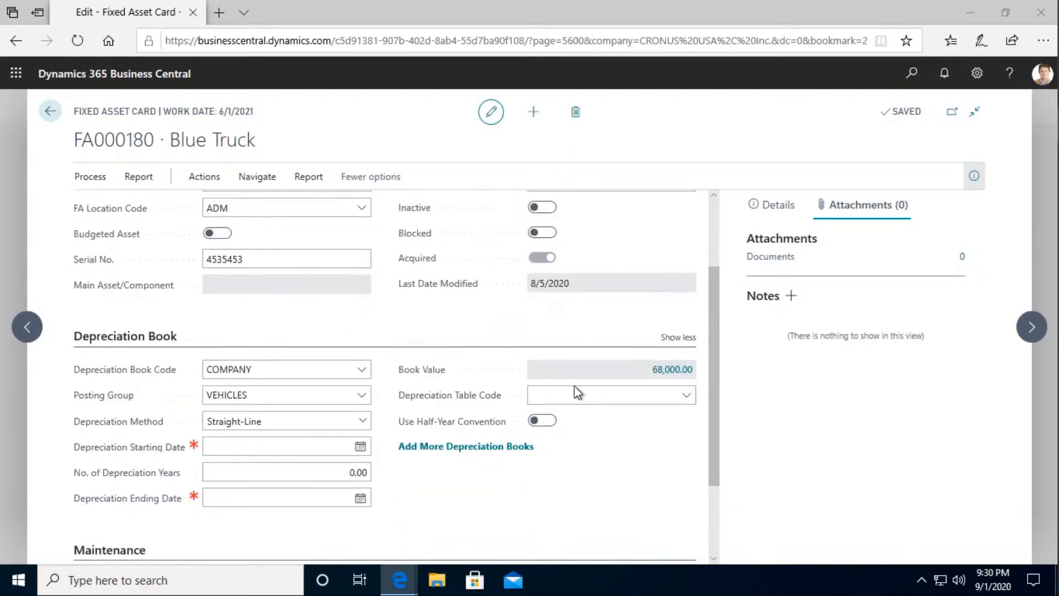
{"action": "mouse_move", "coordinate": [672, 370]}
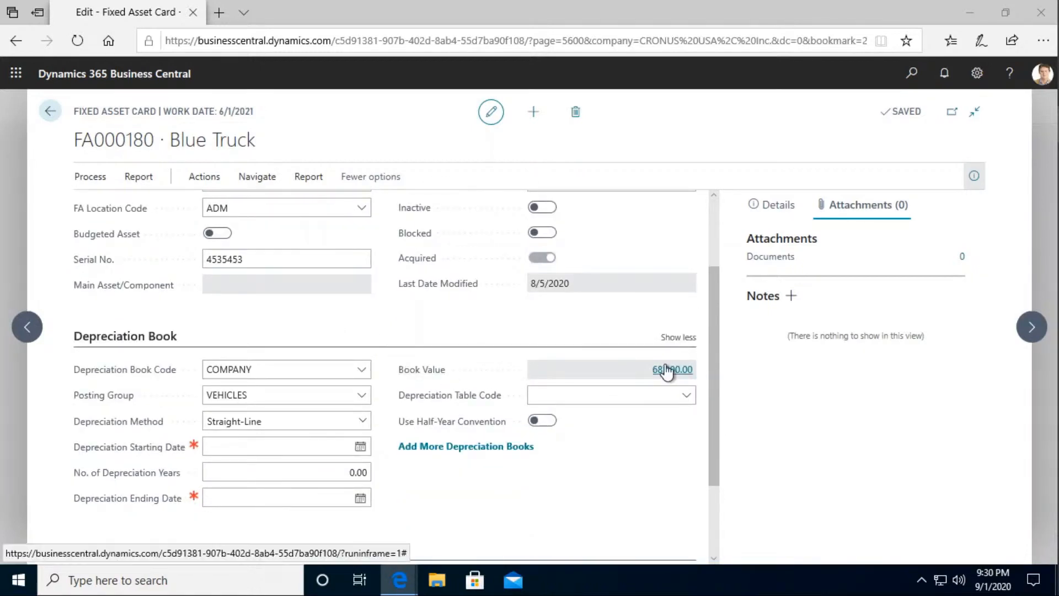
{"action": "left_click", "coordinate": [672, 370]}
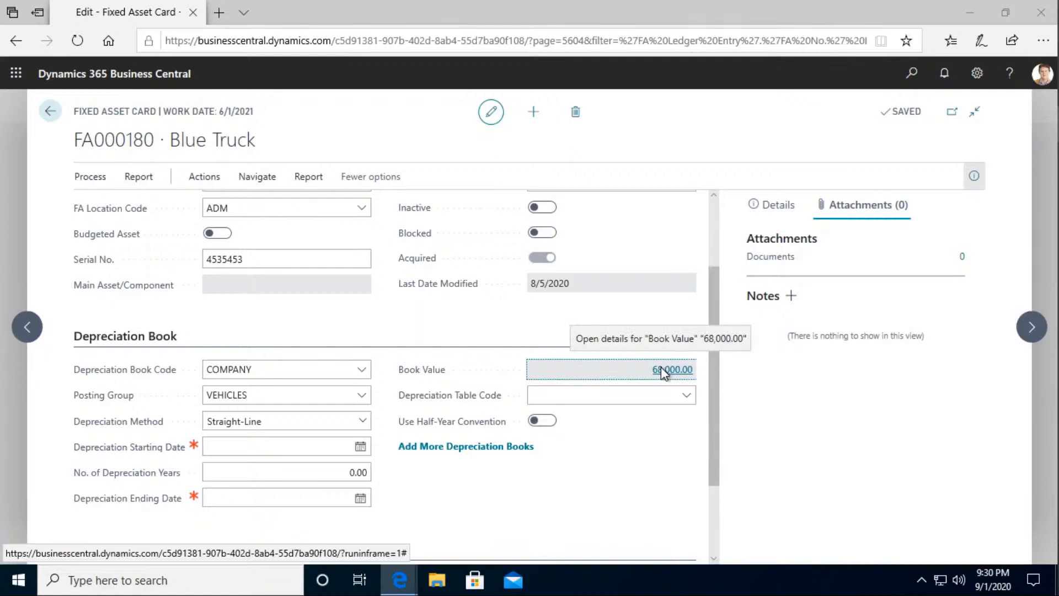
{"action": "left_click", "coordinate": [672, 369]}
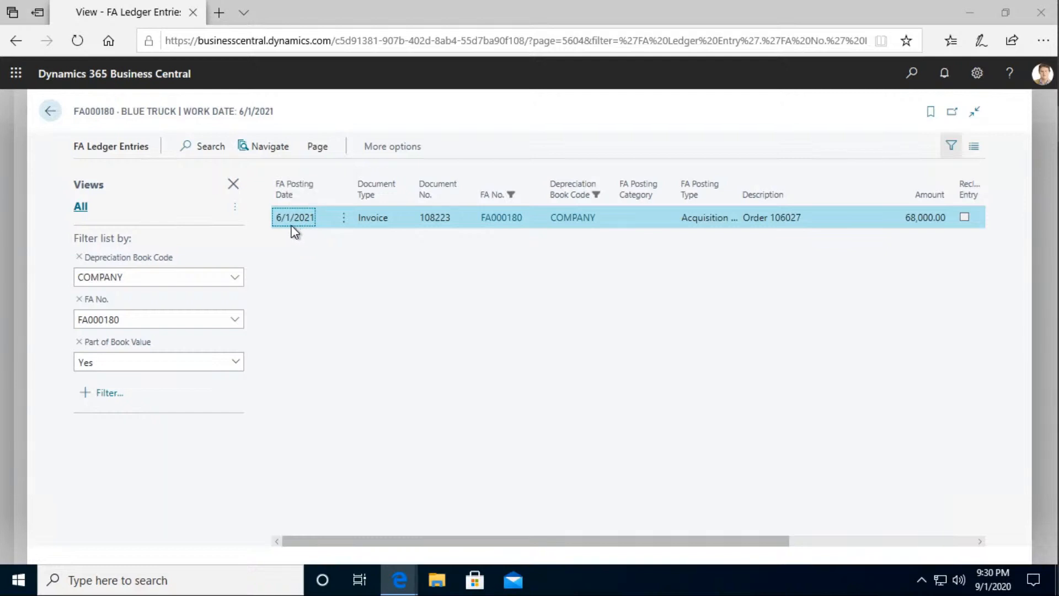
{"action": "mouse_move", "coordinate": [1019, 268]}
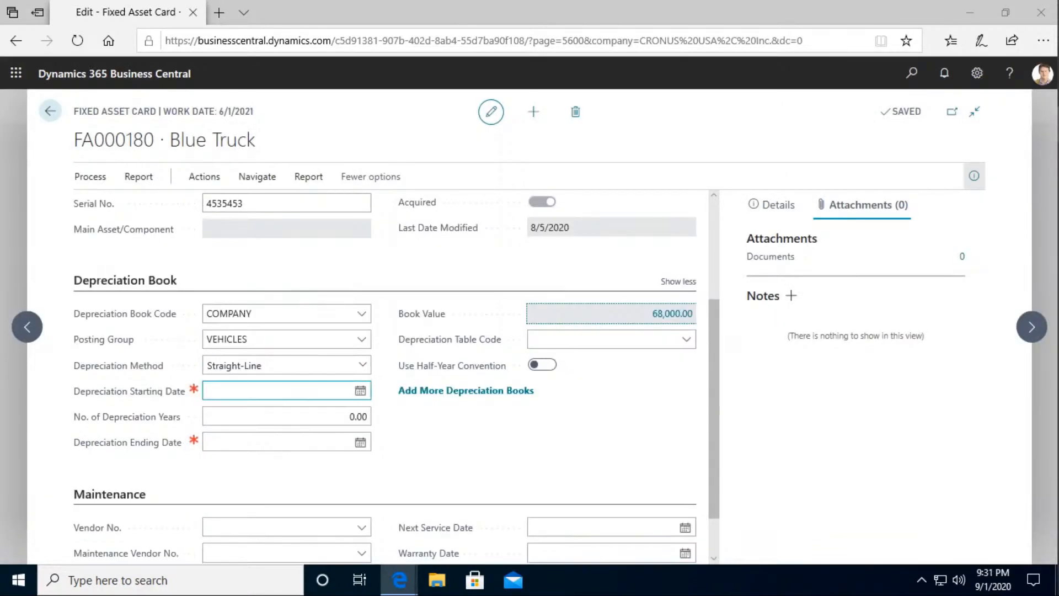
- Set Blue Truck's depreciation starting date to June 1, 2021 with 3 depreciation years
{"action": "left_click", "coordinate": [283, 416]}
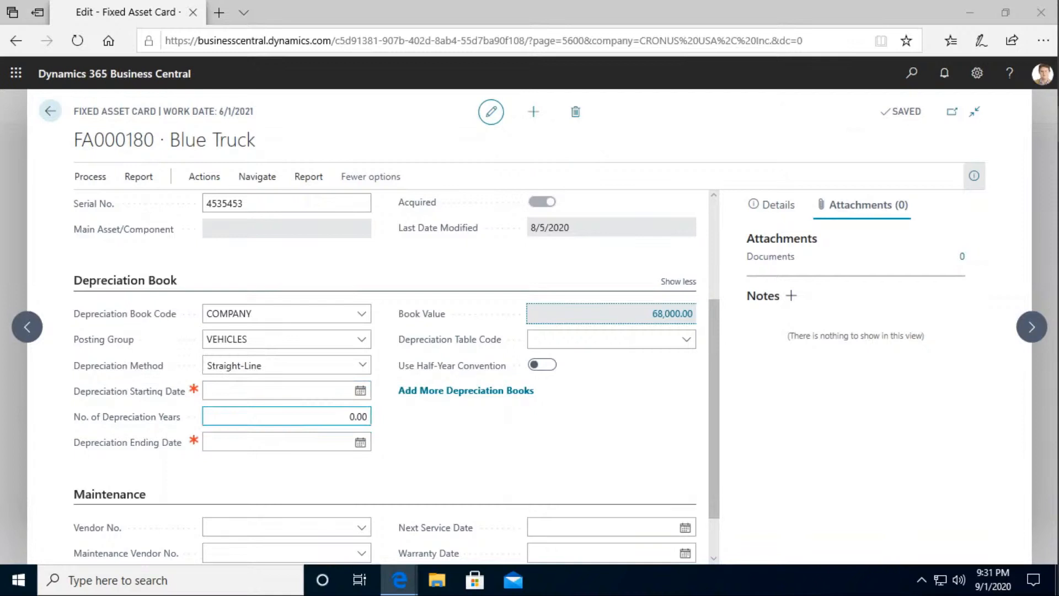
{"action": "left_click", "coordinate": [360, 391]}
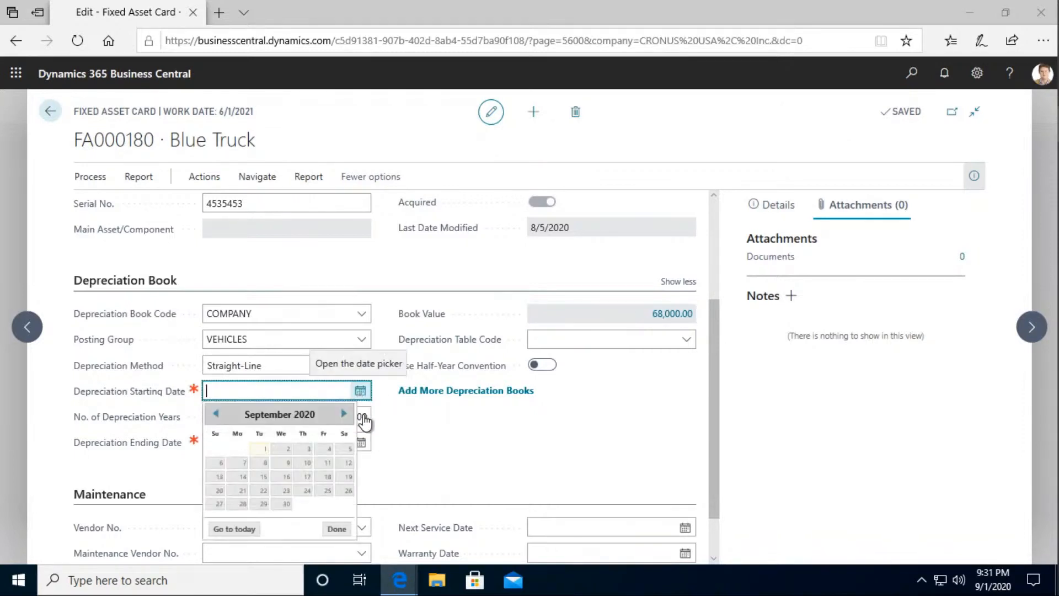
{"action": "left_click", "coordinate": [343, 414]}
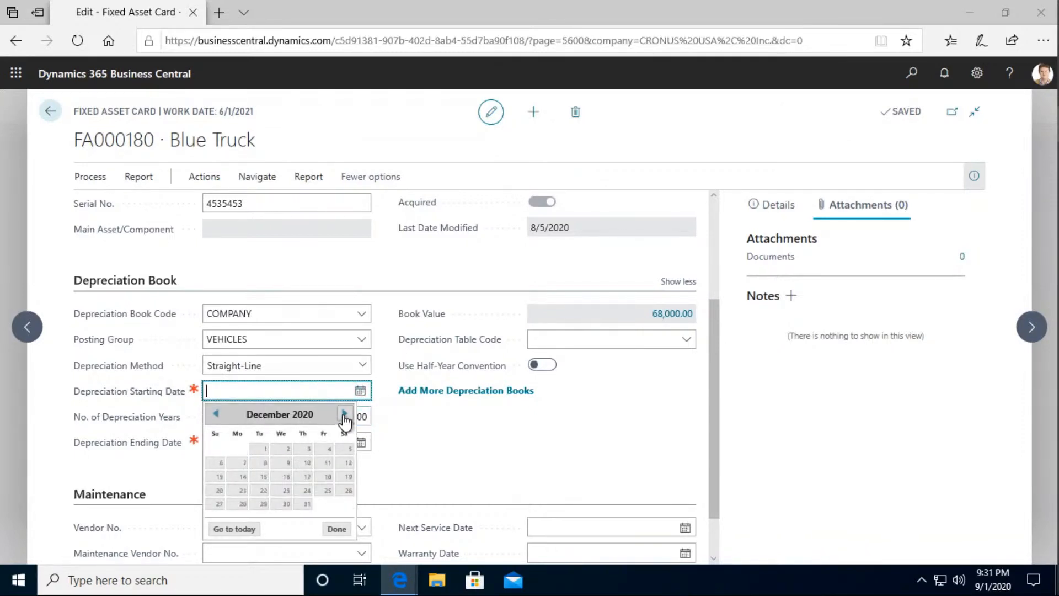
{"action": "left_click", "coordinate": [344, 418]}
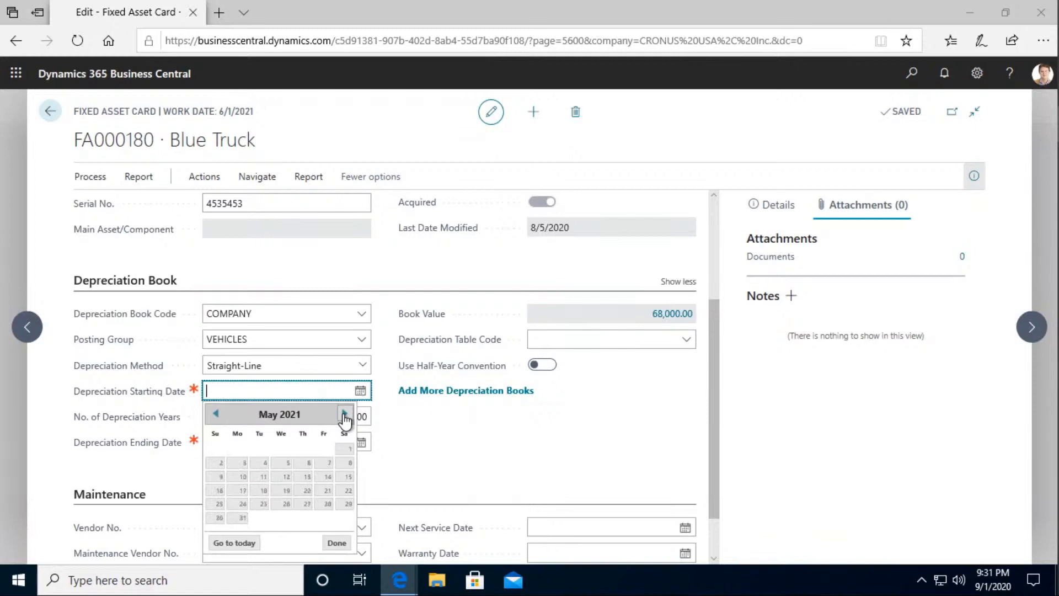
{"action": "left_click", "coordinate": [344, 414]}
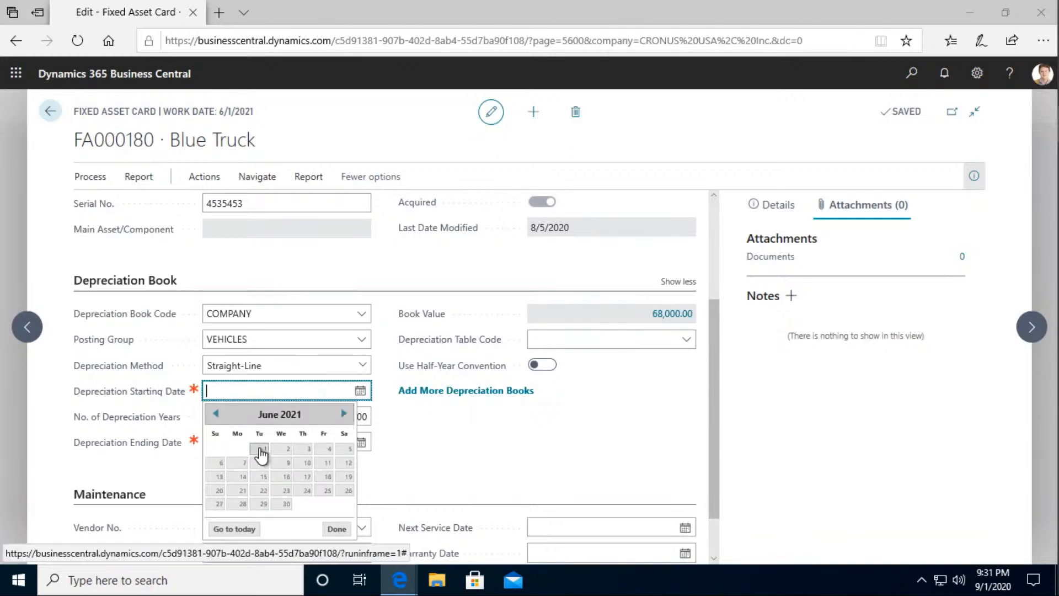
{"action": "left_click", "coordinate": [263, 449]}
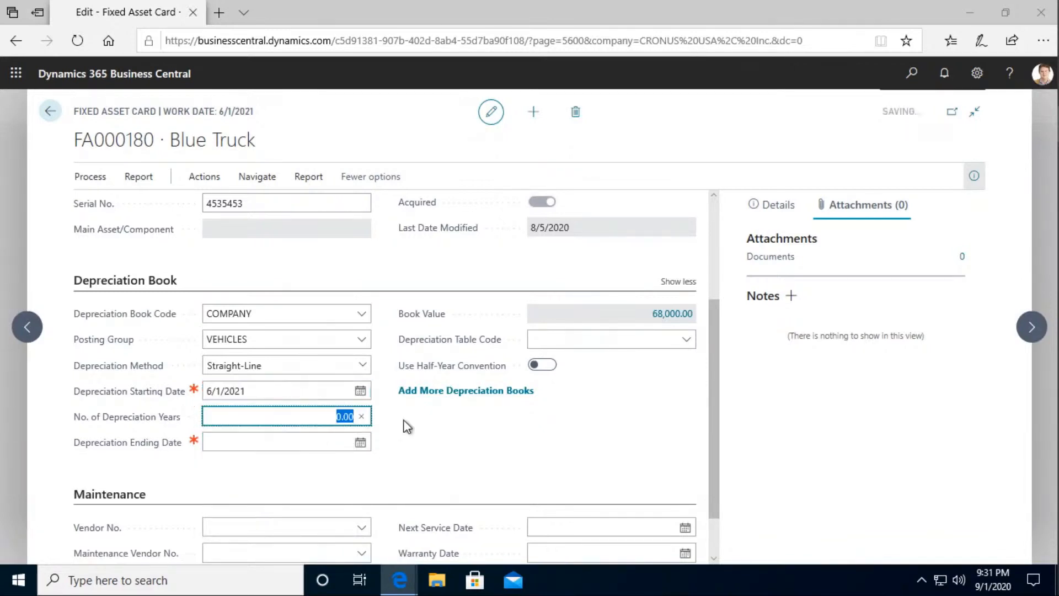
{"action": "type", "text": "3"}
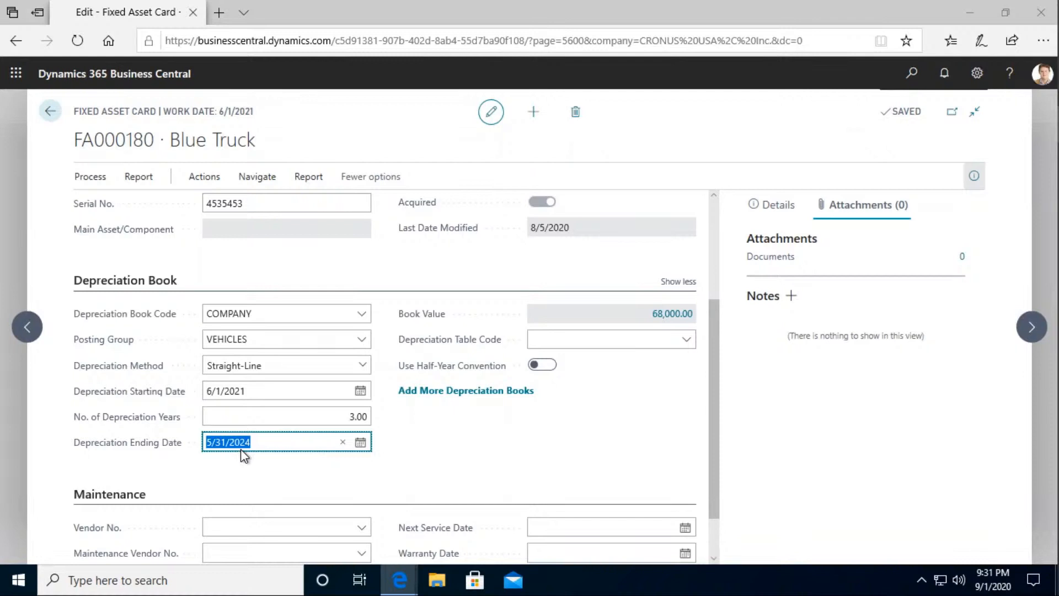
{"action": "mouse_move", "coordinate": [515, 431]}
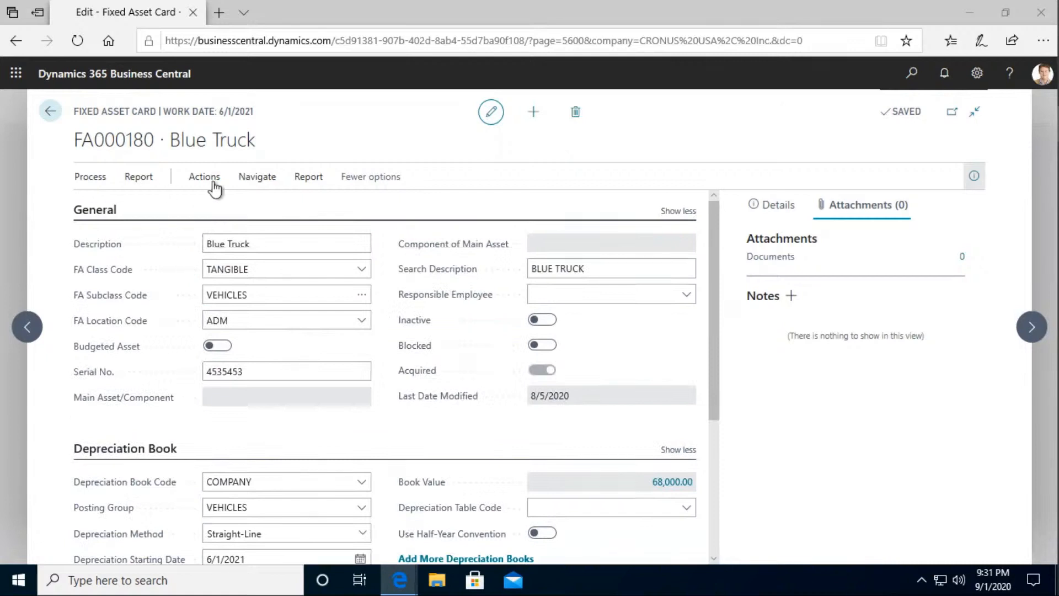
- Add default dimension COLOUR with value BLACK to Blue Truck
{"action": "left_click", "coordinate": [257, 177]}
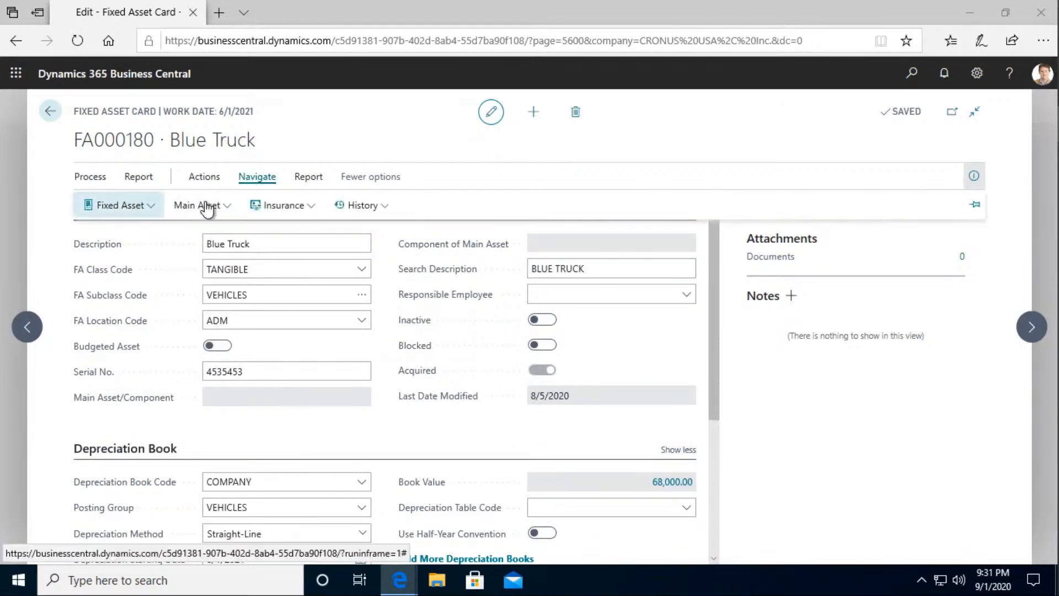
{"action": "left_click", "coordinate": [119, 204]}
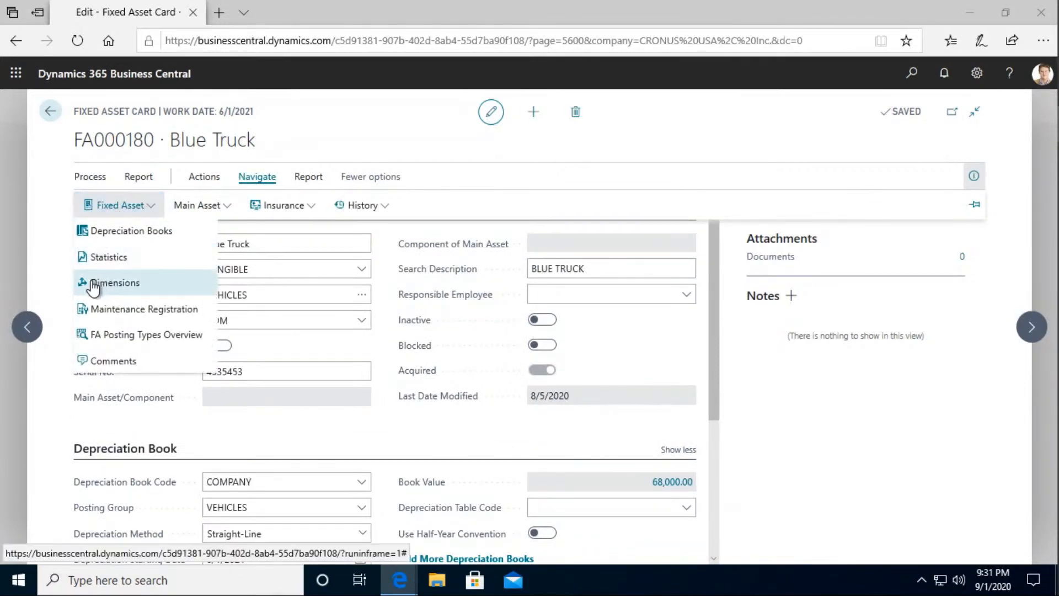
{"action": "left_click", "coordinate": [114, 282]}
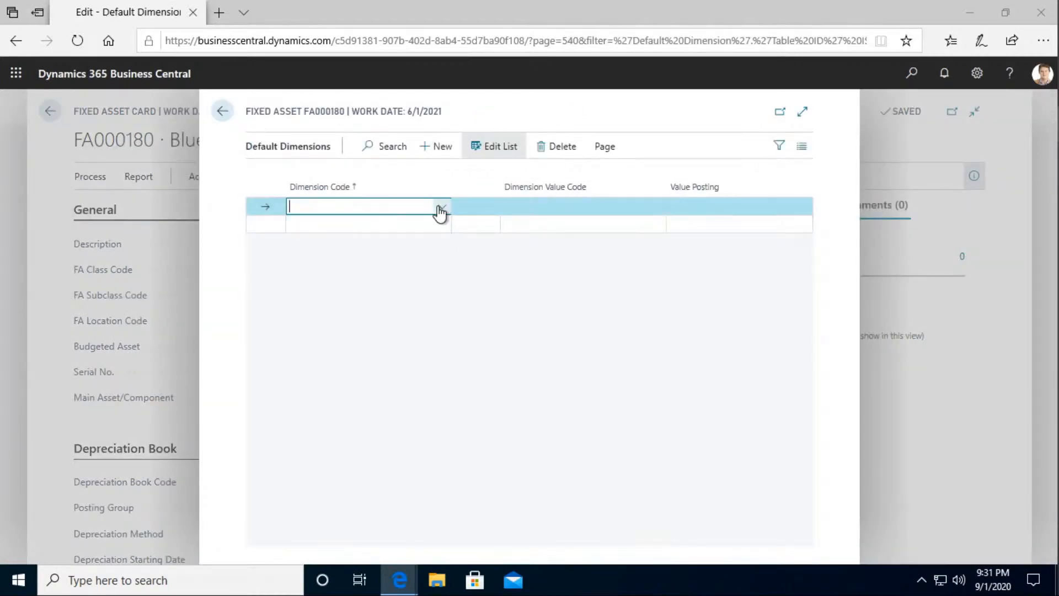
{"action": "left_click", "coordinate": [441, 207]}
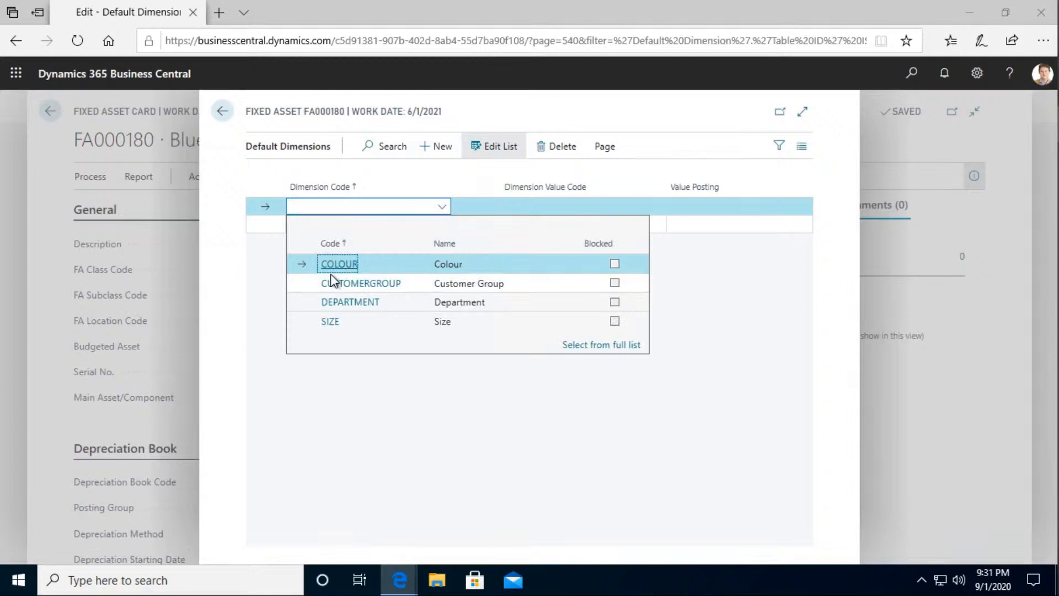
{"action": "left_click", "coordinate": [338, 264]}
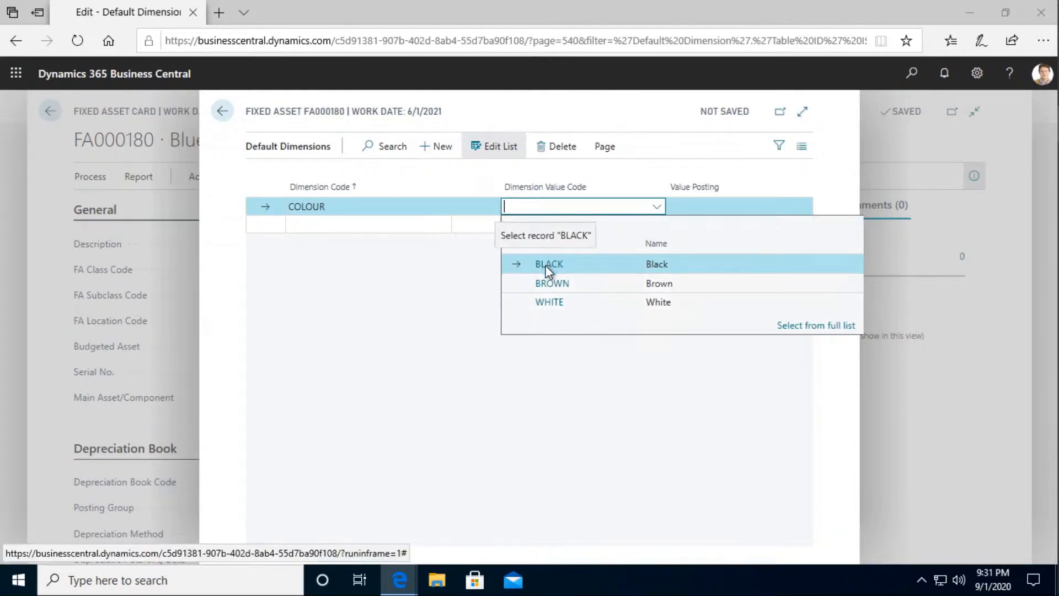
{"action": "left_click", "coordinate": [549, 264]}
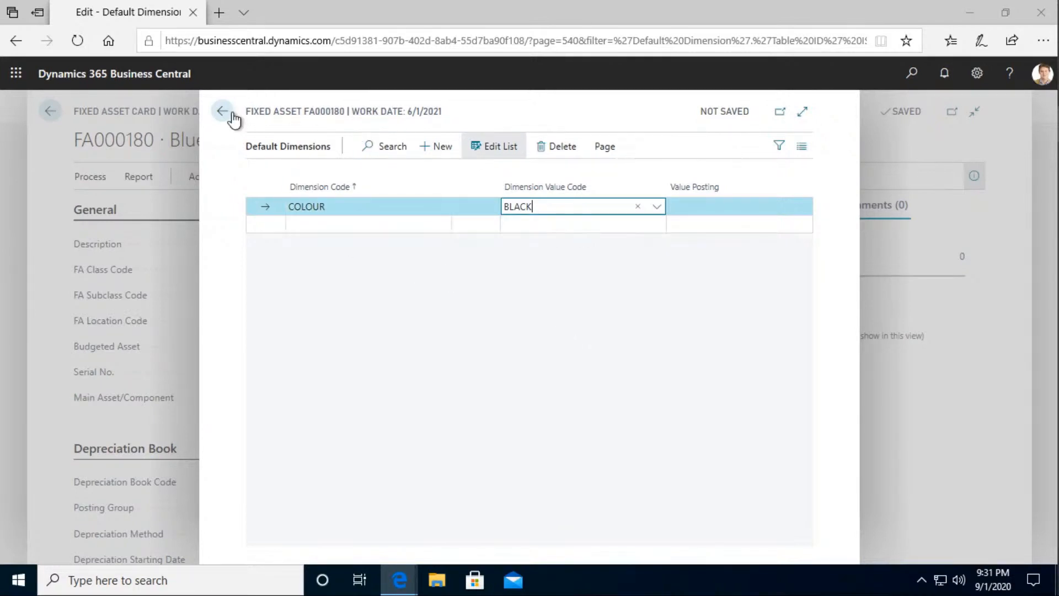
- Go back from the dimensions page to the Fixed Assets list
{"action": "right_click", "coordinate": [223, 111]}
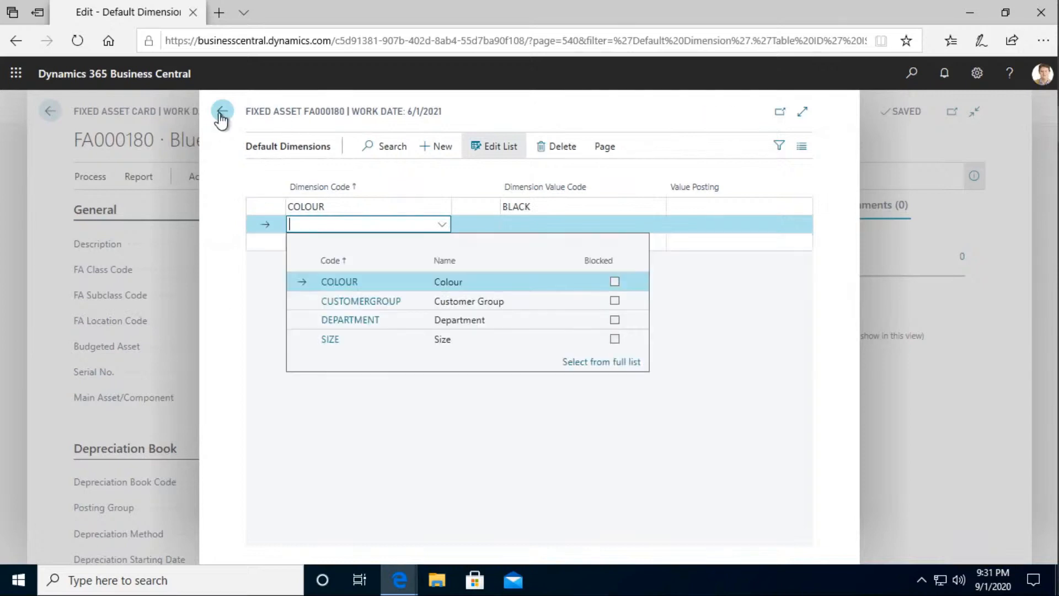
{"action": "left_click", "coordinate": [223, 110]}
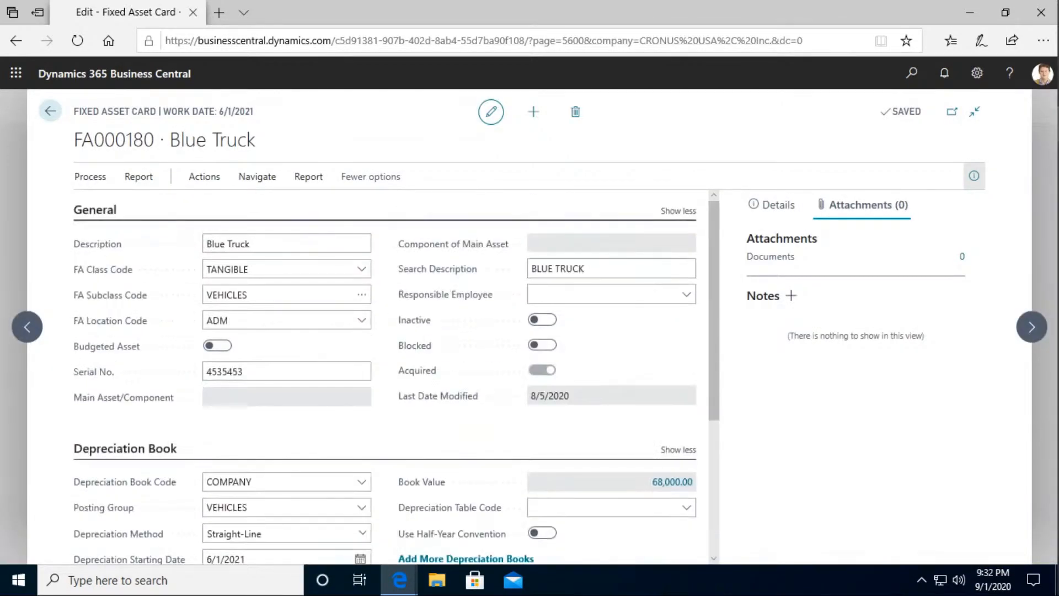
{"action": "left_click", "coordinate": [49, 110]}
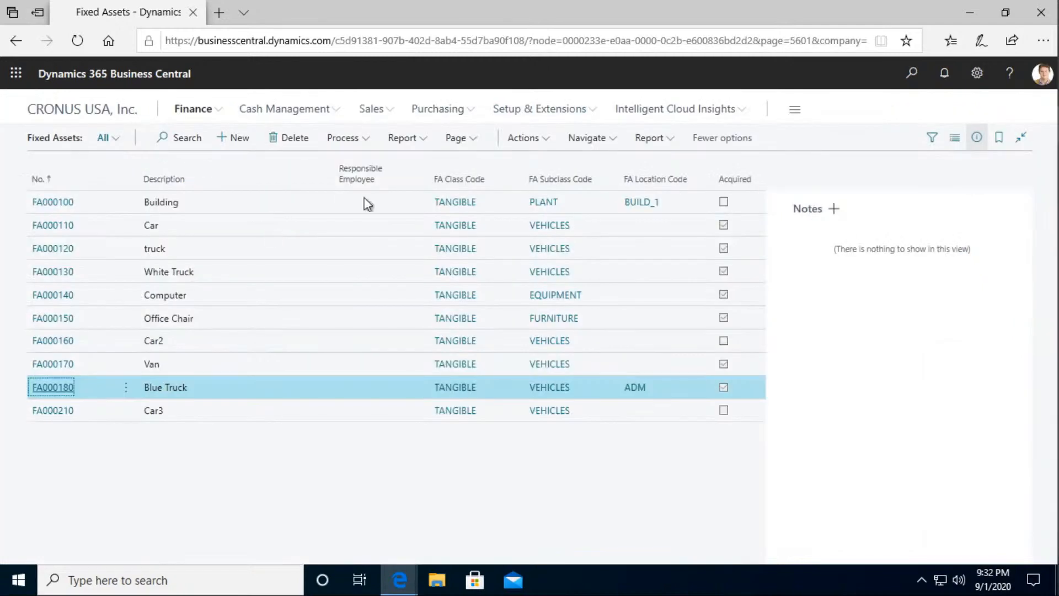
- Start Calculate Depreciation and set the posting date to June 30, 2021
{"action": "left_click", "coordinate": [524, 137]}
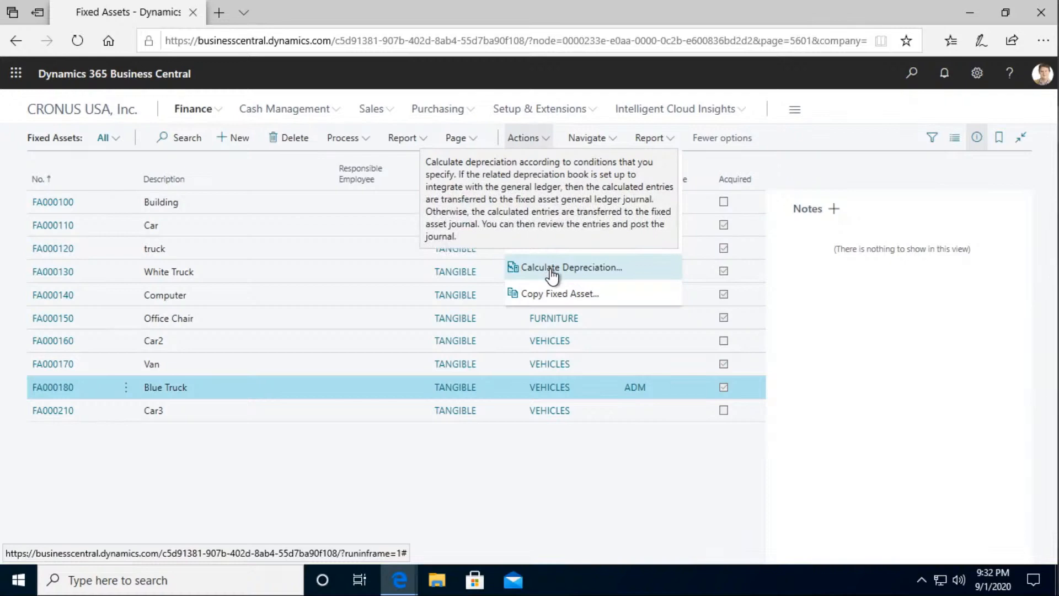
{"action": "left_click", "coordinate": [527, 138]}
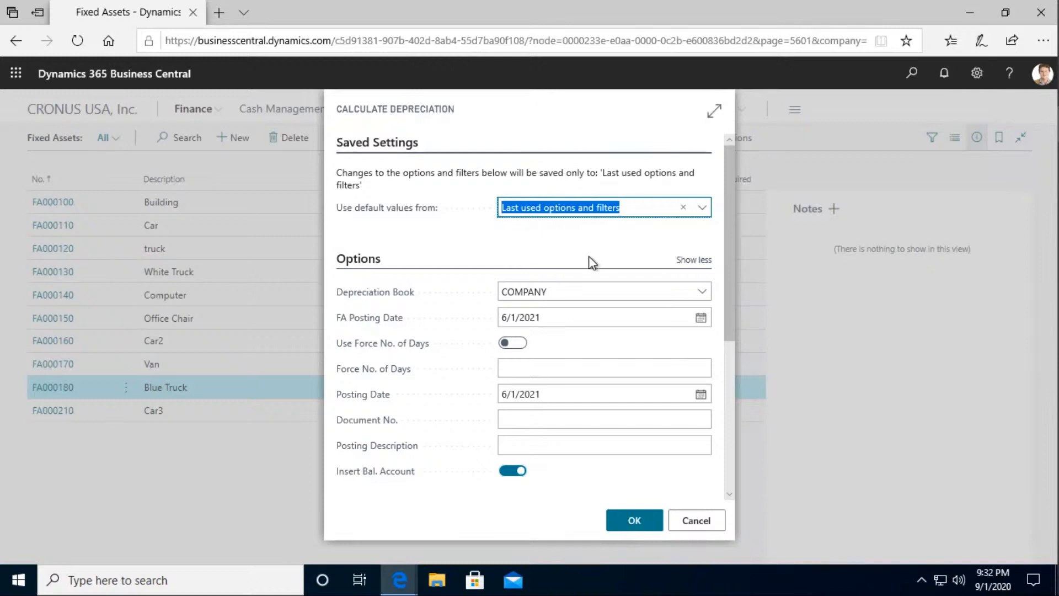
{"action": "mouse_move", "coordinate": [476, 319]}
{"action": "type", "text": "30"}
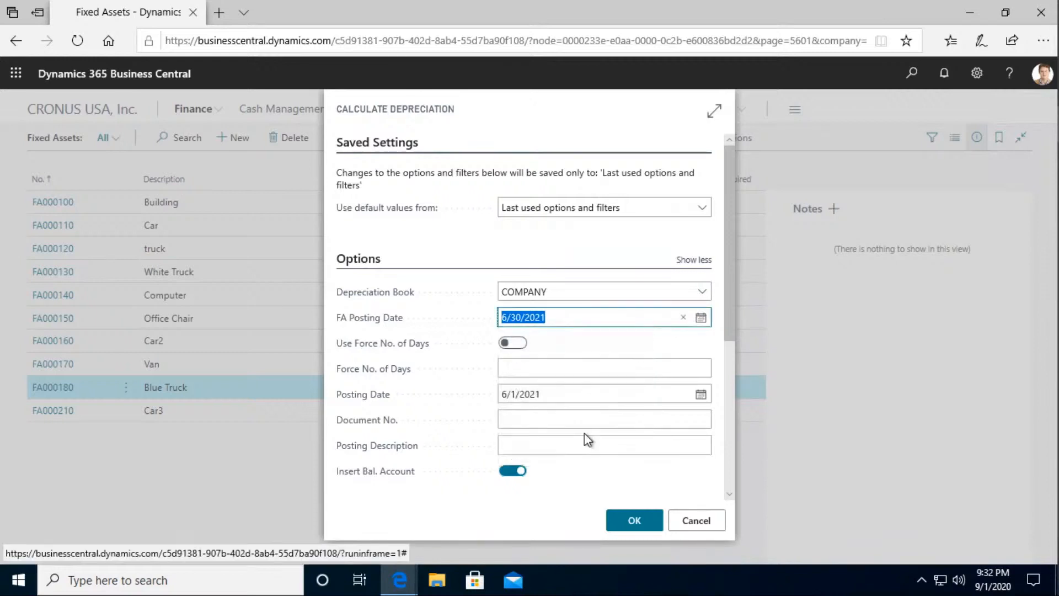
{"action": "left_click", "coordinate": [701, 394]}
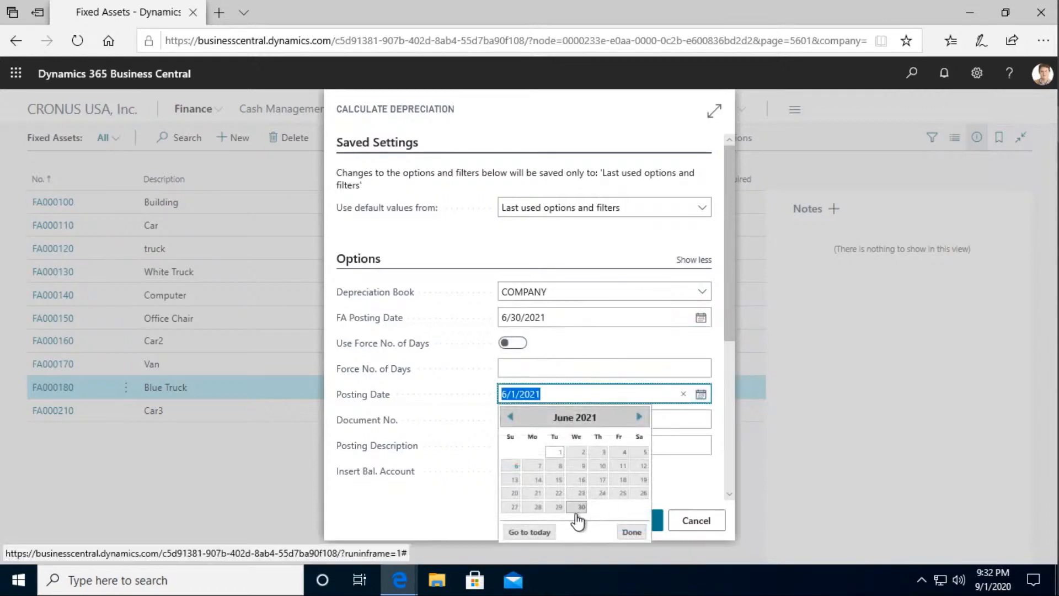
{"action": "left_click", "coordinate": [580, 507]}
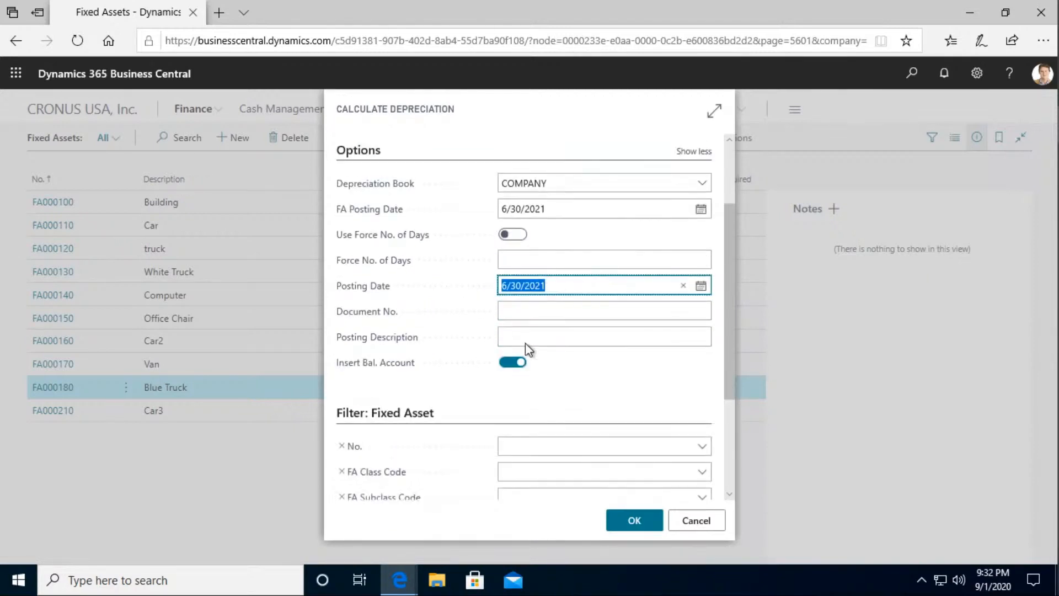
- Enter document DEP TEST, description Dep Test, and filter to asset FA000180
{"action": "type", "text": "D"}
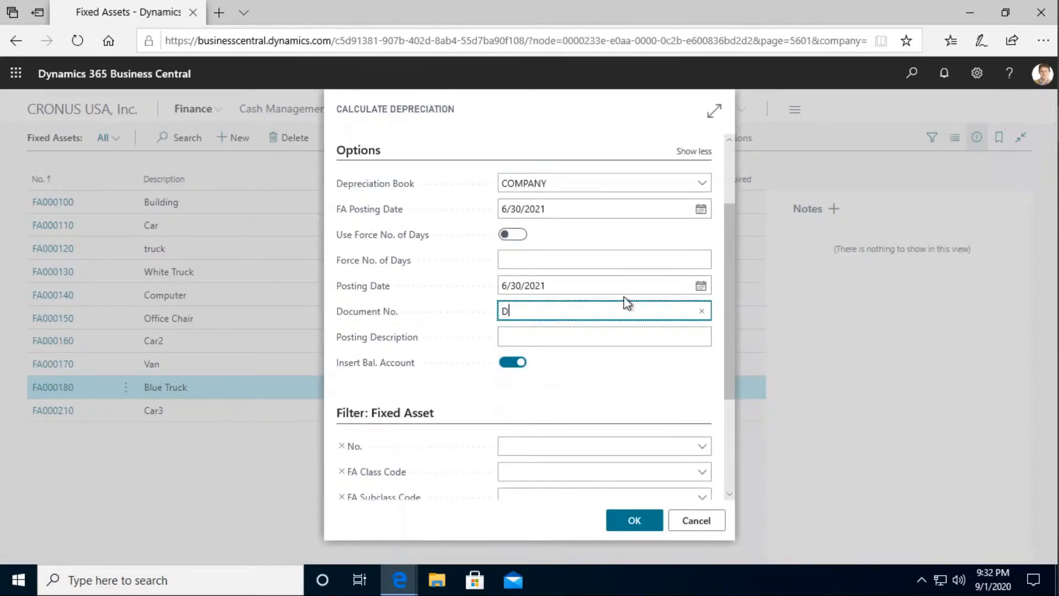
{"action": "type", "text": "EP TE"}
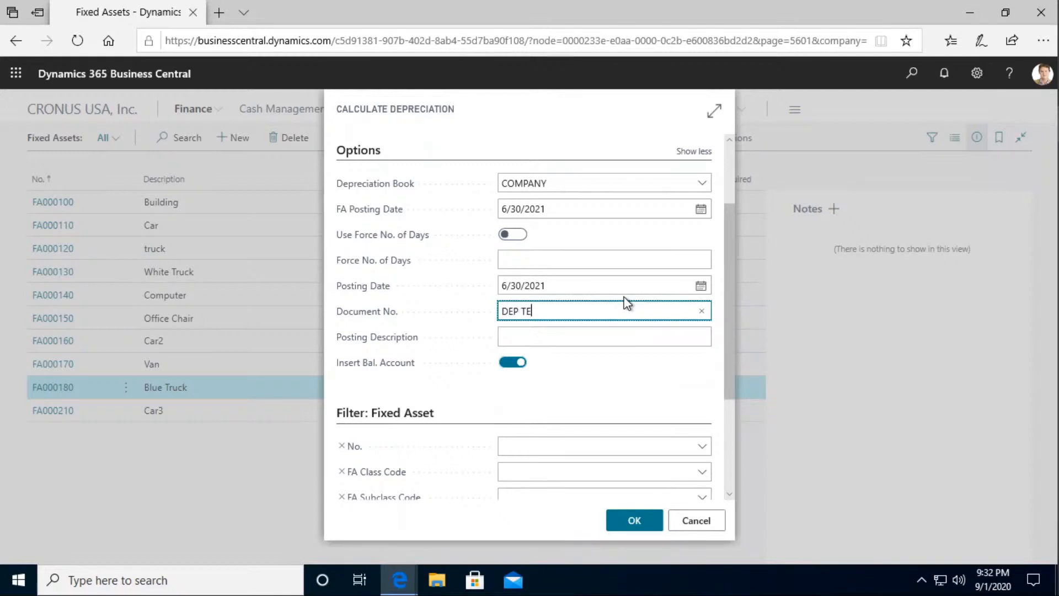
{"action": "type", "text": "ST"}
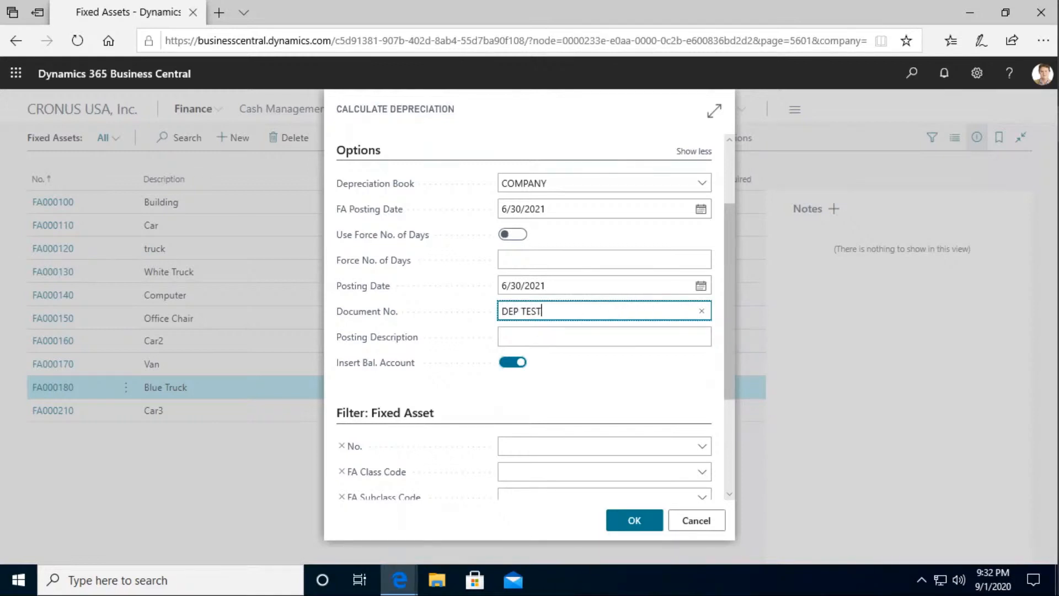
{"action": "type", "text": "D"}
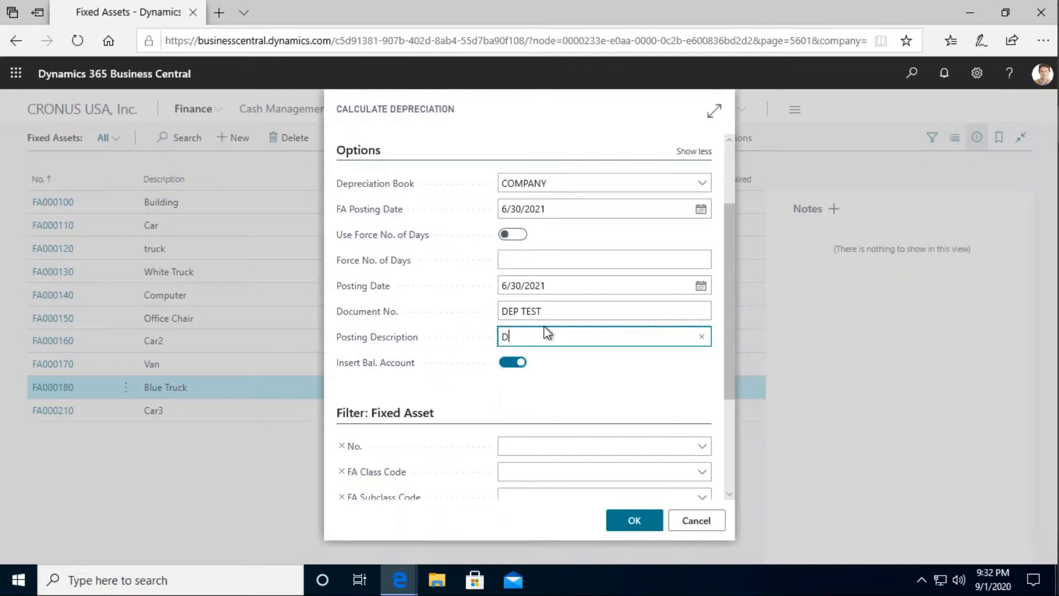
{"action": "type", "text": "ep Test"}
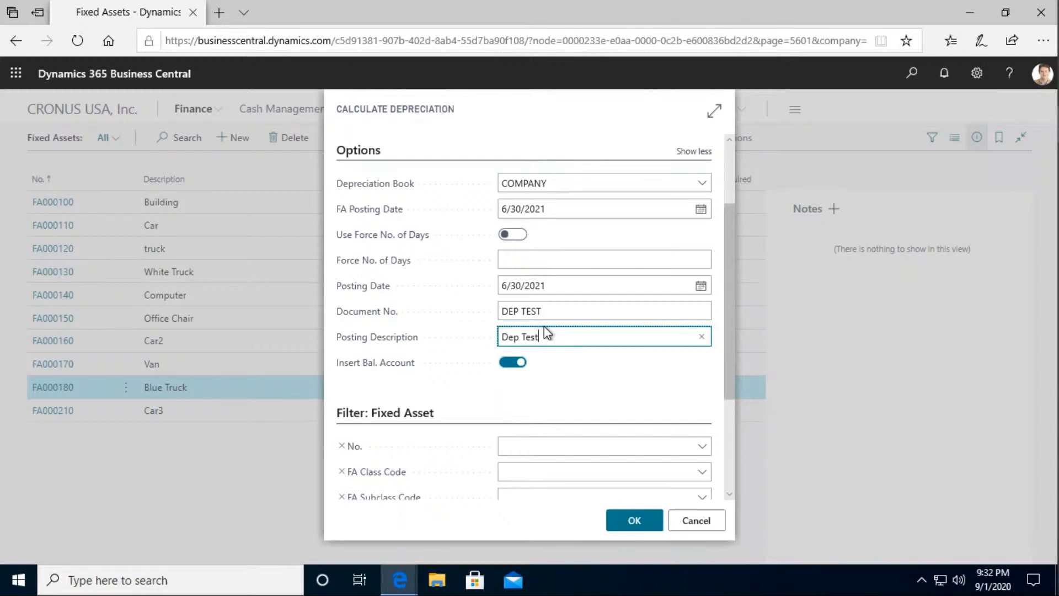
{"action": "scroll", "scroll_direction": "down", "scroll_amount": 3}
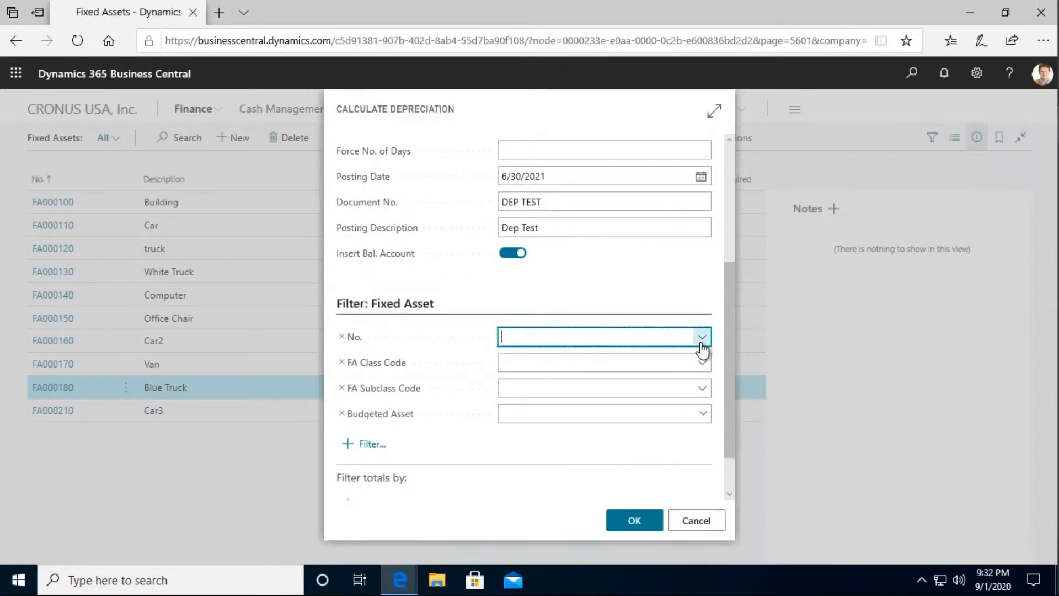
{"action": "left_click", "coordinate": [702, 336]}
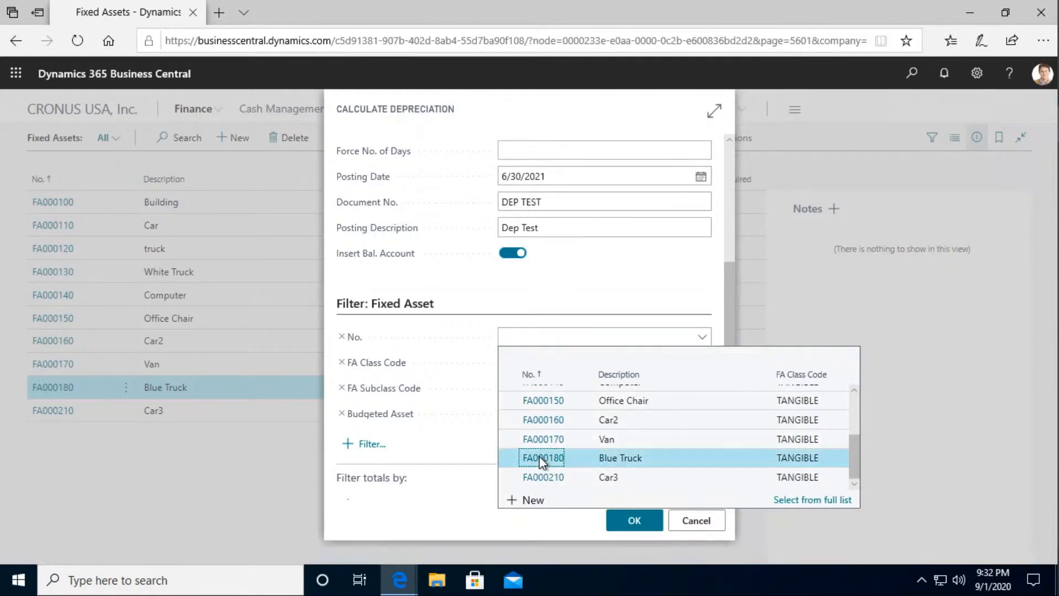
{"action": "left_click", "coordinate": [544, 457]}
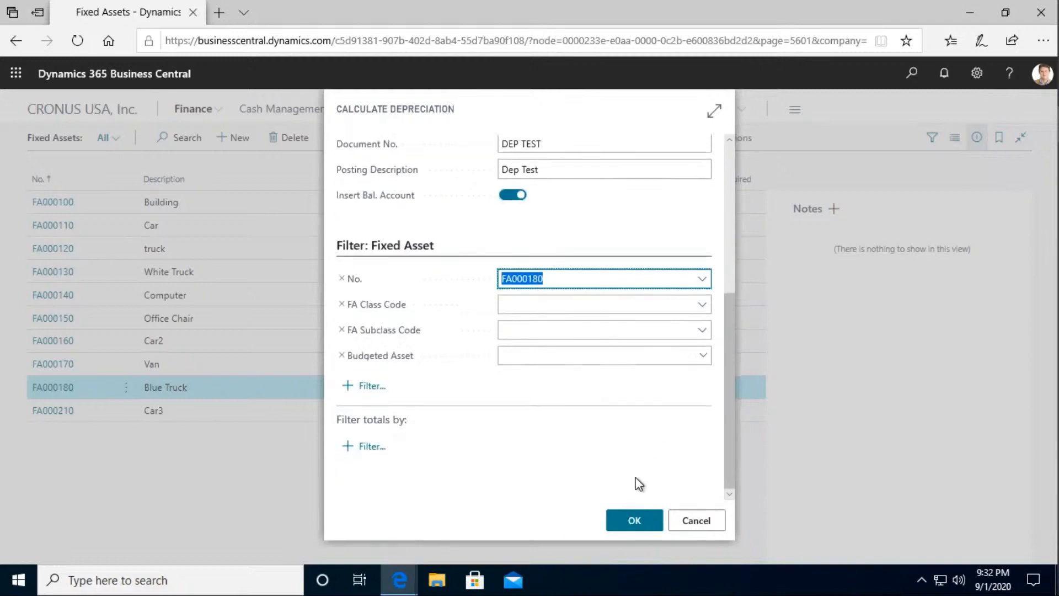
- Run the calculation and open the FA G/L journal with the -1,889.00 depreciation line
{"action": "left_click", "coordinate": [634, 520]}
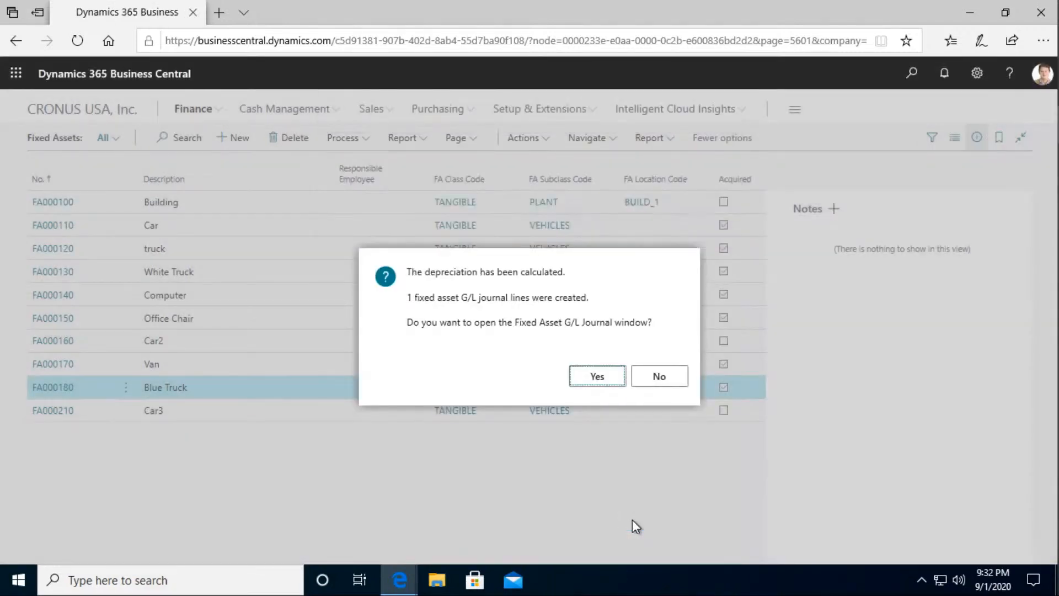
{"action": "mouse_move", "coordinate": [447, 274]}
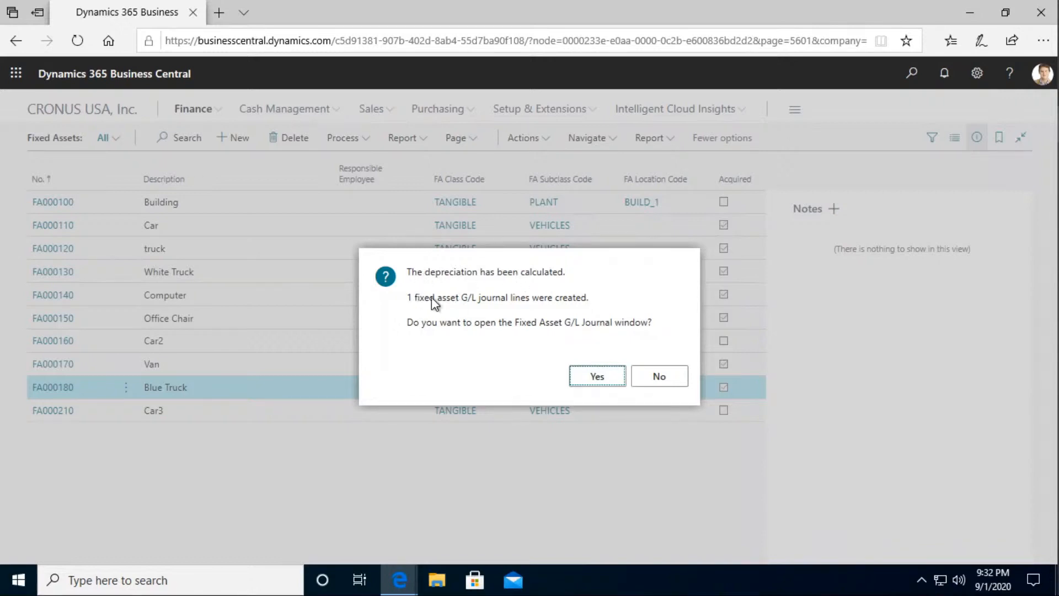
{"action": "mouse_move", "coordinate": [524, 305]}
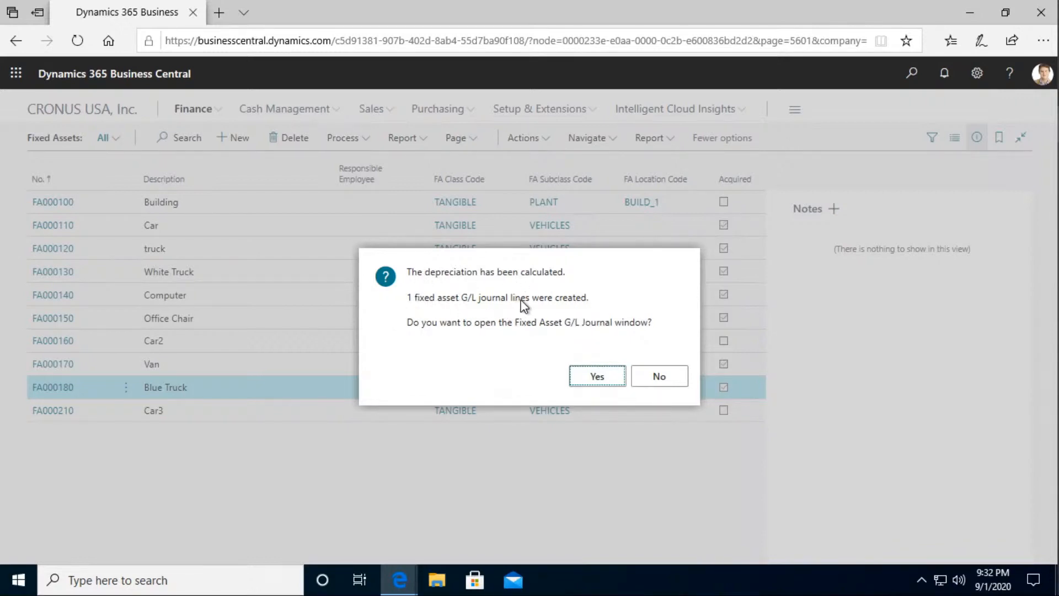
{"action": "mouse_move", "coordinate": [583, 356]}
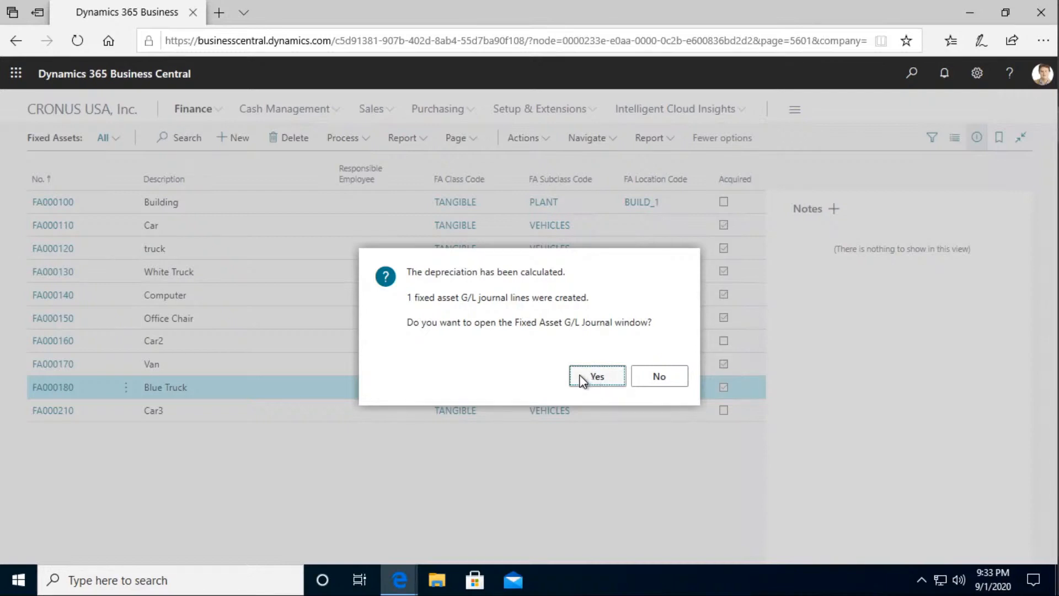
{"action": "left_click", "coordinate": [596, 376]}
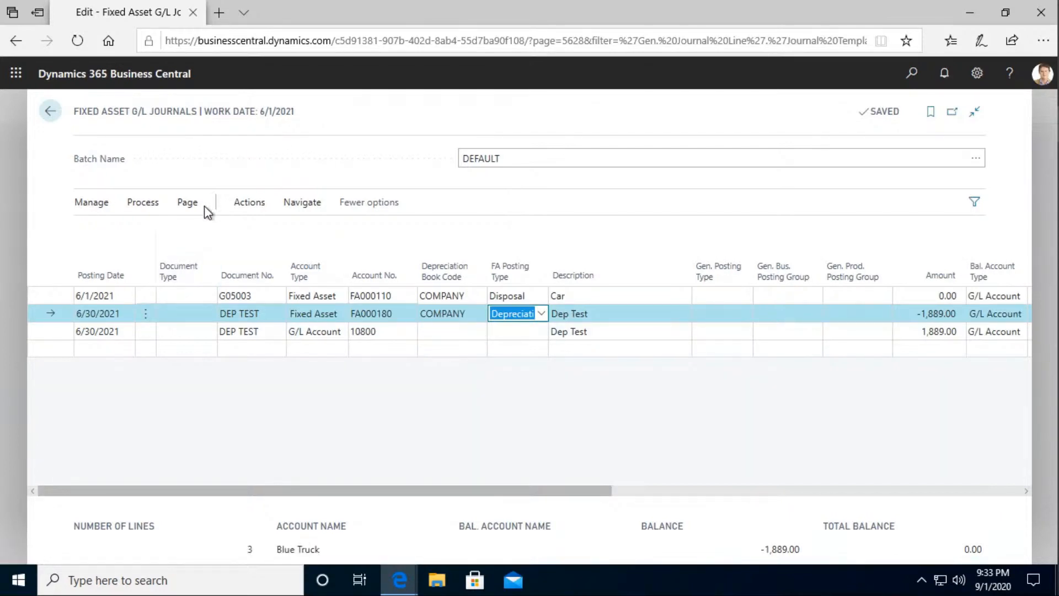
- View the depreciation line's dimensions and confirm COLOUR is BLACK
{"action": "left_click", "coordinate": [302, 202]}
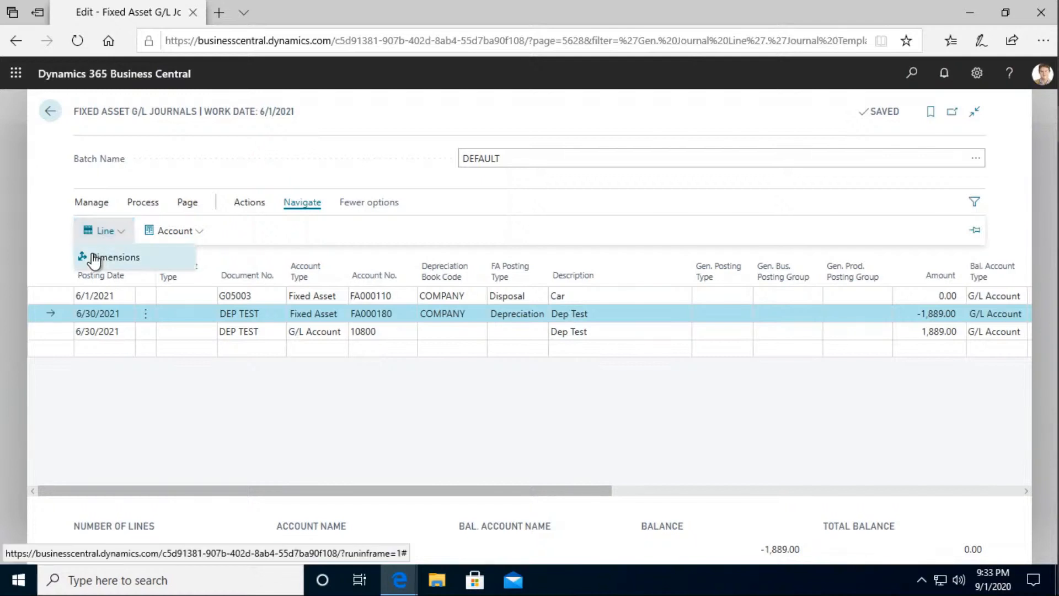
{"action": "left_click", "coordinate": [115, 257]}
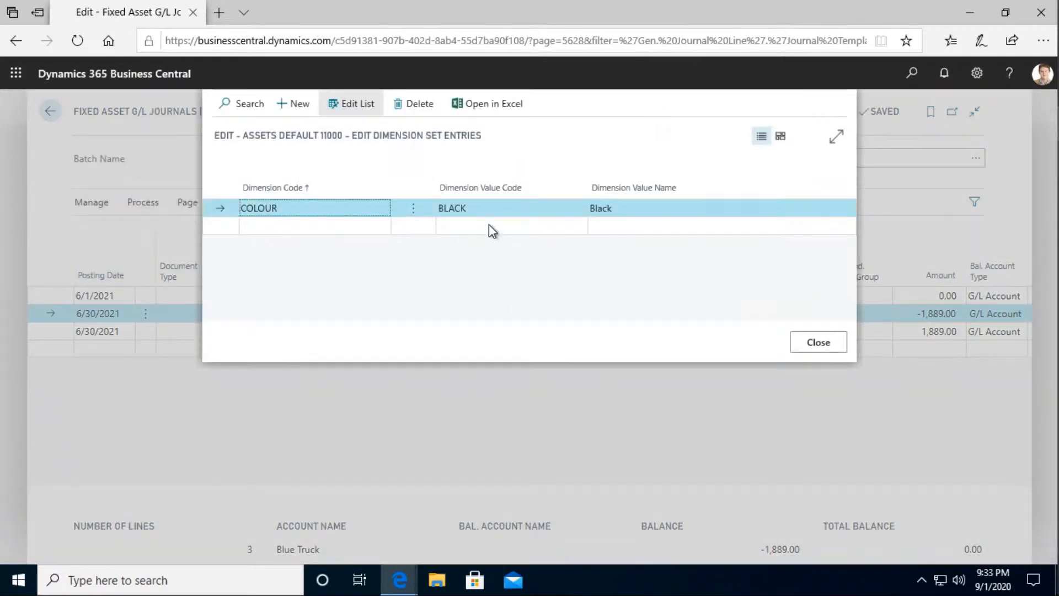
{"action": "left_click", "coordinate": [277, 208]}
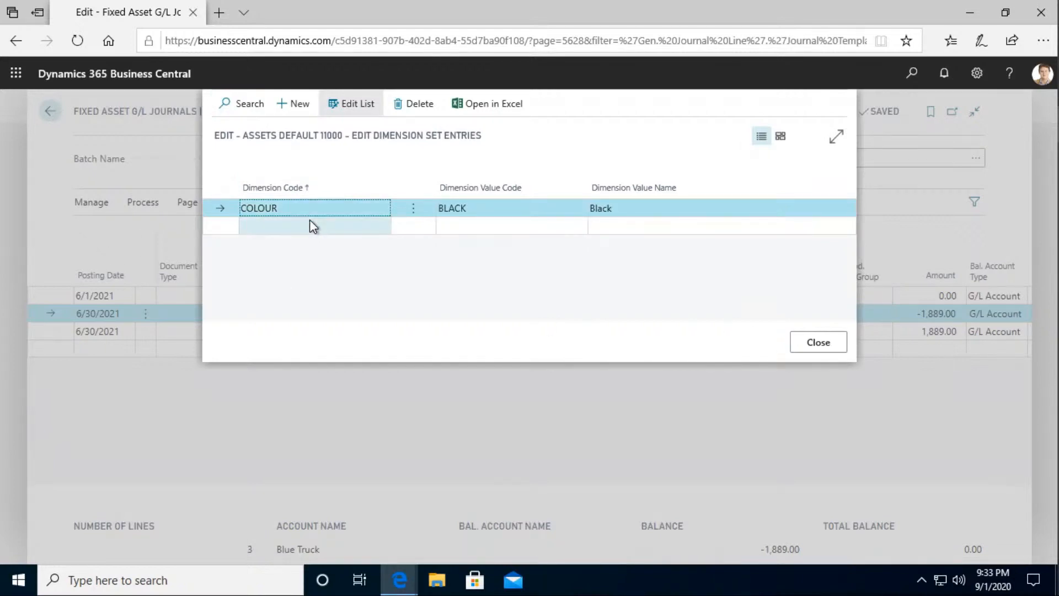
{"action": "left_click", "coordinate": [818, 342]}
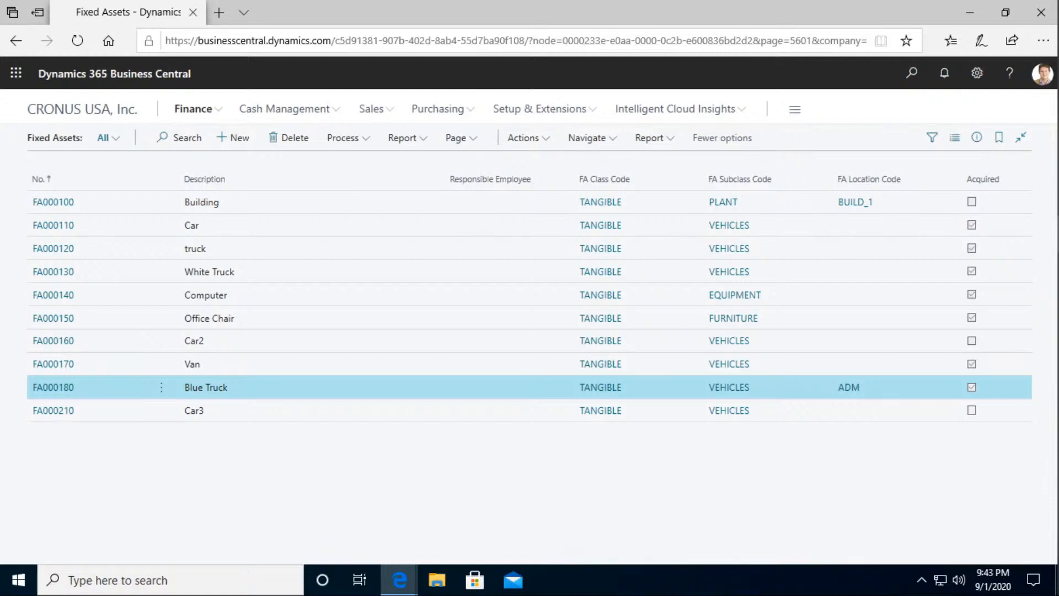
{"action": "mouse_move", "coordinate": [468, 409]}
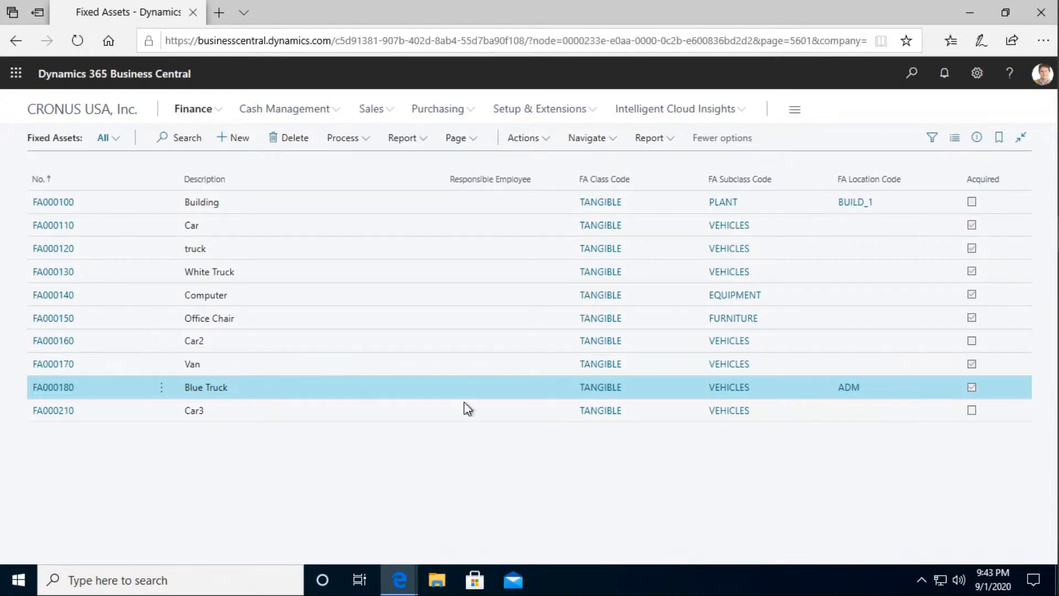
{"action": "mouse_move", "coordinate": [942, 265]}
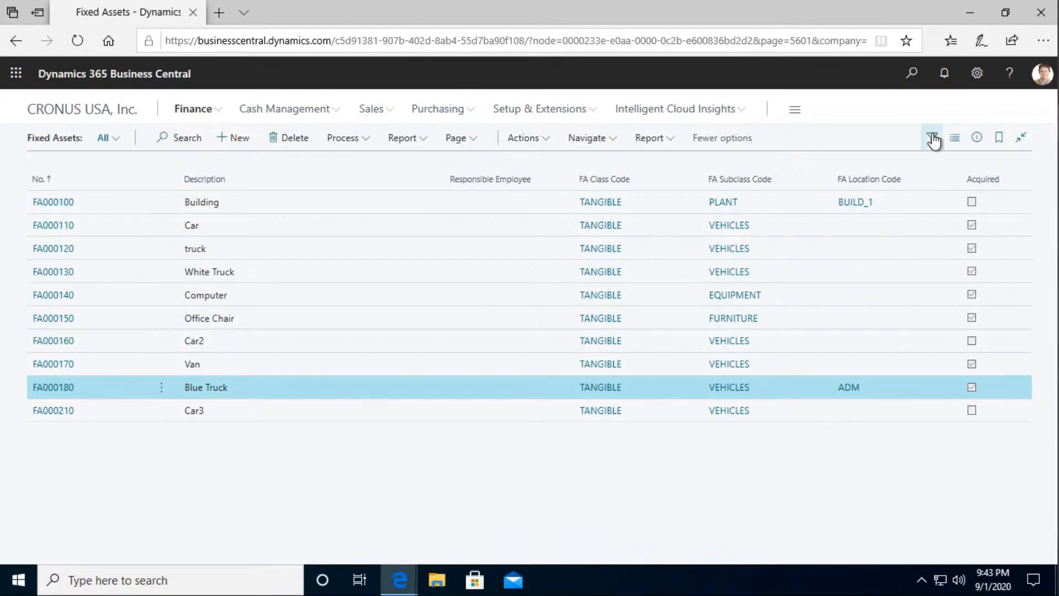
- Show the Fixed Assets filter pane and the Page menu's Open/Edit in Excel options
{"action": "left_click", "coordinate": [933, 138]}
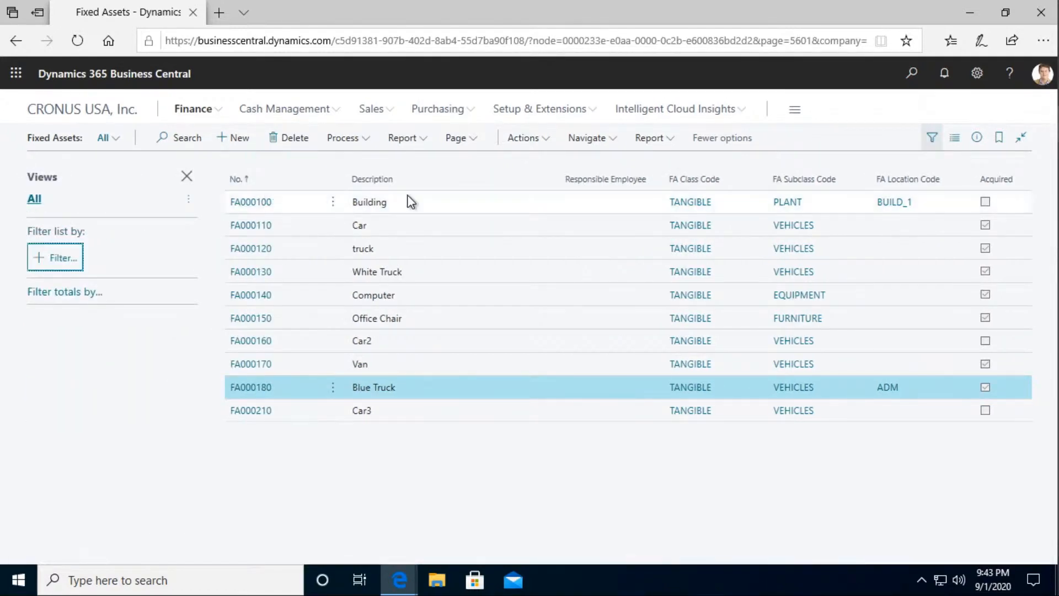
{"action": "mouse_move", "coordinate": [687, 433]}
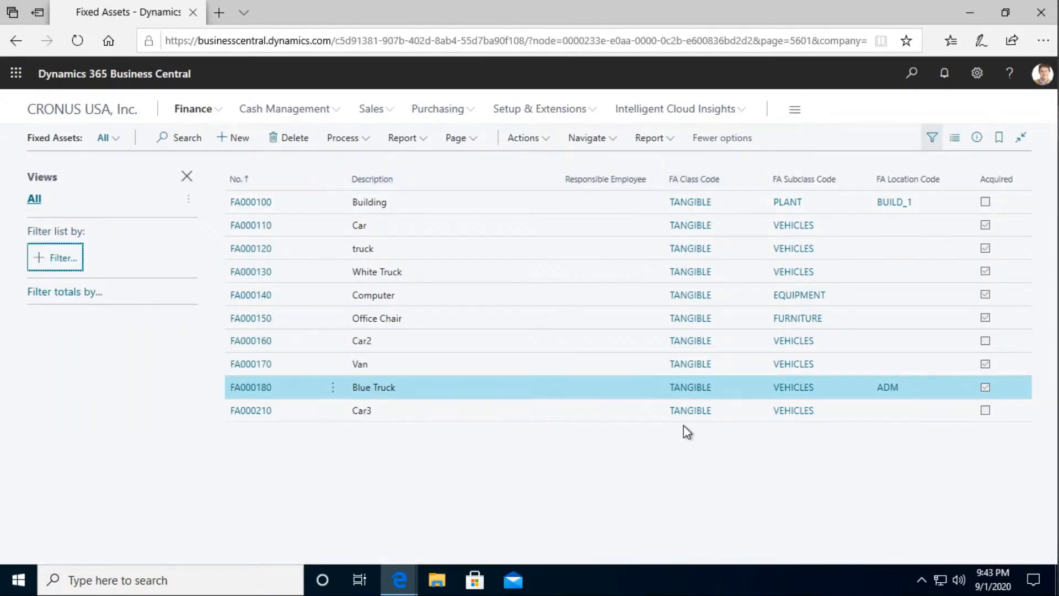
{"action": "mouse_move", "coordinate": [735, 450]}
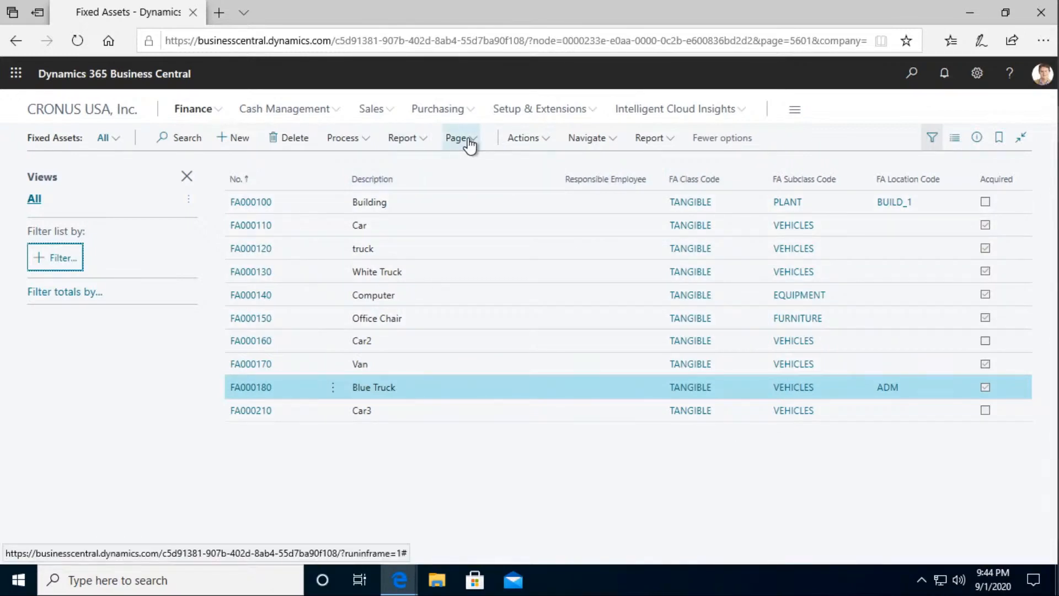
{"action": "left_click", "coordinate": [460, 138]}
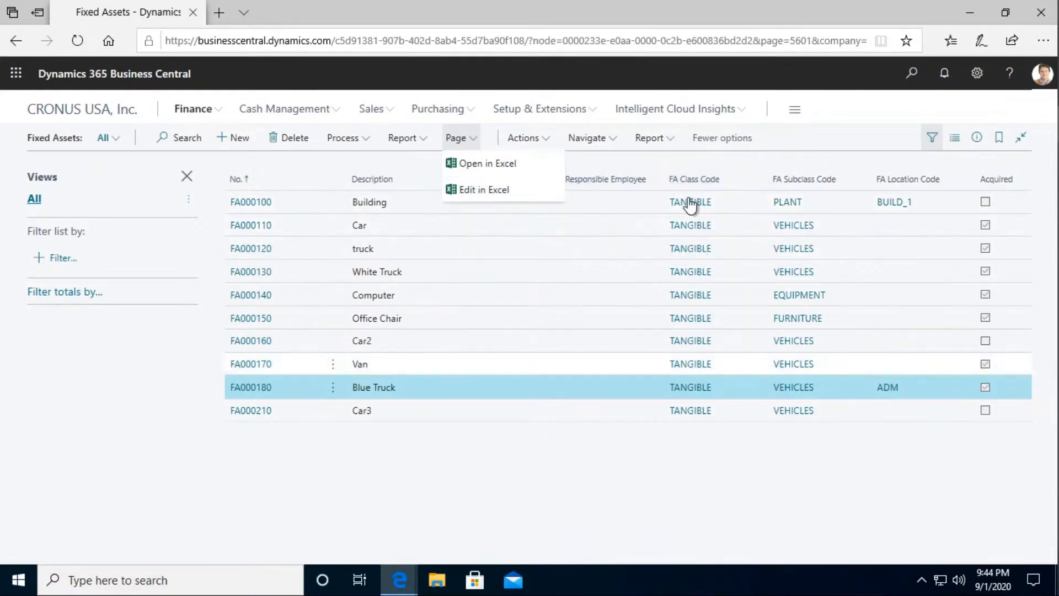
{"action": "mouse_move", "coordinate": [466, 211]}
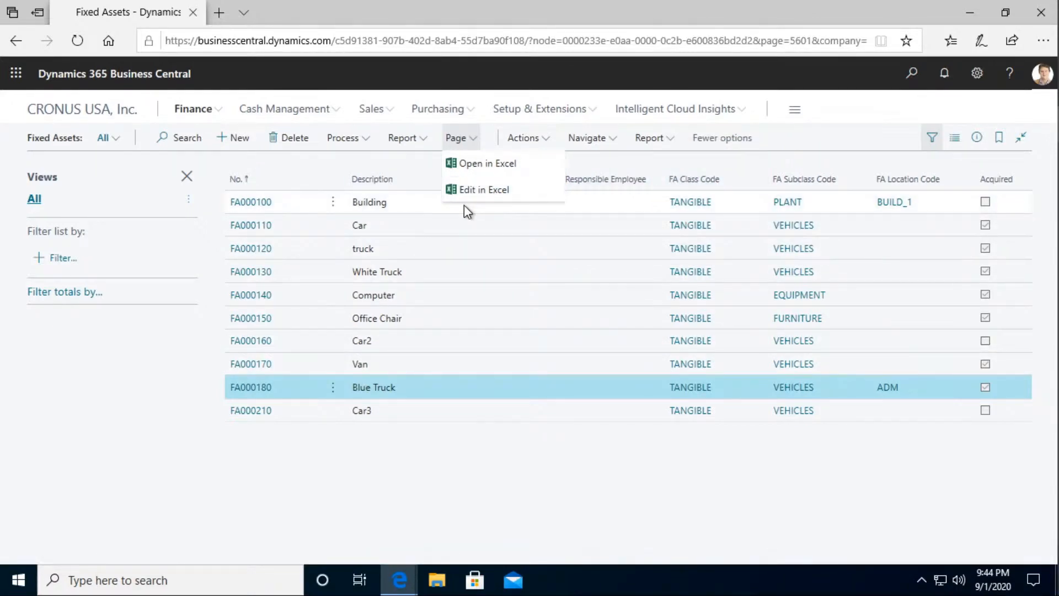
{"action": "mouse_move", "coordinate": [689, 201]}
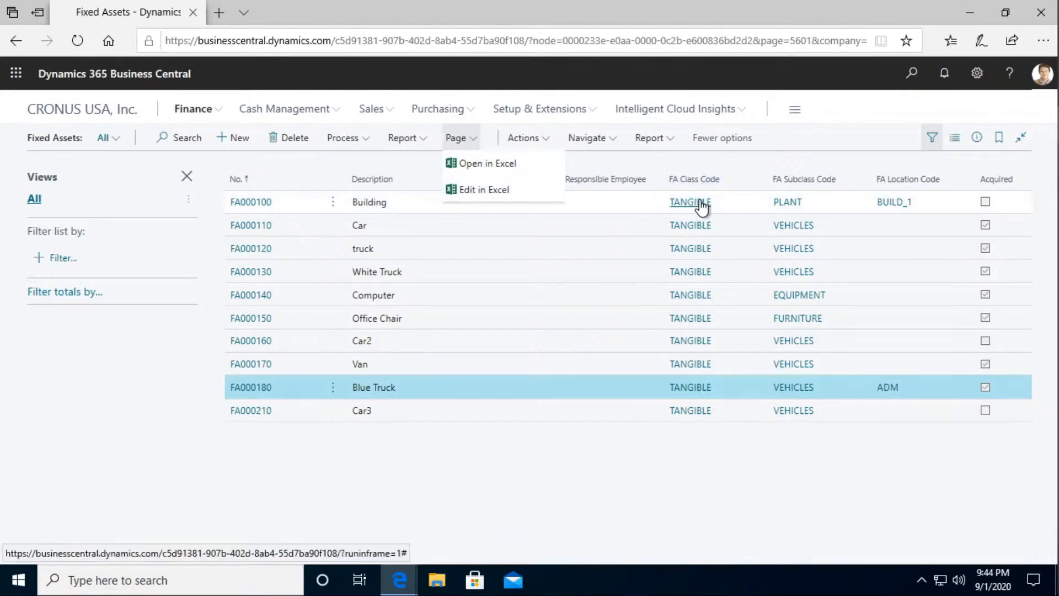
{"action": "mouse_move", "coordinate": [483, 189]}
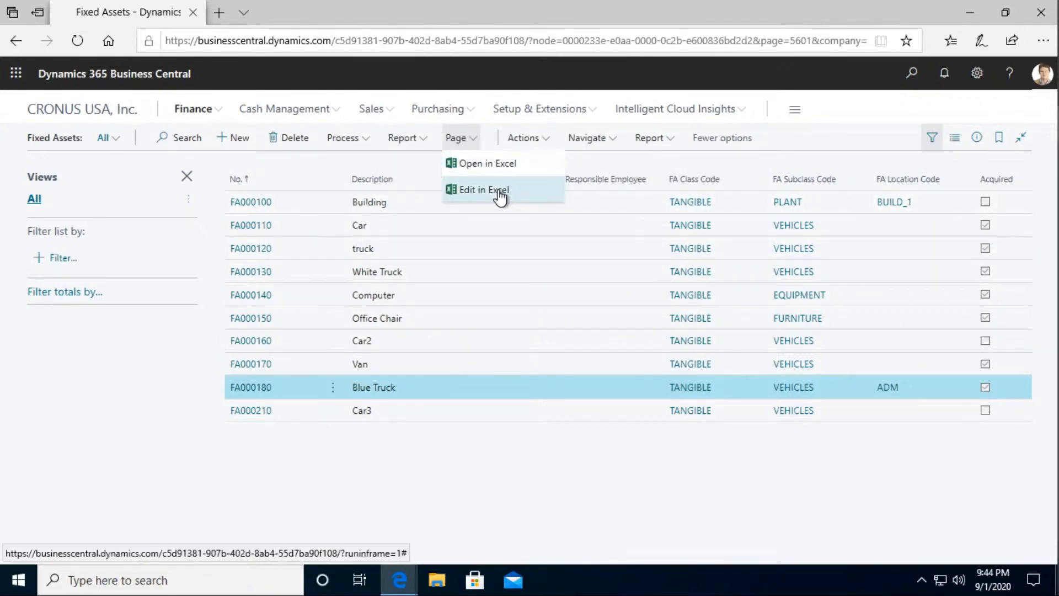
{"action": "mouse_move", "coordinate": [547, 245]}
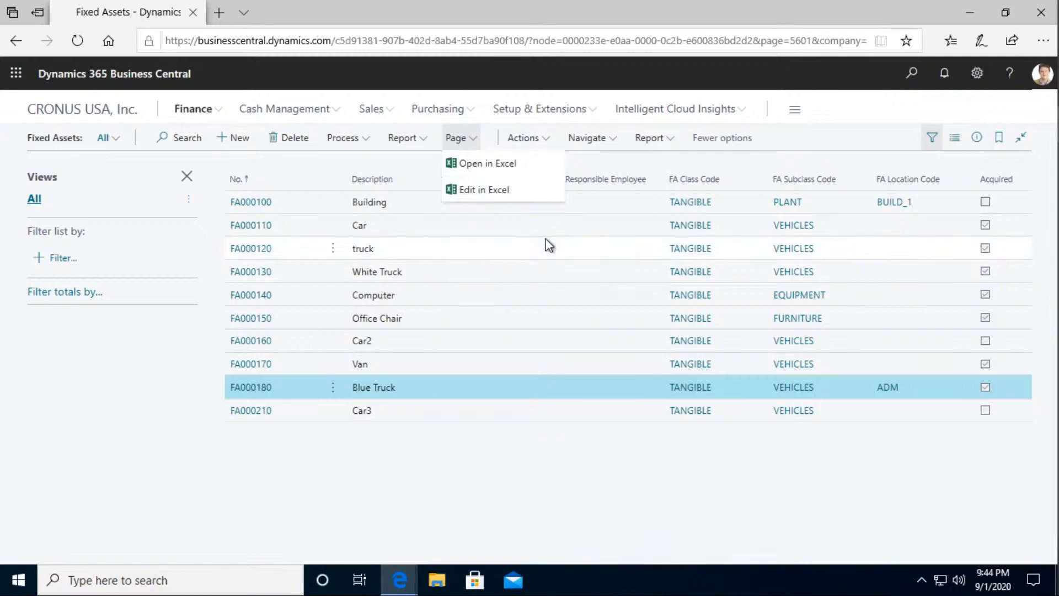